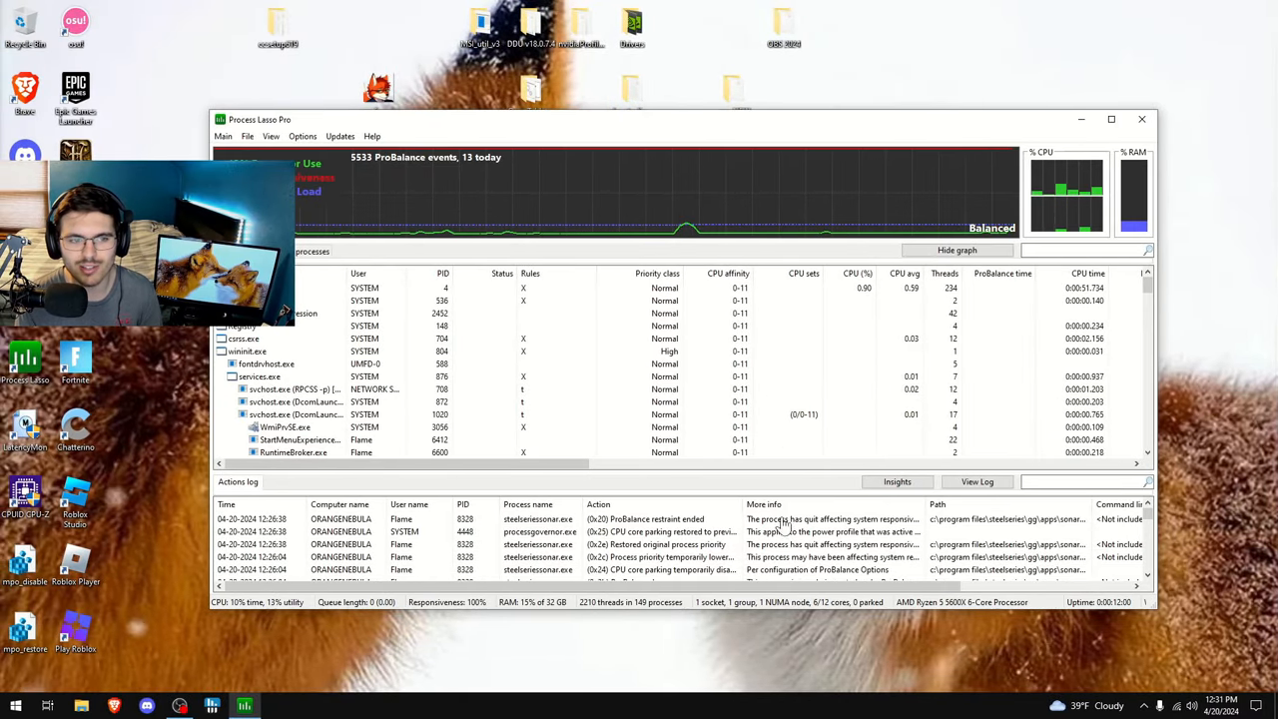
mouse_move(611, 124)
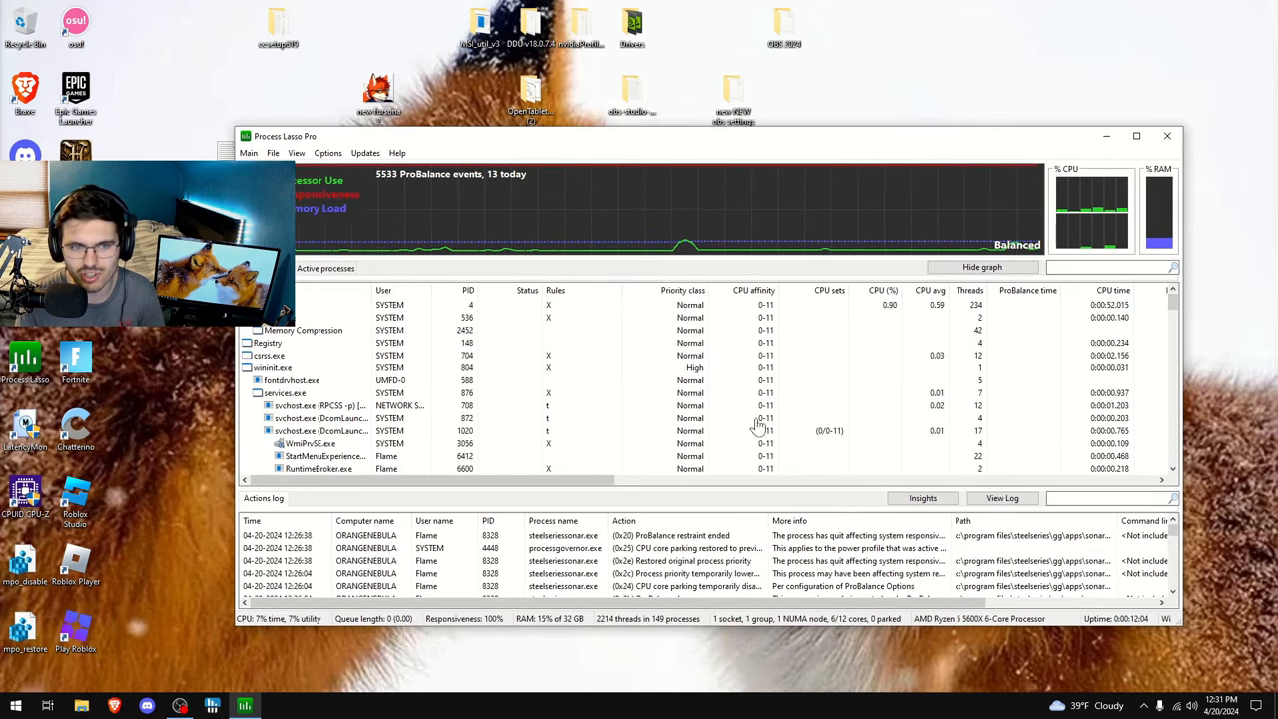
Bring up the Options menu listing the configuration categories
left_click(328, 152)
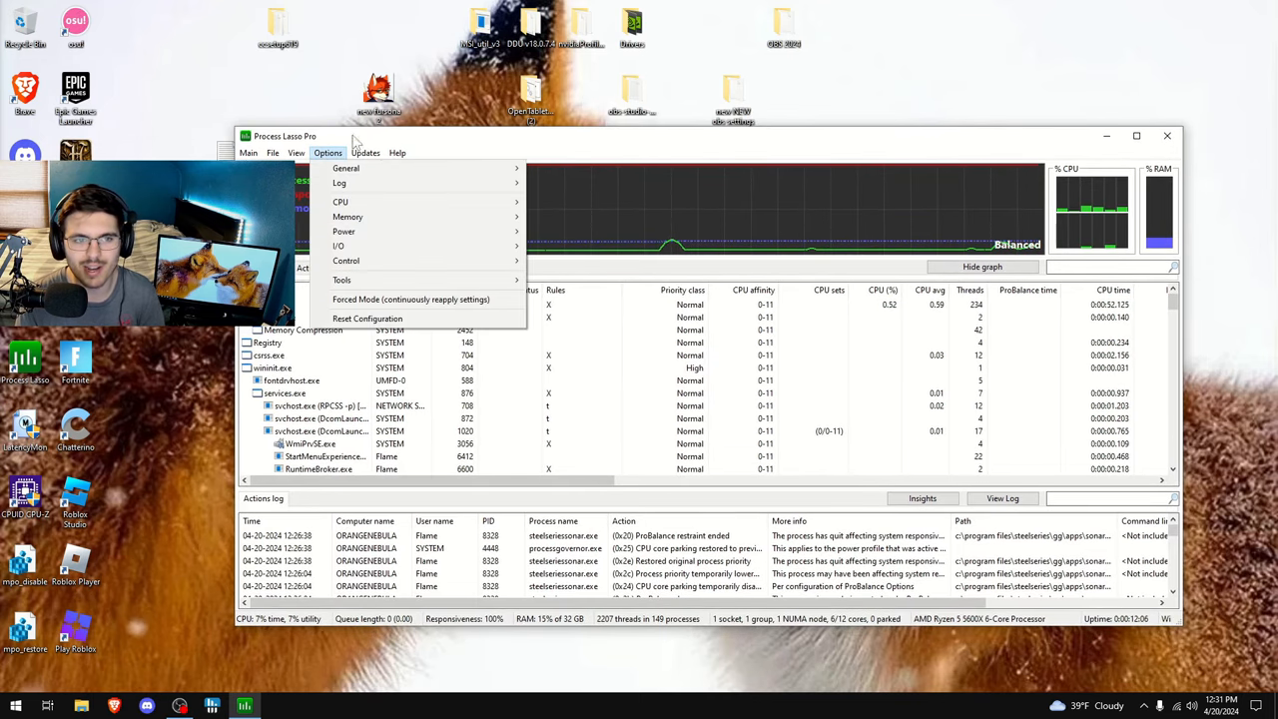
mouse_move(346, 168)
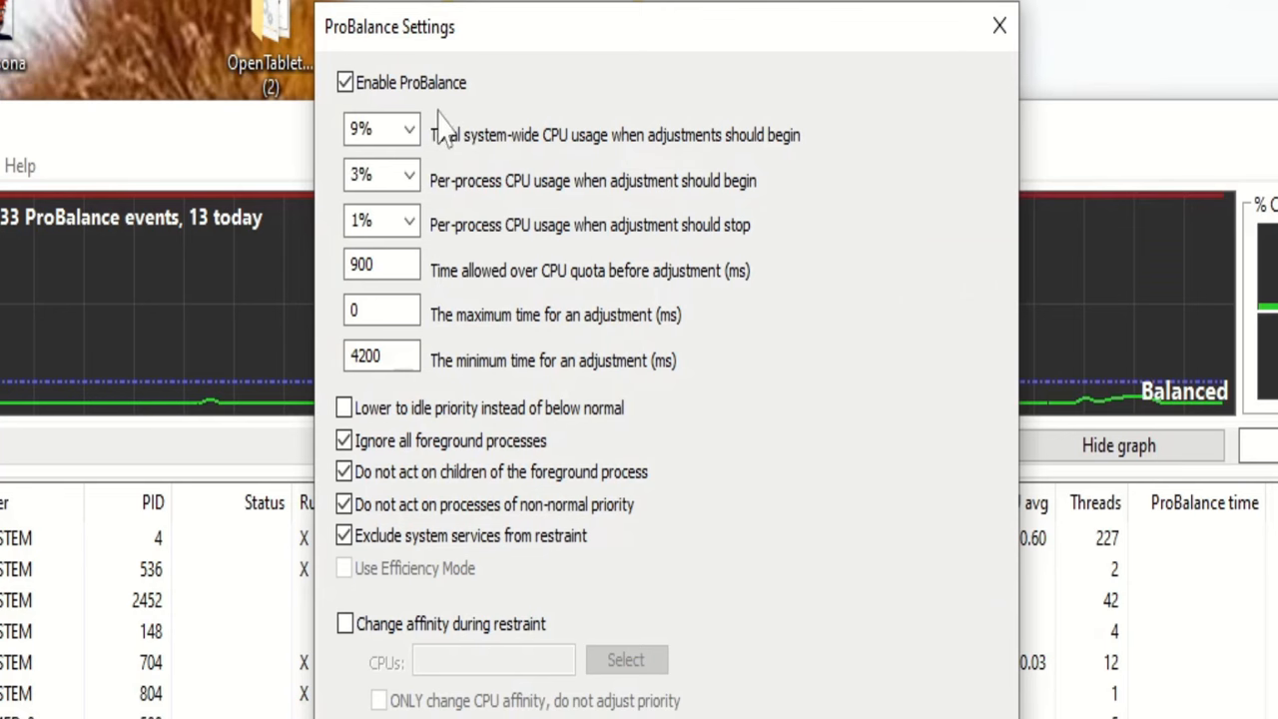
mouse_move(603, 164)
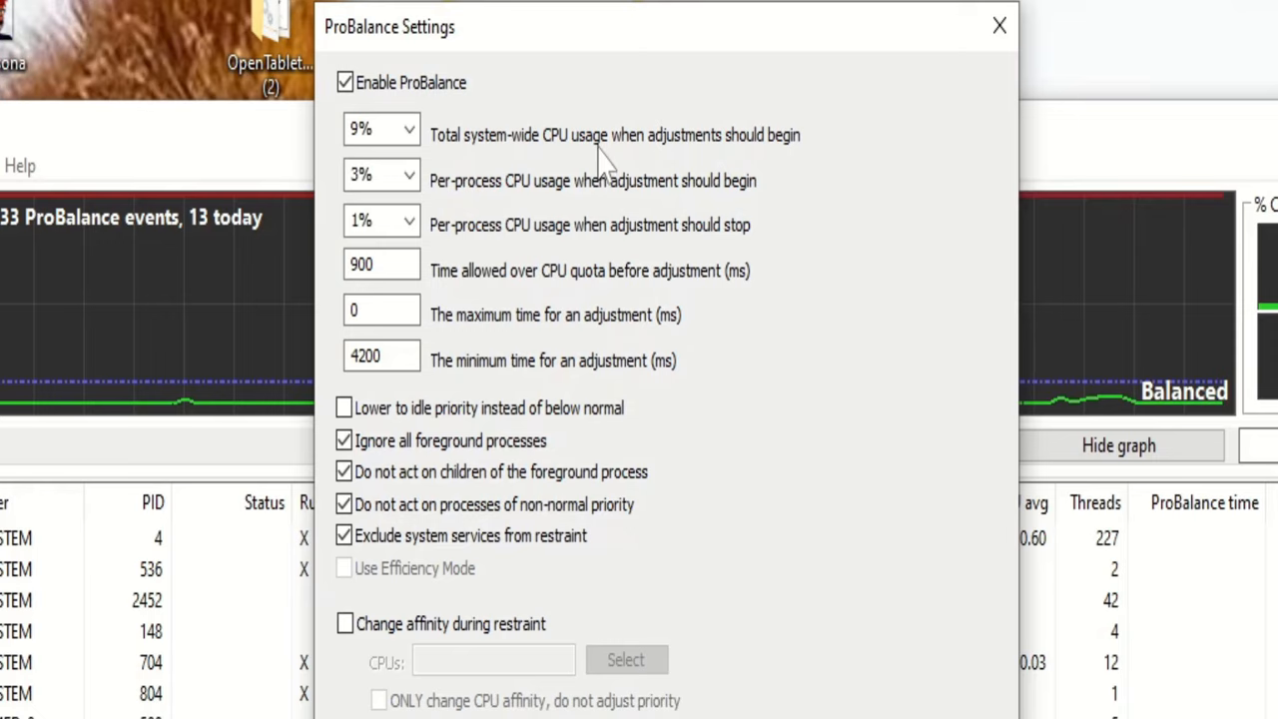
mouse_move(822, 150)
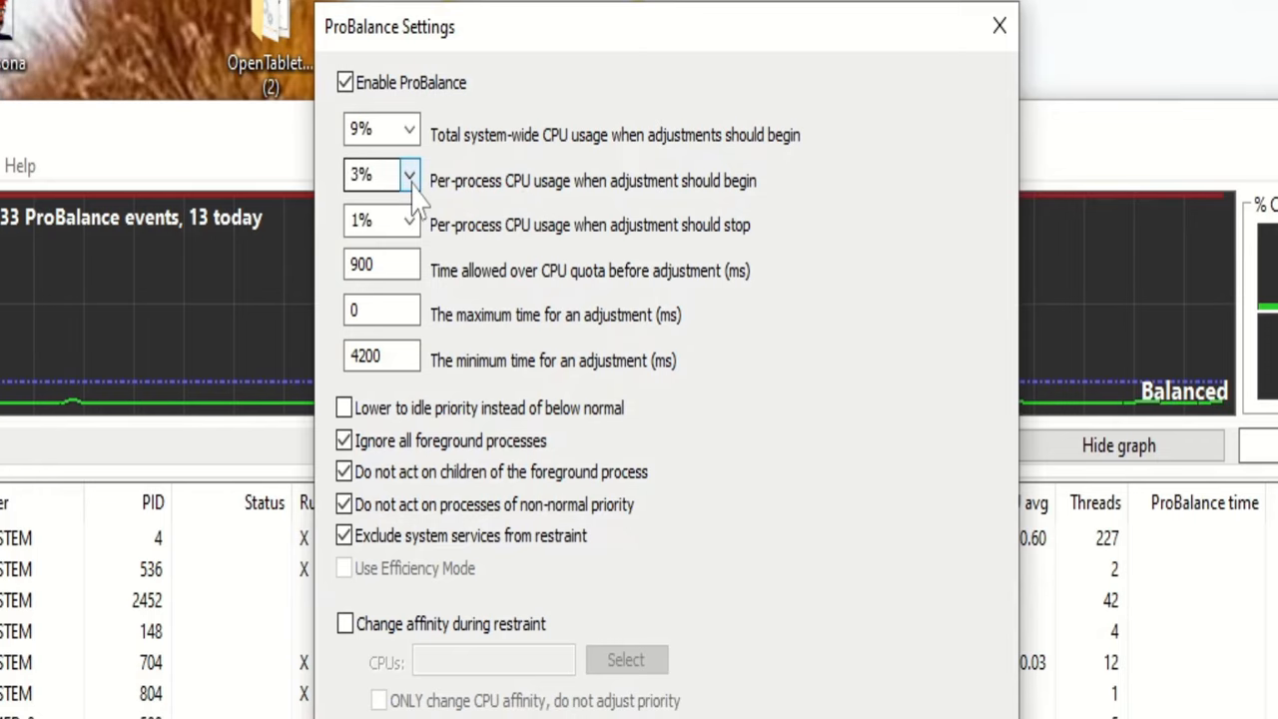
mouse_move(539, 250)
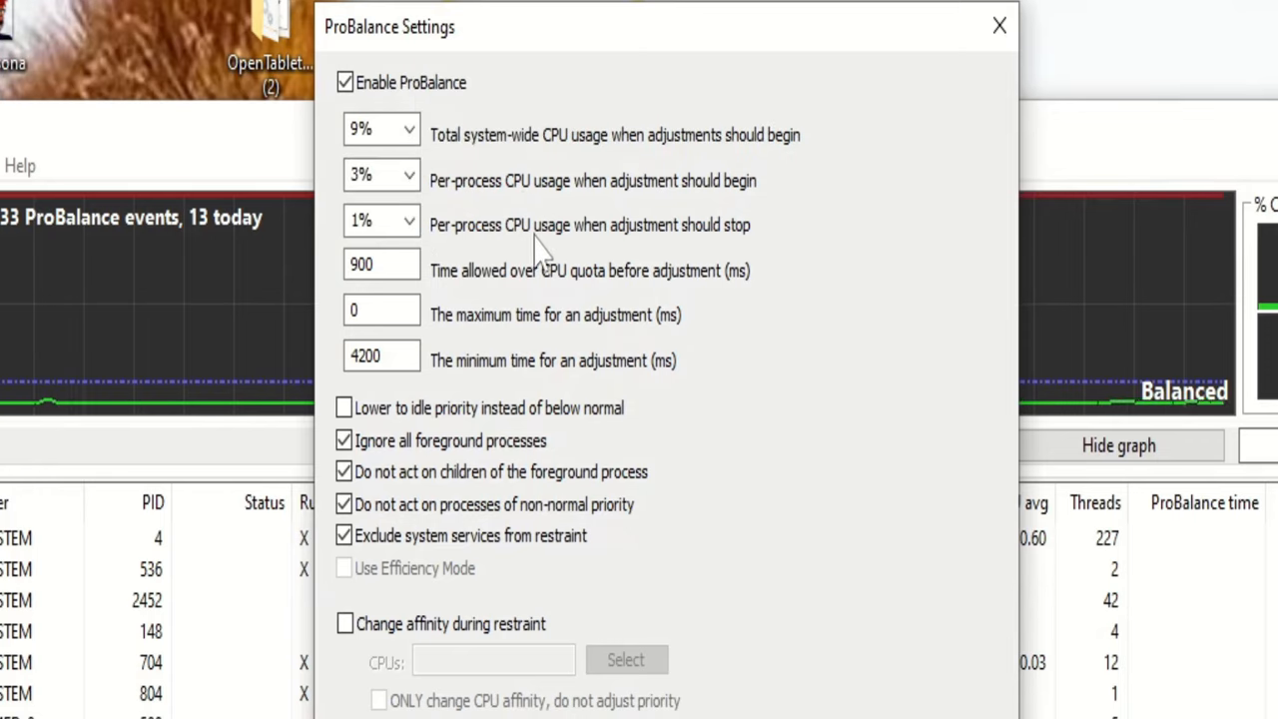
mouse_move(715, 255)
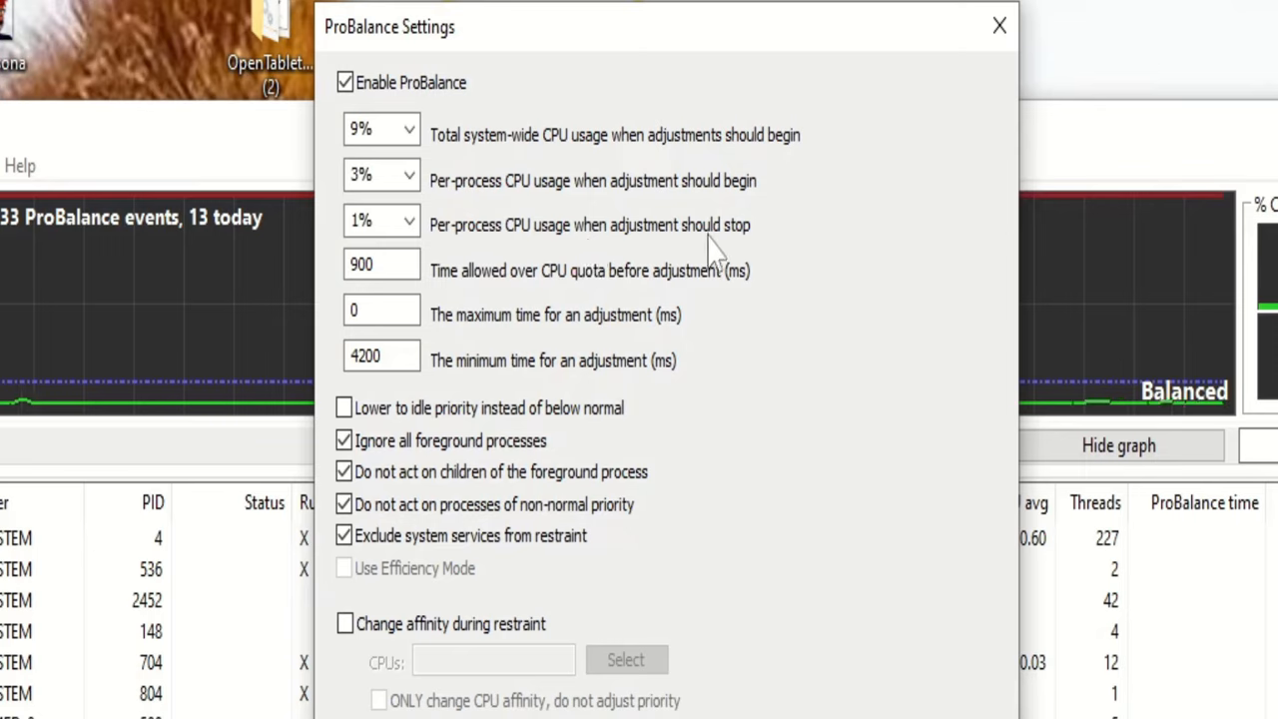
mouse_move(463, 289)
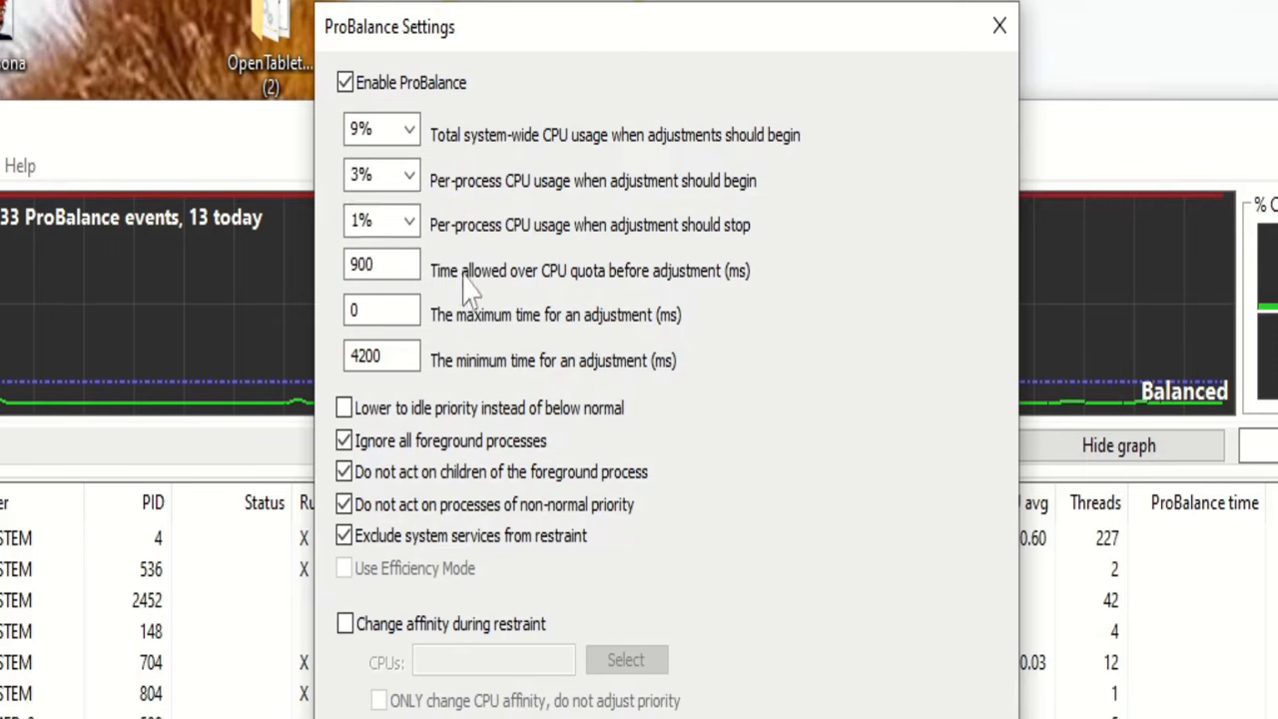
mouse_move(623, 290)
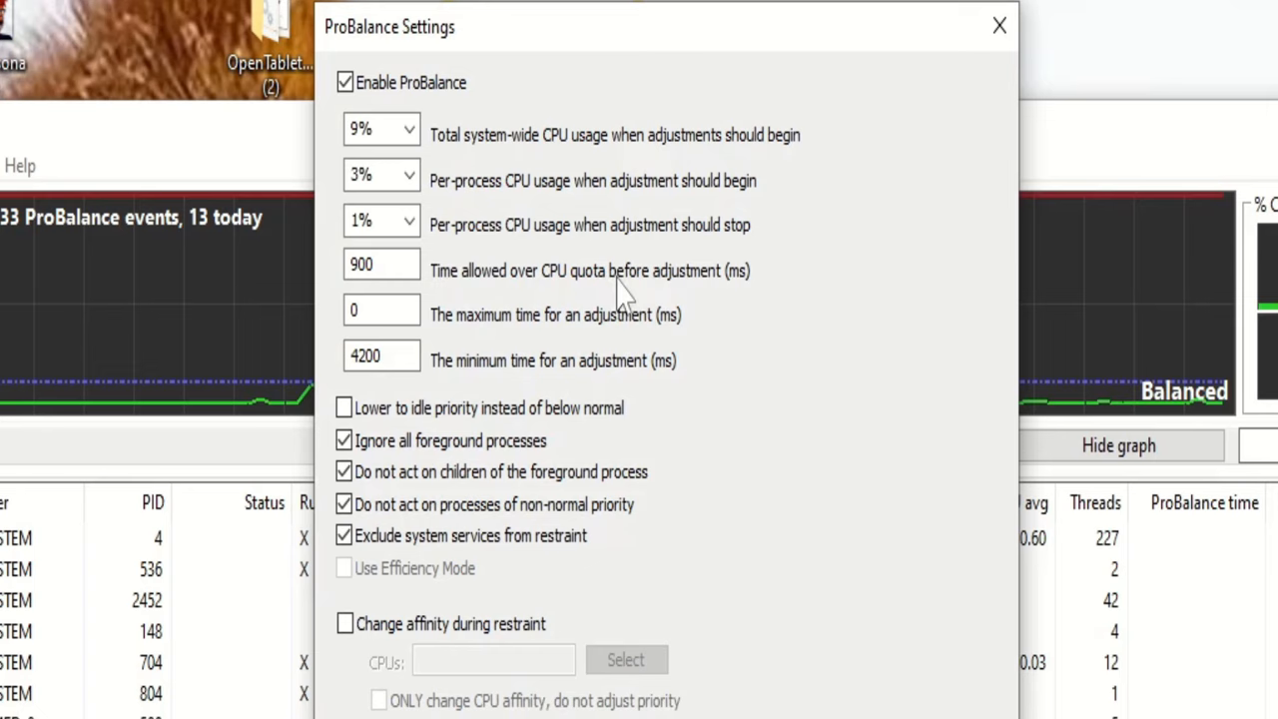
mouse_move(381, 309)
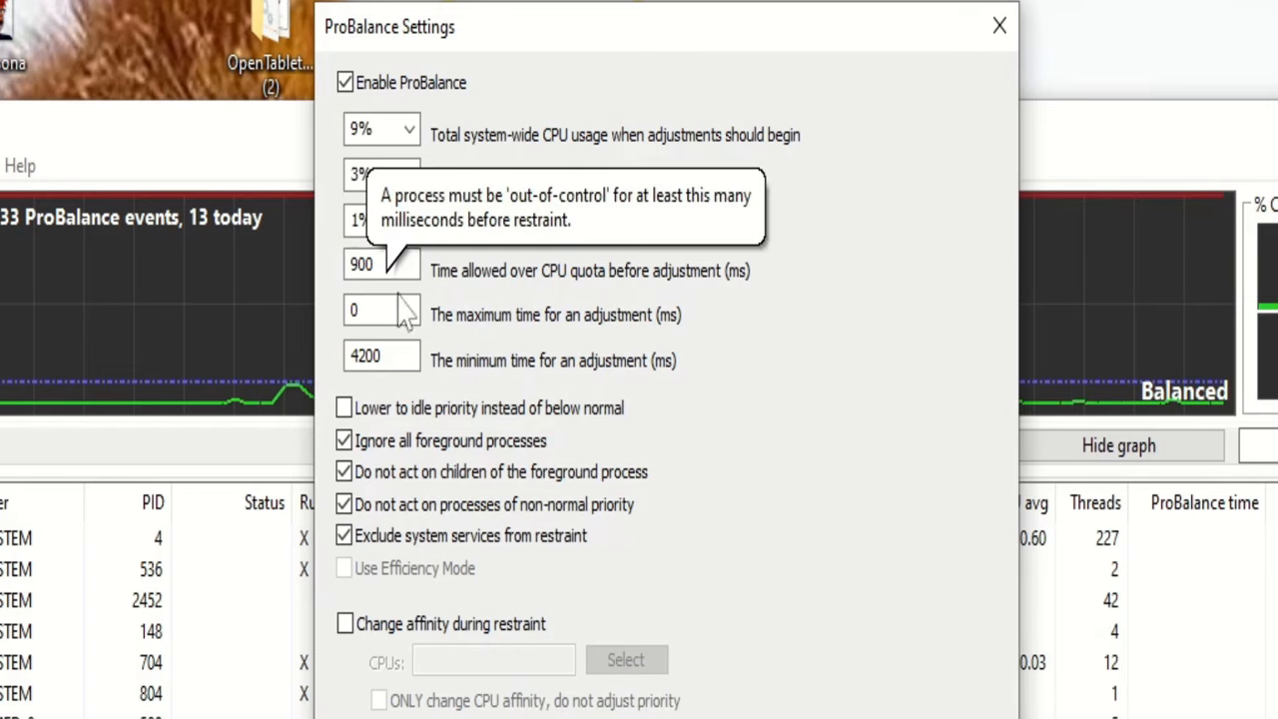
mouse_move(669, 356)
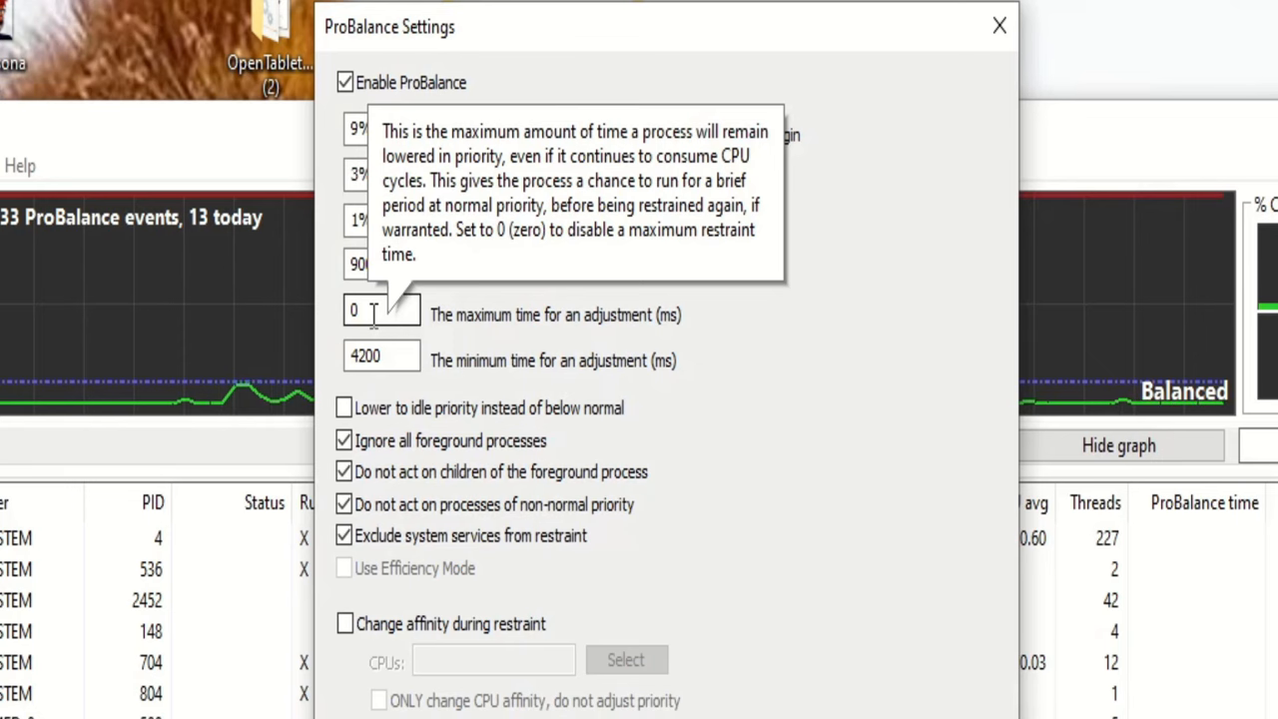
mouse_move(489, 375)
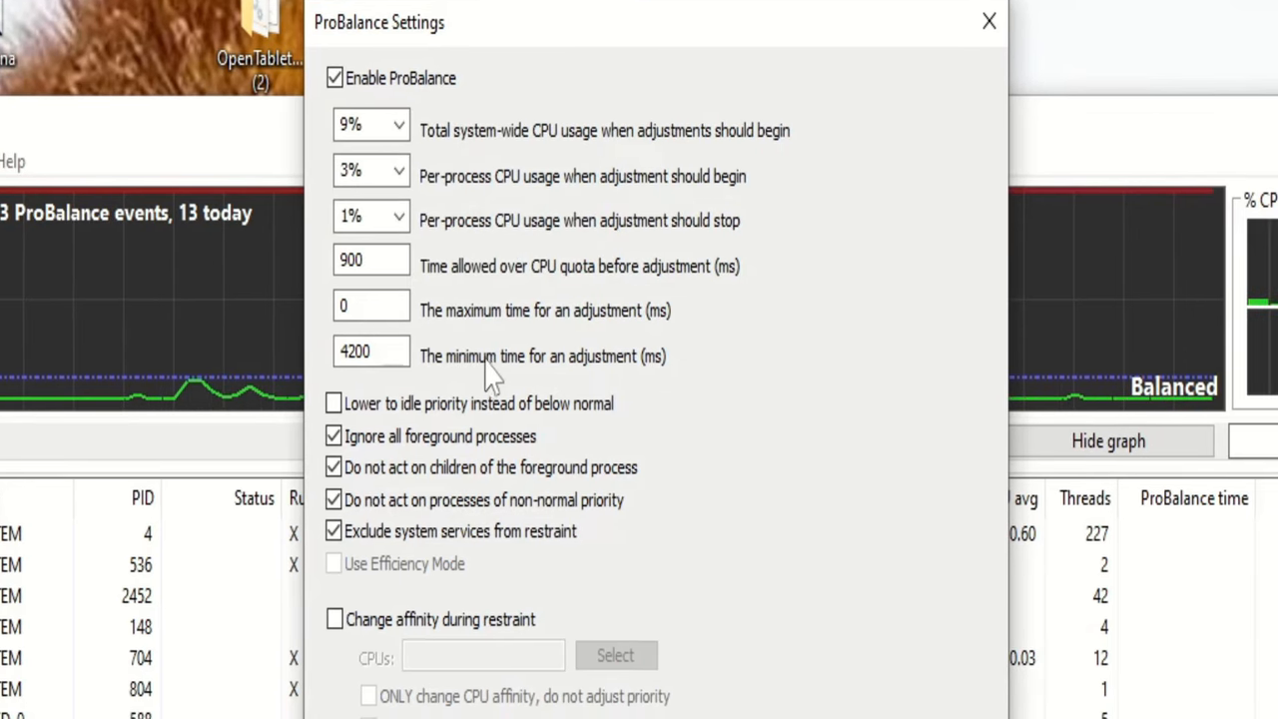
left_click(372, 351)
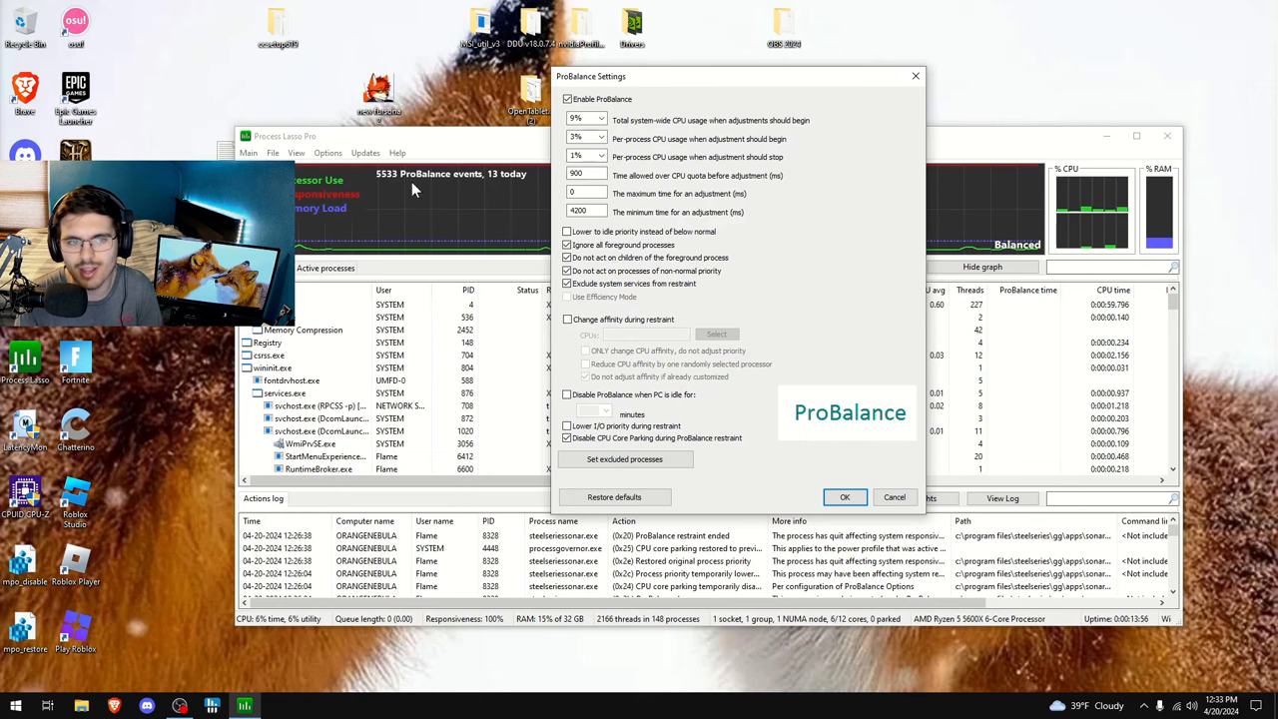
mouse_move(387, 190)
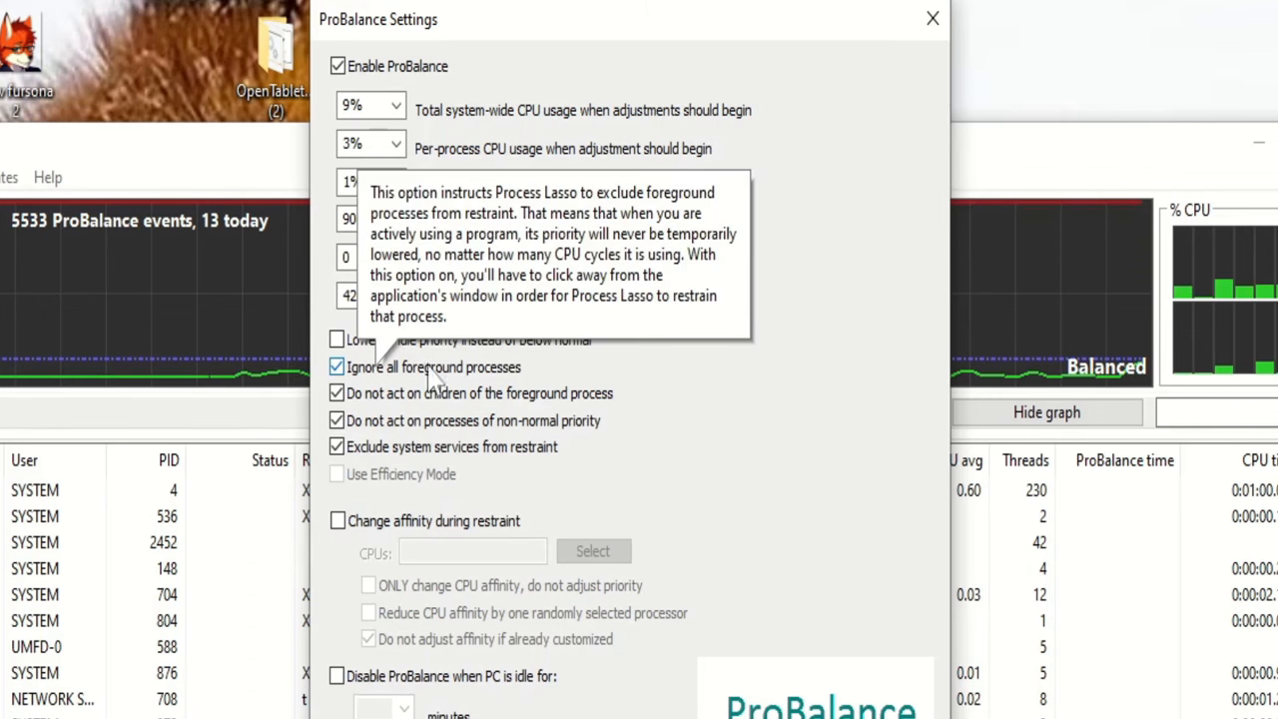
mouse_move(275, 459)
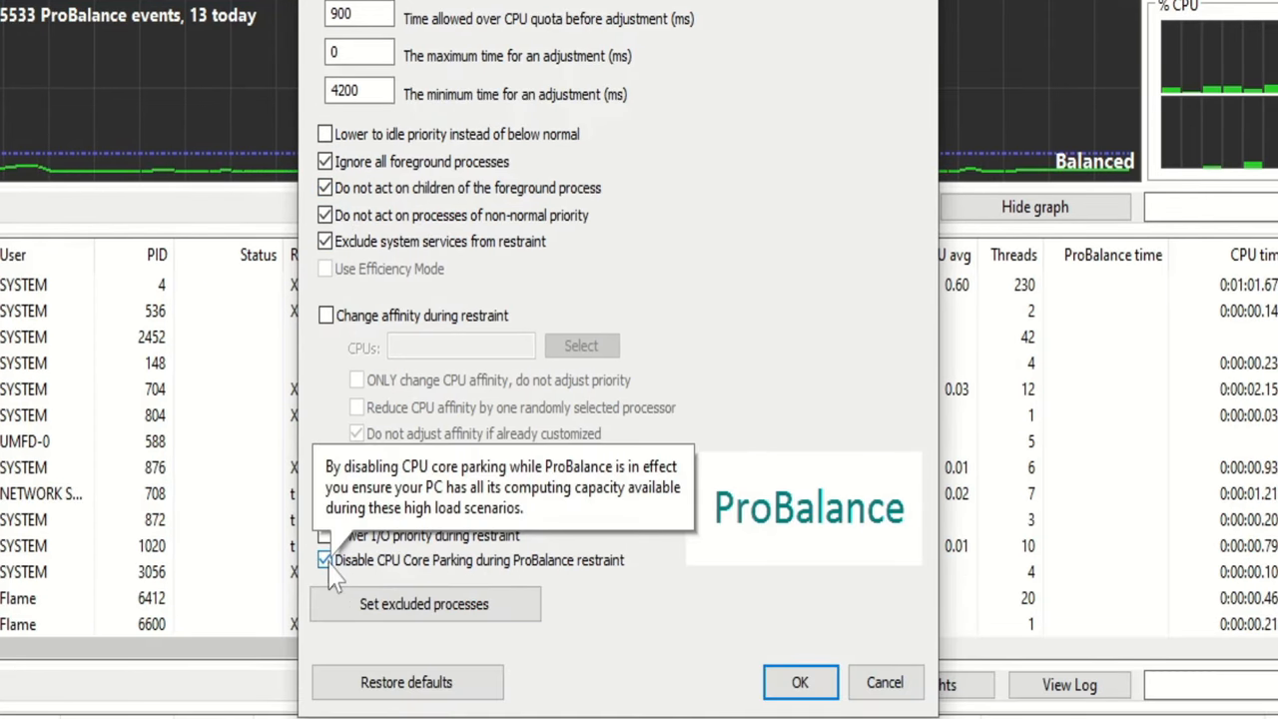
mouse_move(720, 617)
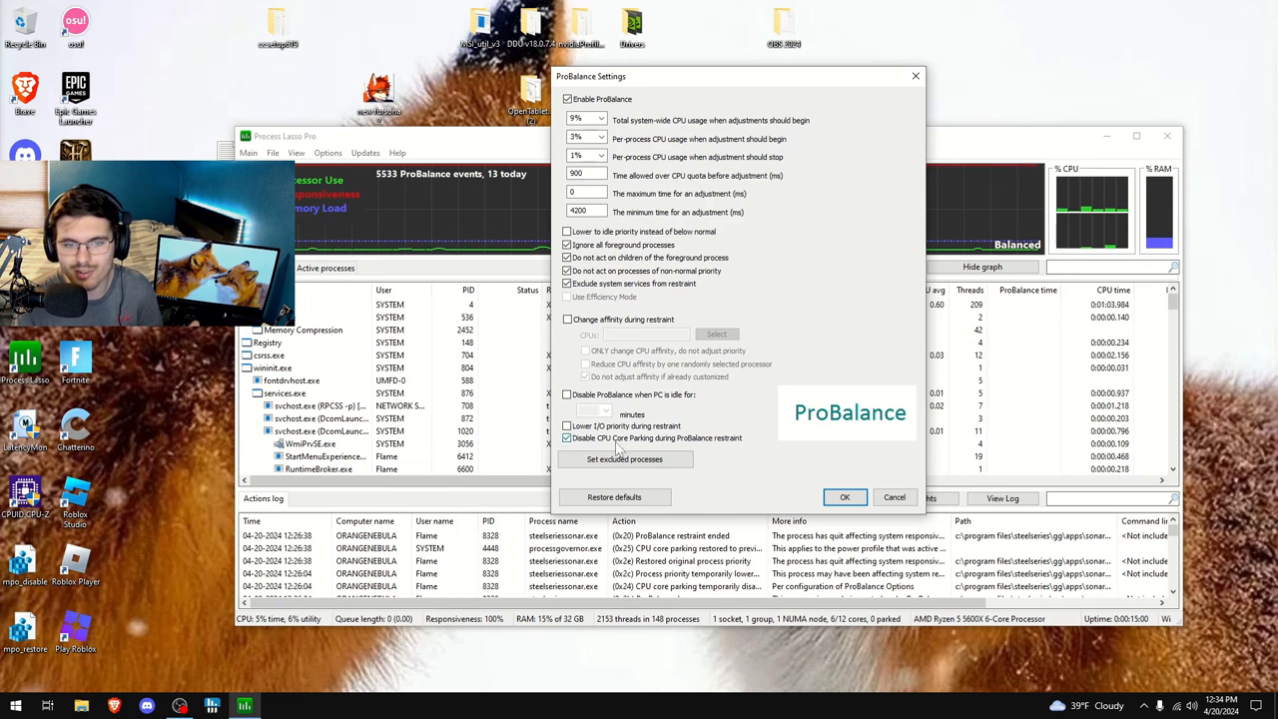
mouse_move(731, 489)
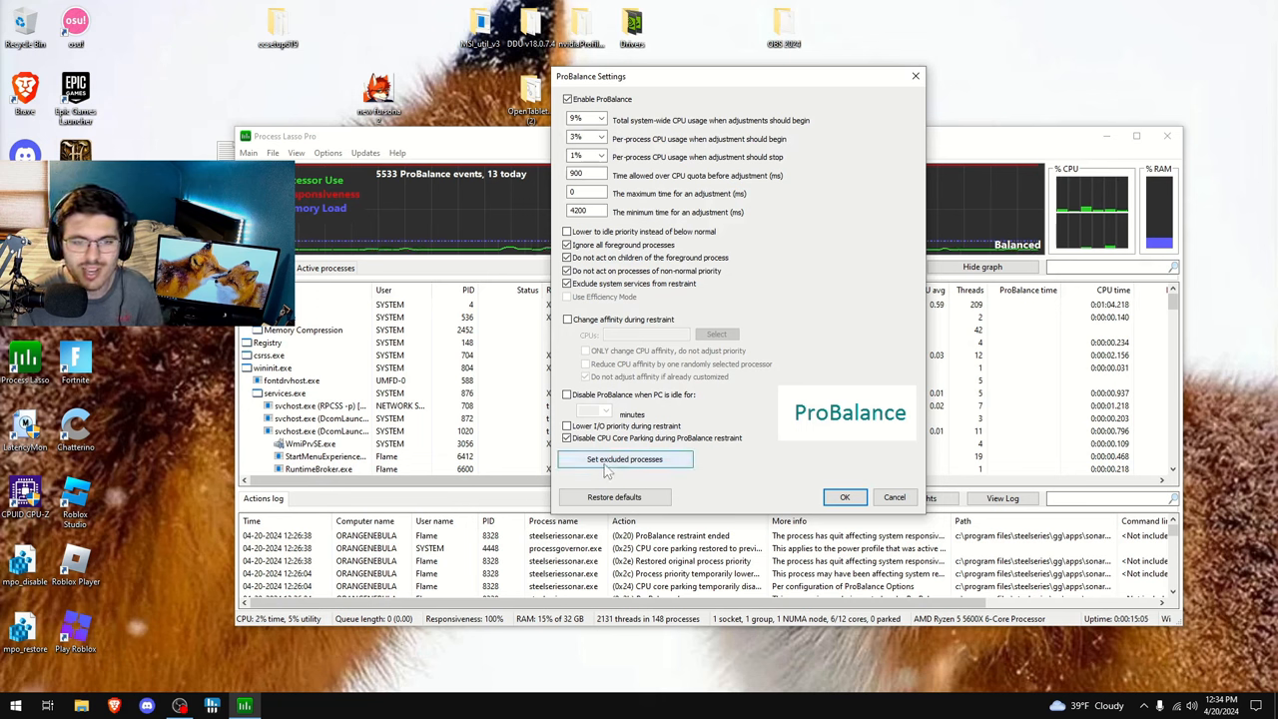
View the ProBalance Exclusions list and inspect the conhost.exe, nvim.exe and wt.exe entries
left_click(625, 457)
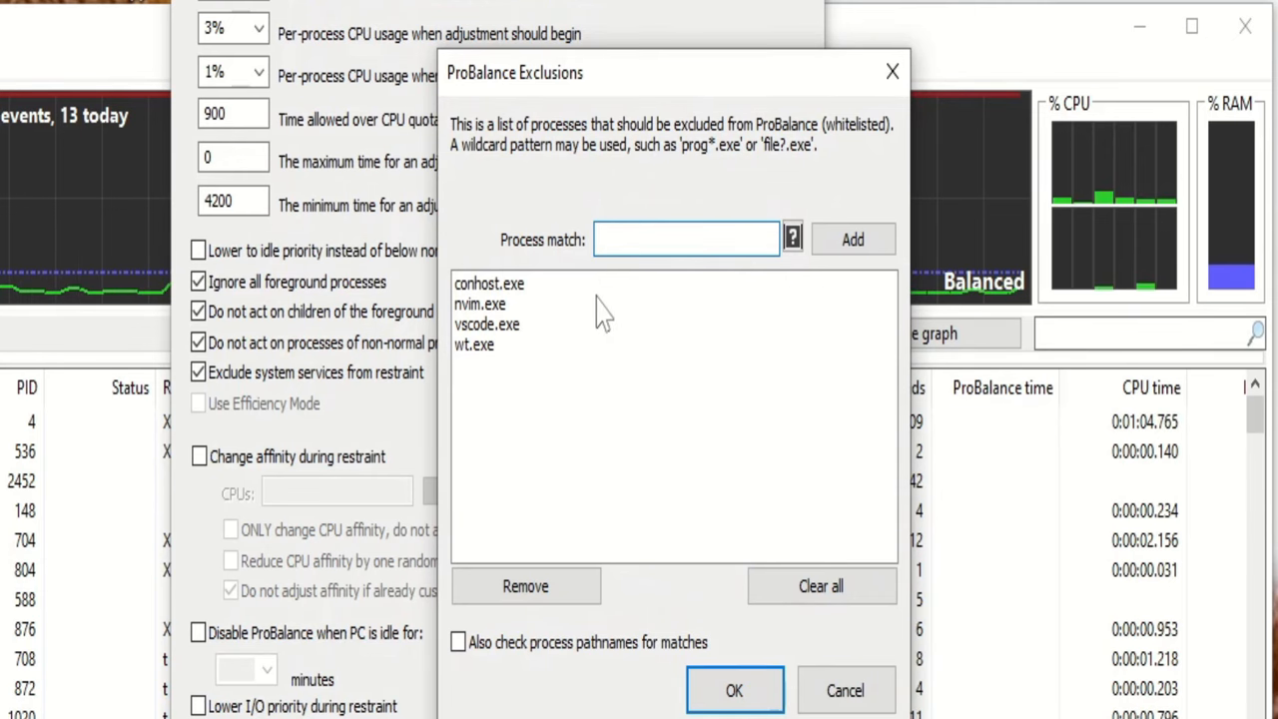
mouse_move(400, 310)
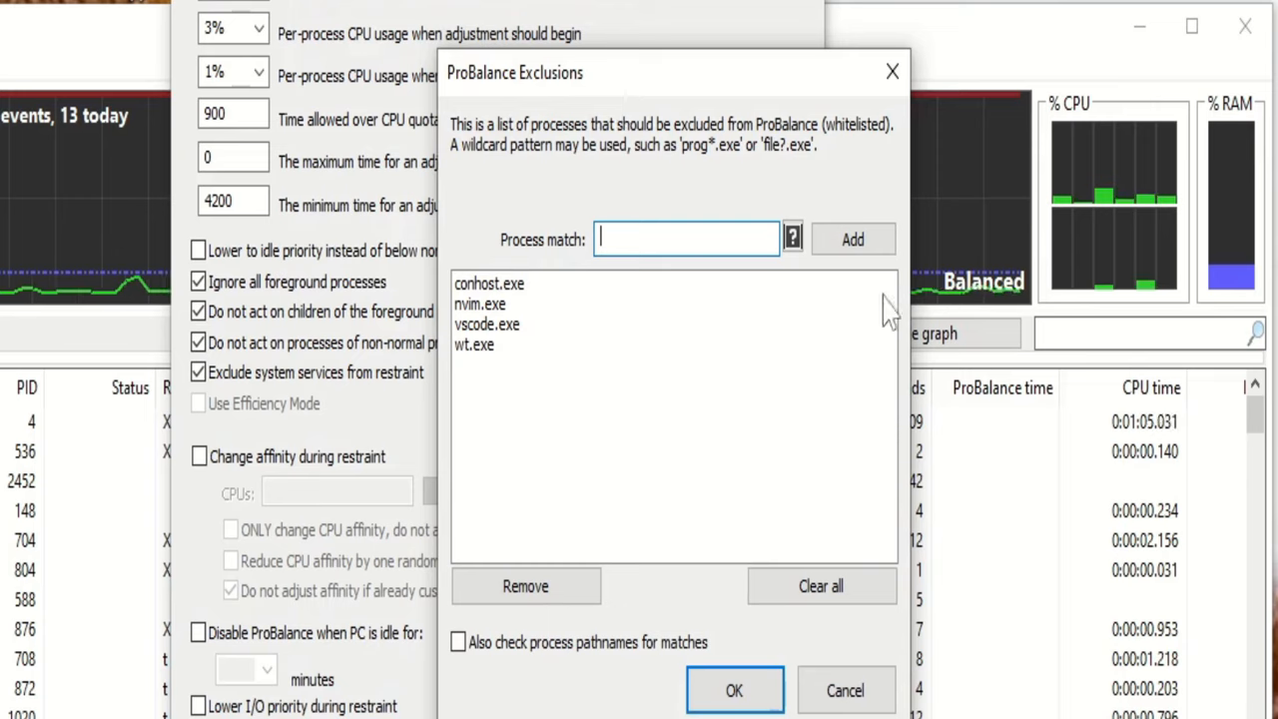
left_click(489, 283)
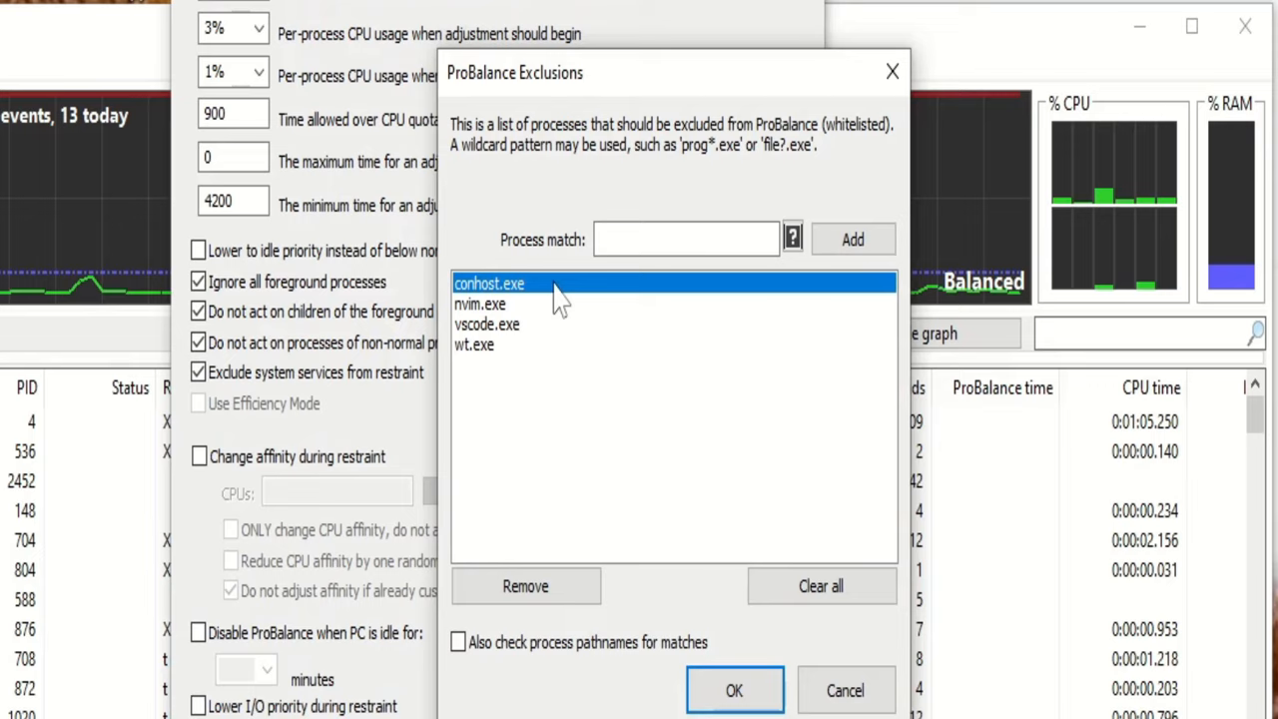
left_click(480, 304)
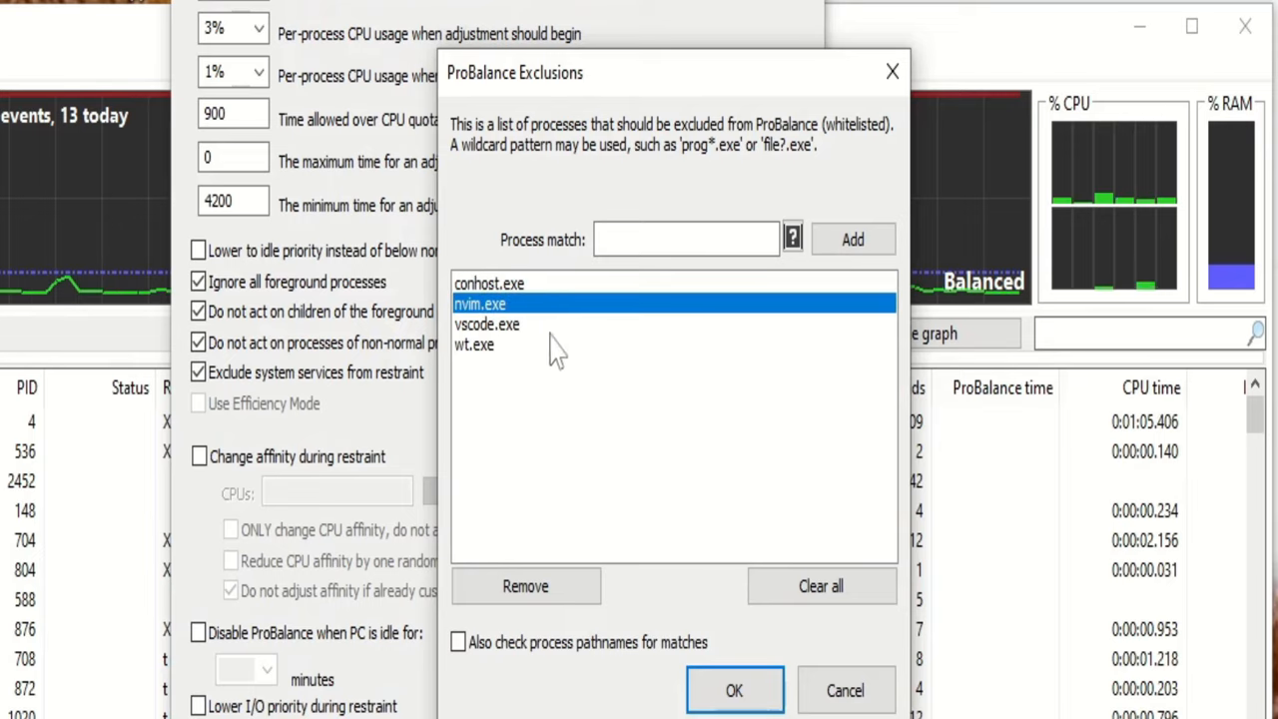
left_click(475, 343)
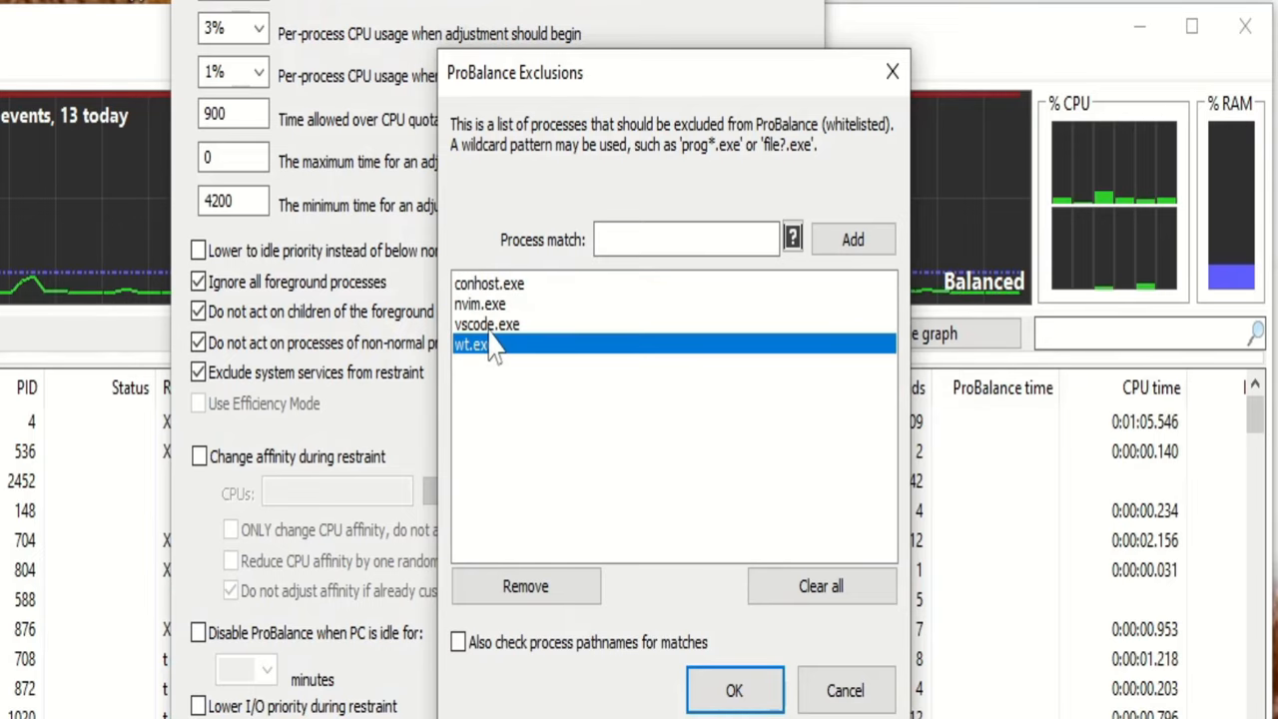
mouse_move(563, 343)
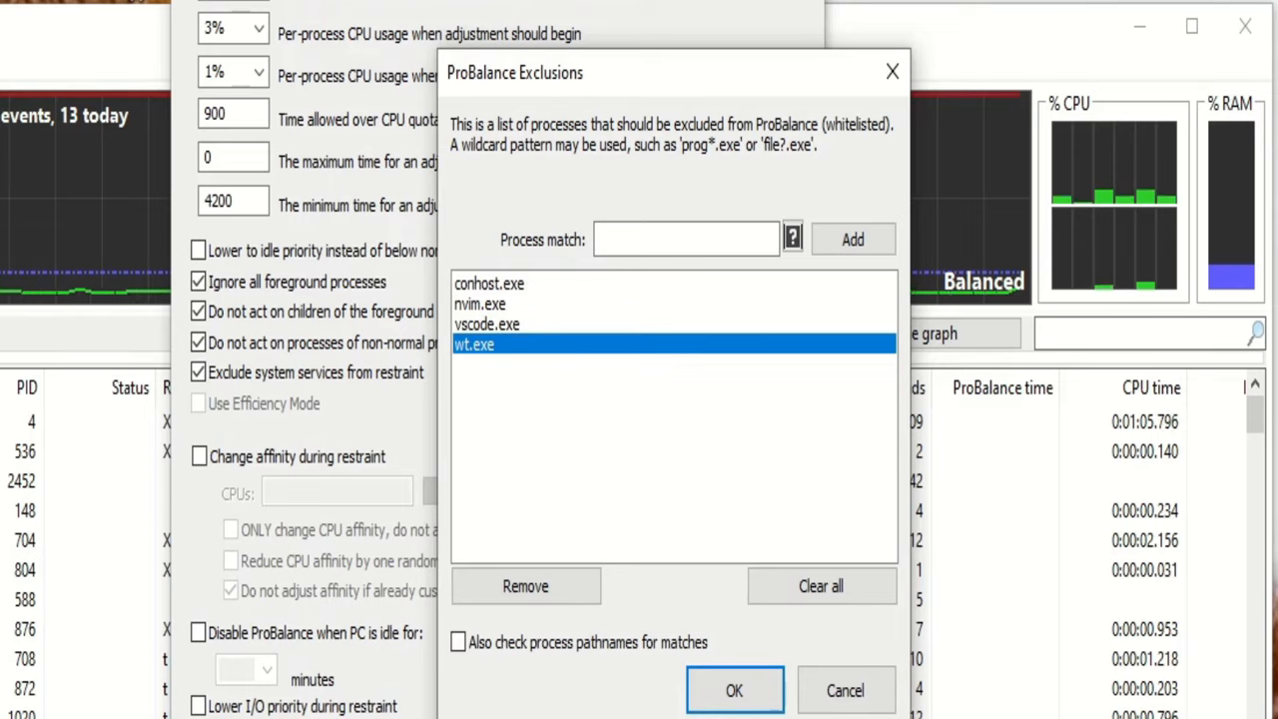
mouse_move(503, 329)
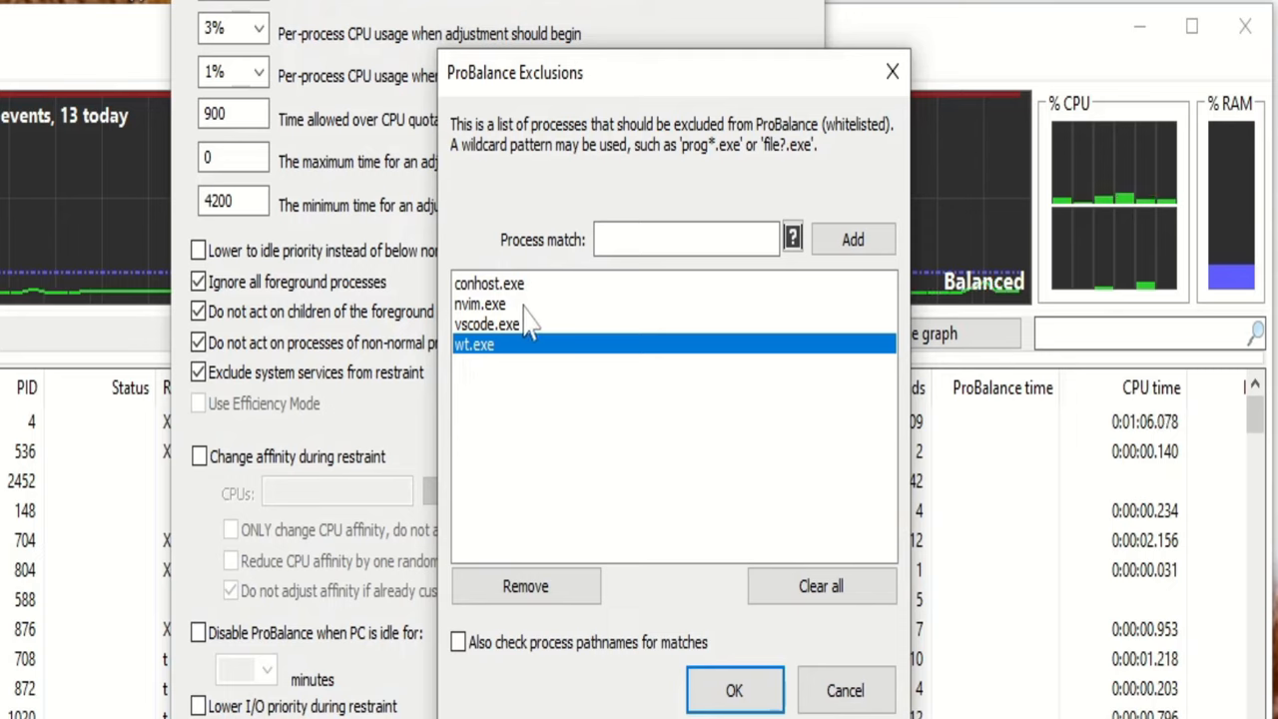
Inspect the nvim.exe, conhost.exe and vscode.exe entries, then cancel out without changes
left_click(479, 303)
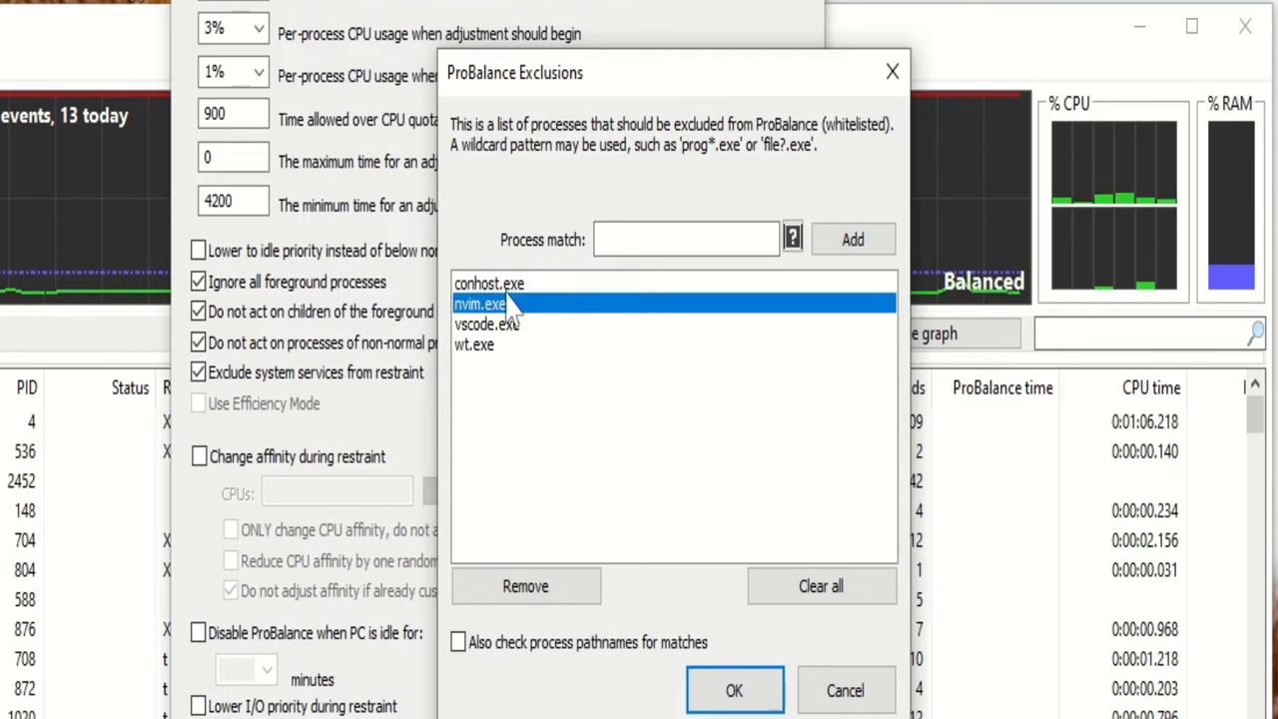
left_click(489, 283)
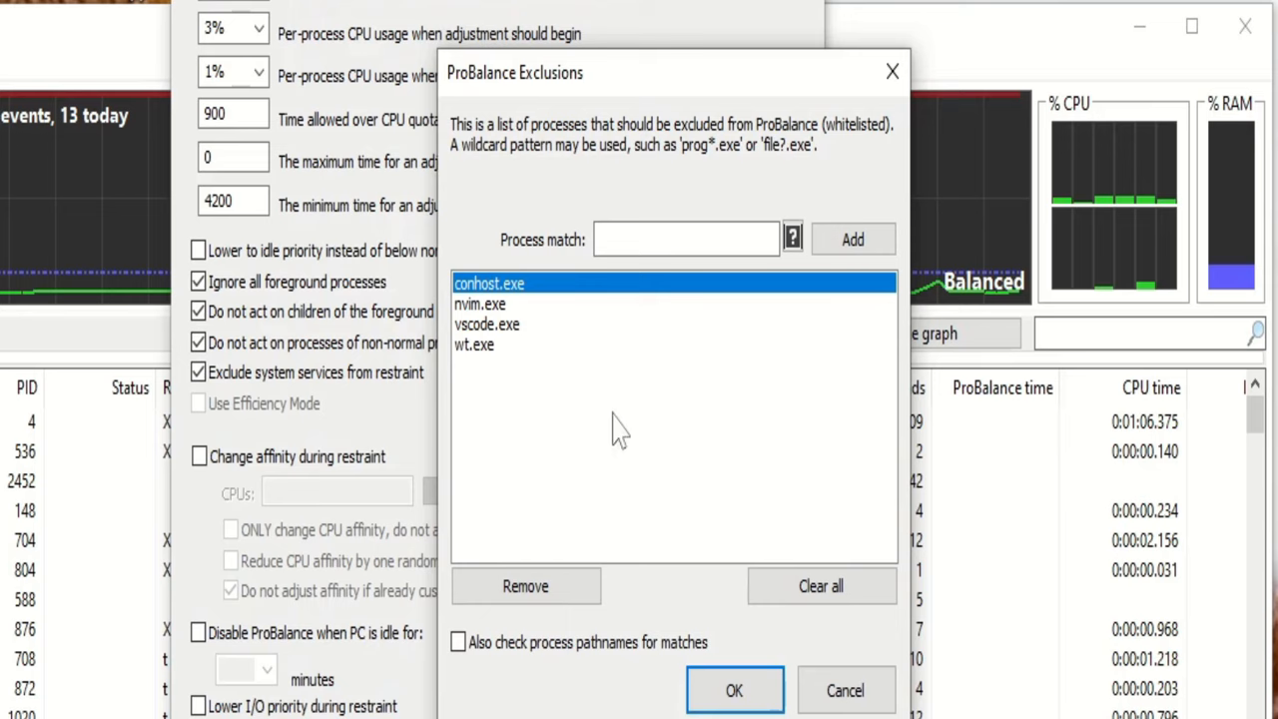
mouse_move(845, 691)
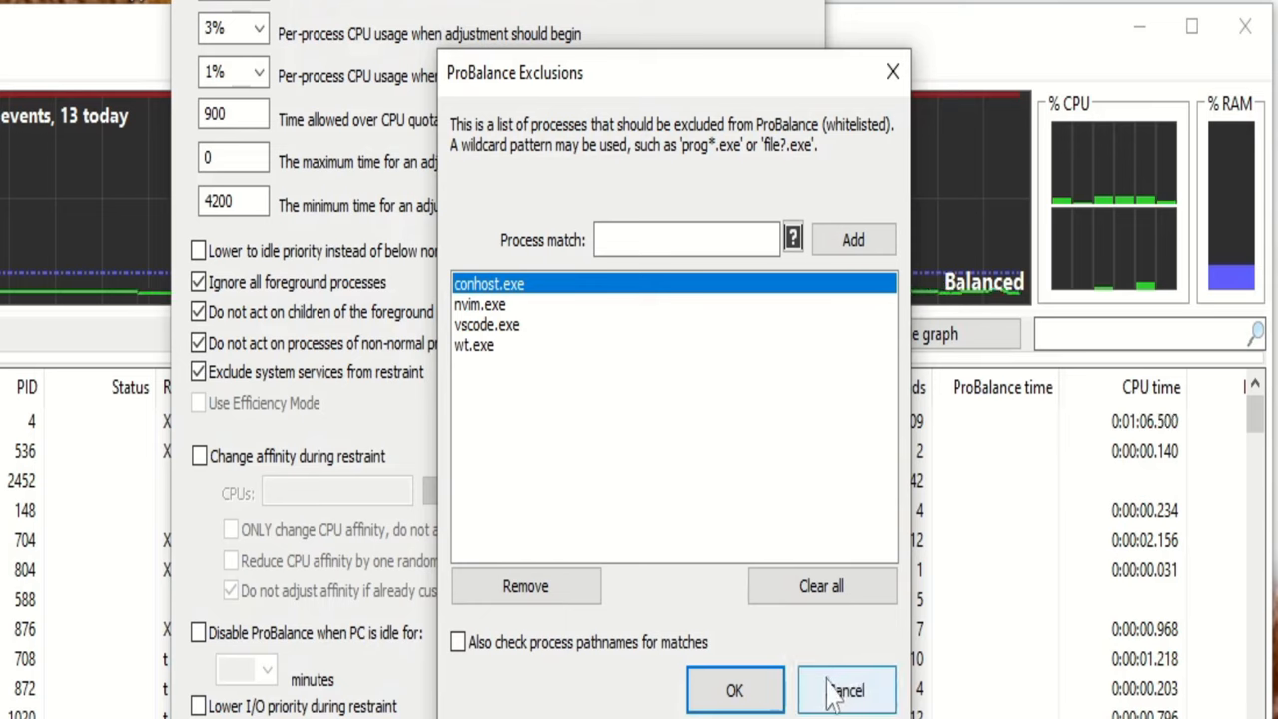
left_click(487, 323)
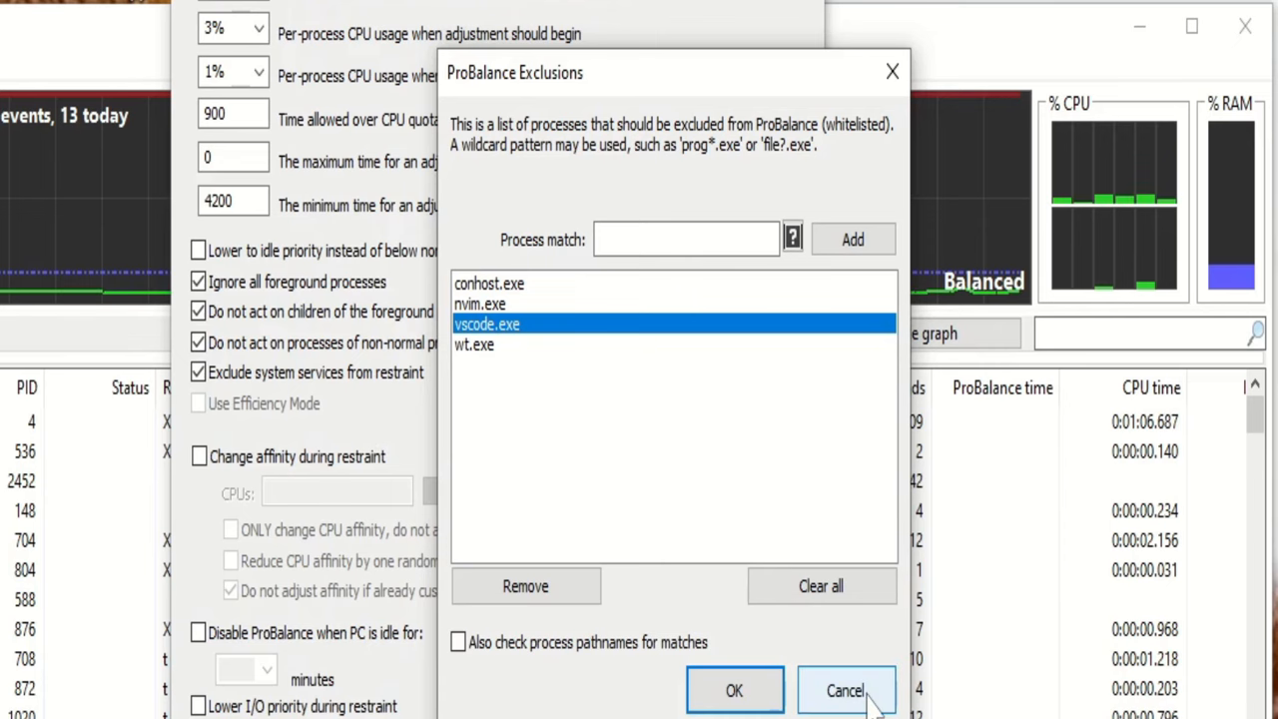
left_click(845, 691)
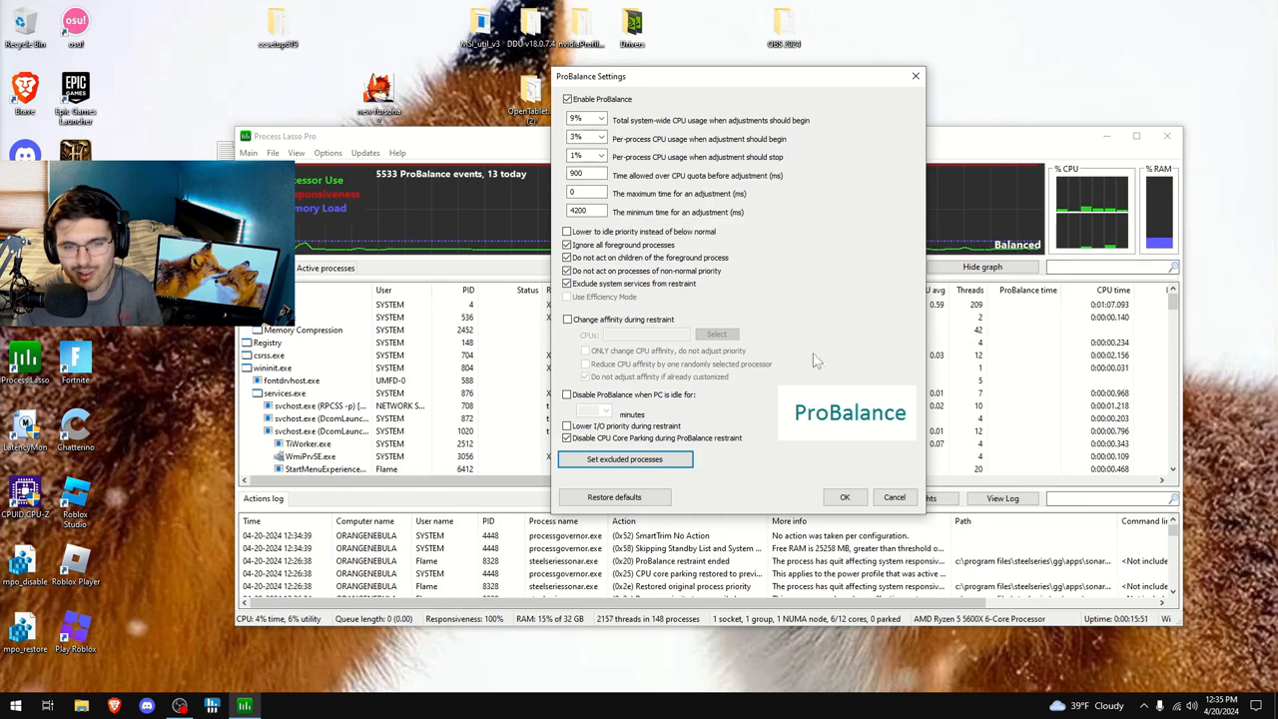
mouse_move(771, 485)
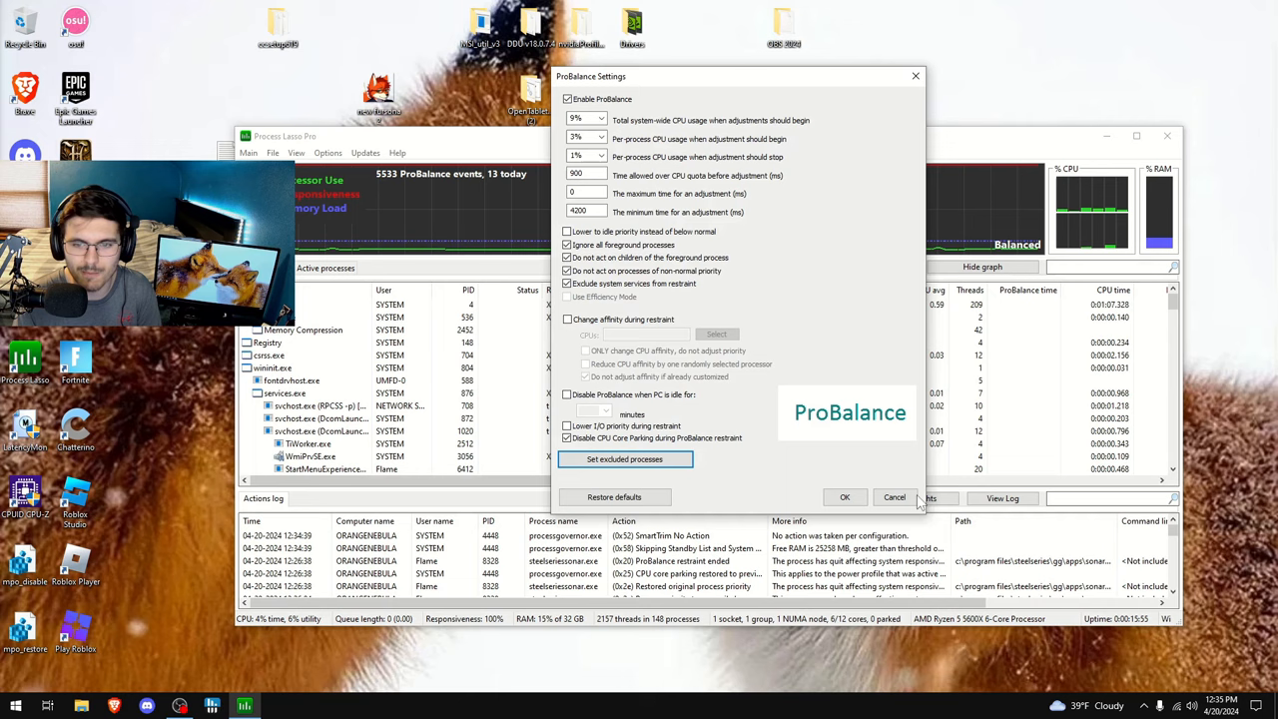
Close ProBalance Settings and show the Active Power Profile list with Balanced active
left_click(895, 498)
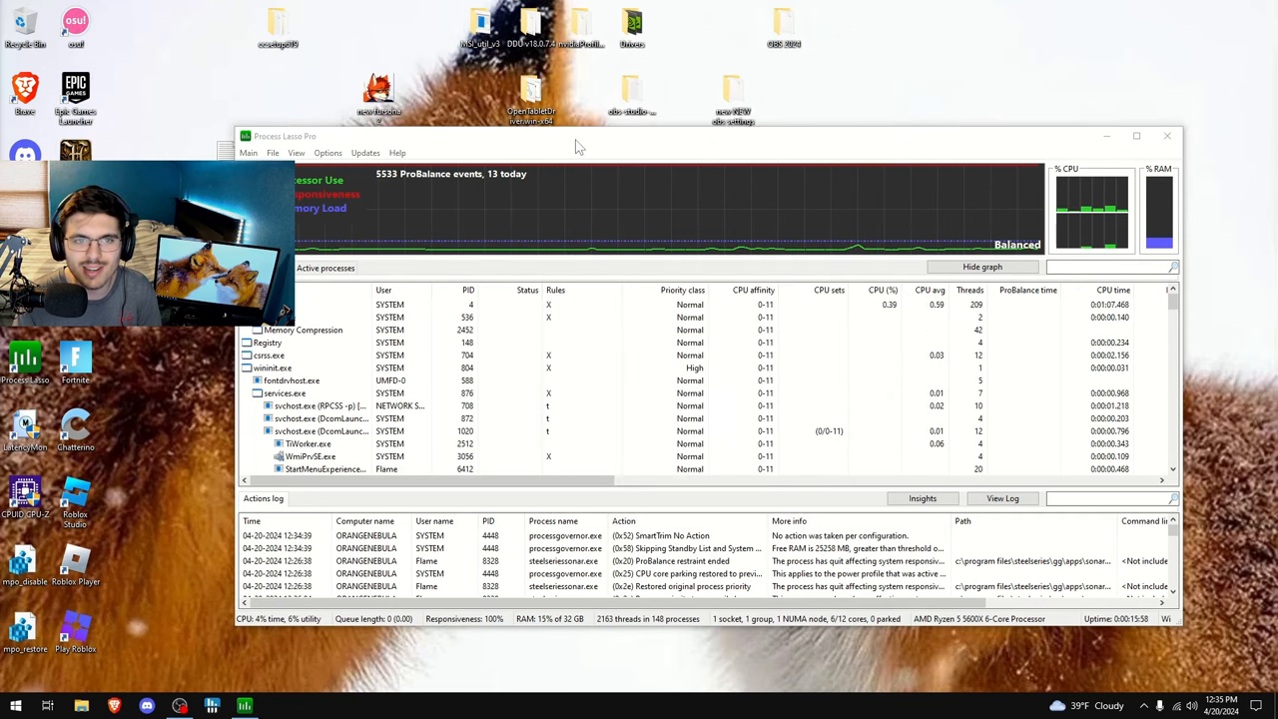
left_click(248, 152)
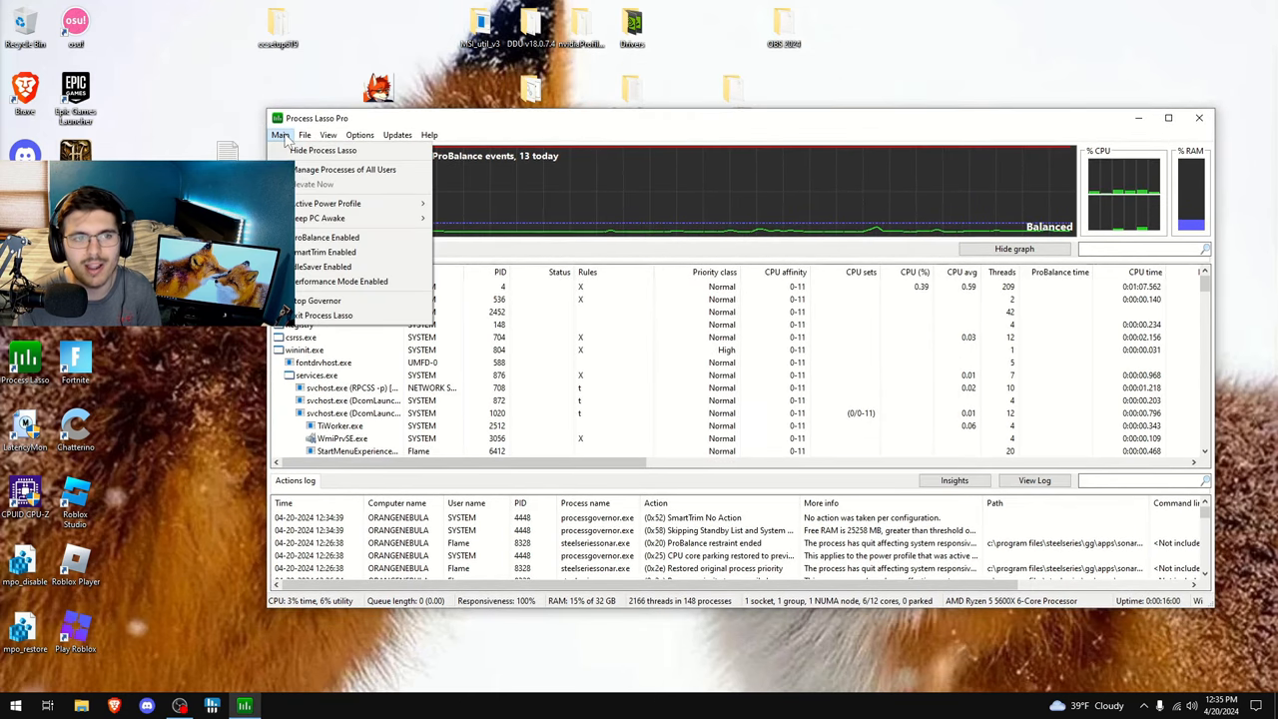
mouse_move(327, 204)
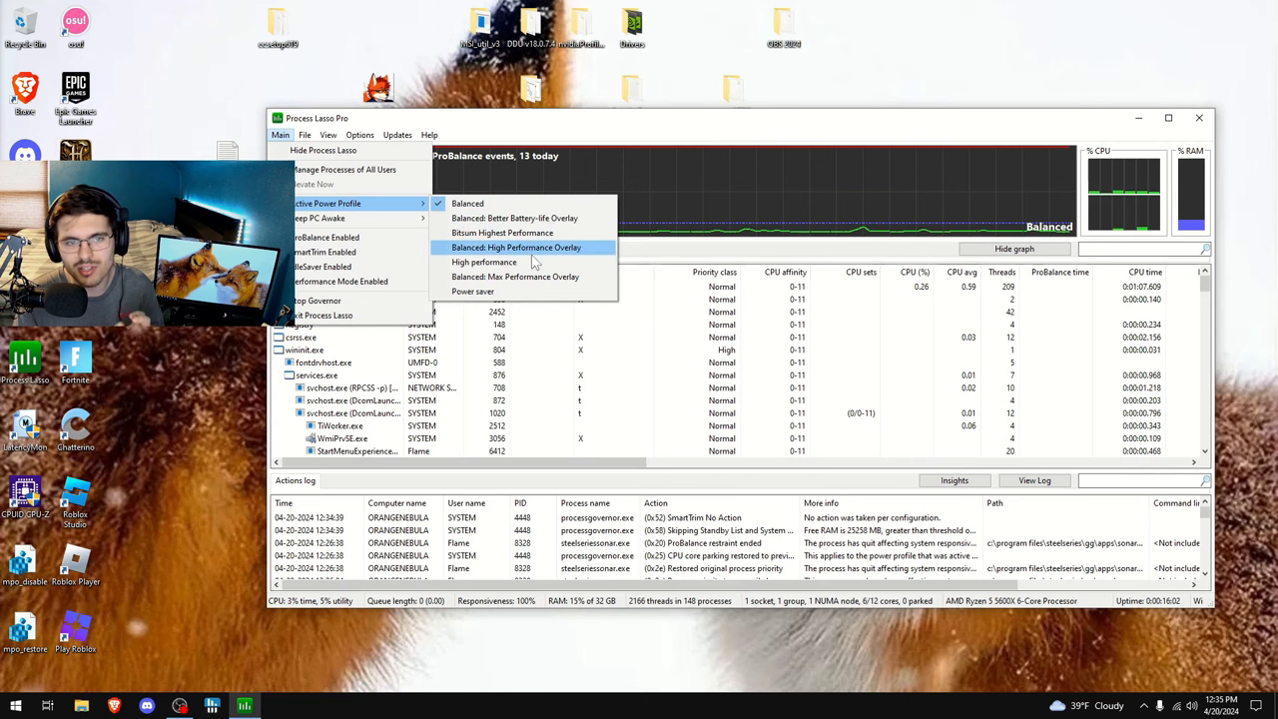
mouse_move(503, 231)
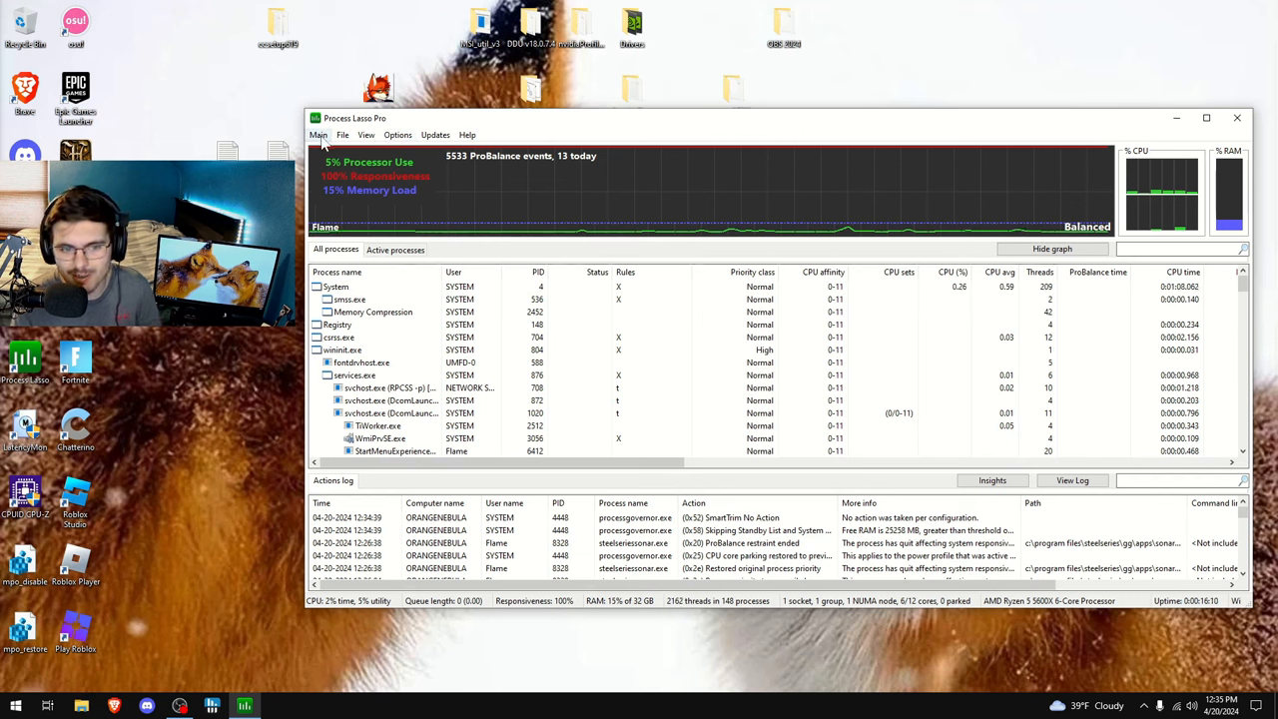
left_click(320, 136)
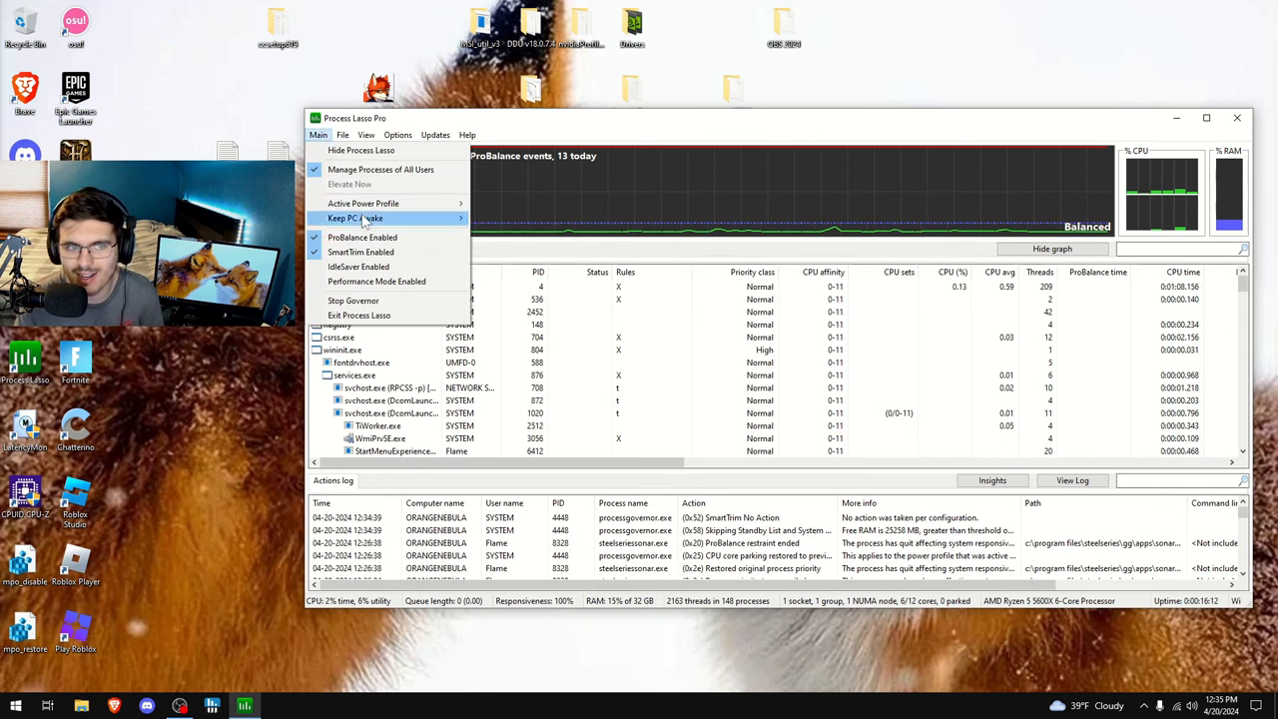
left_click(363, 204)
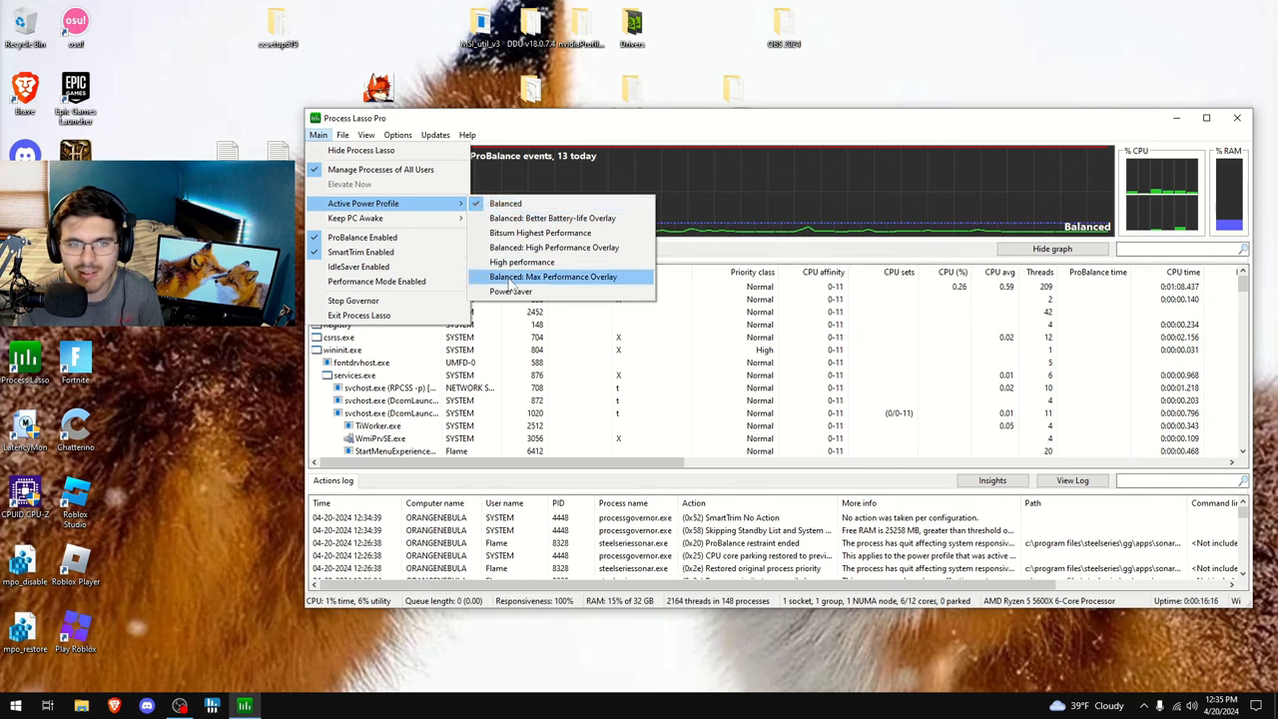
mouse_move(595, 280)
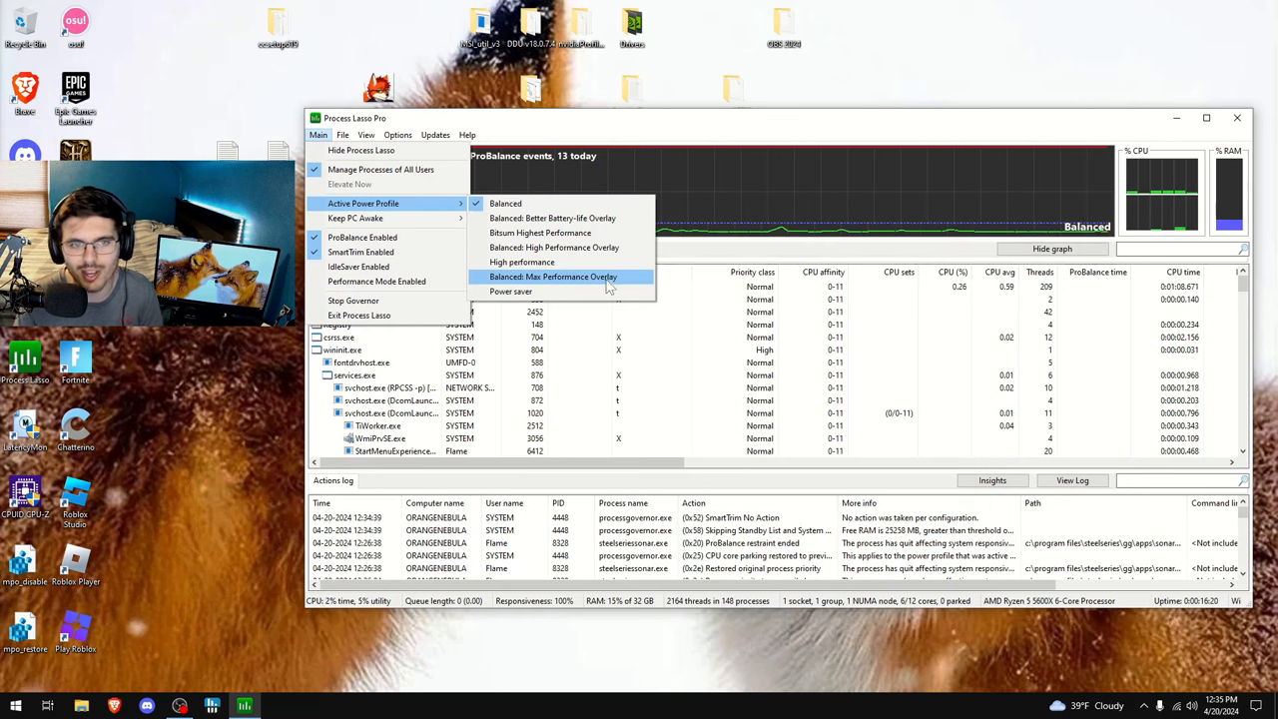
mouse_move(561, 288)
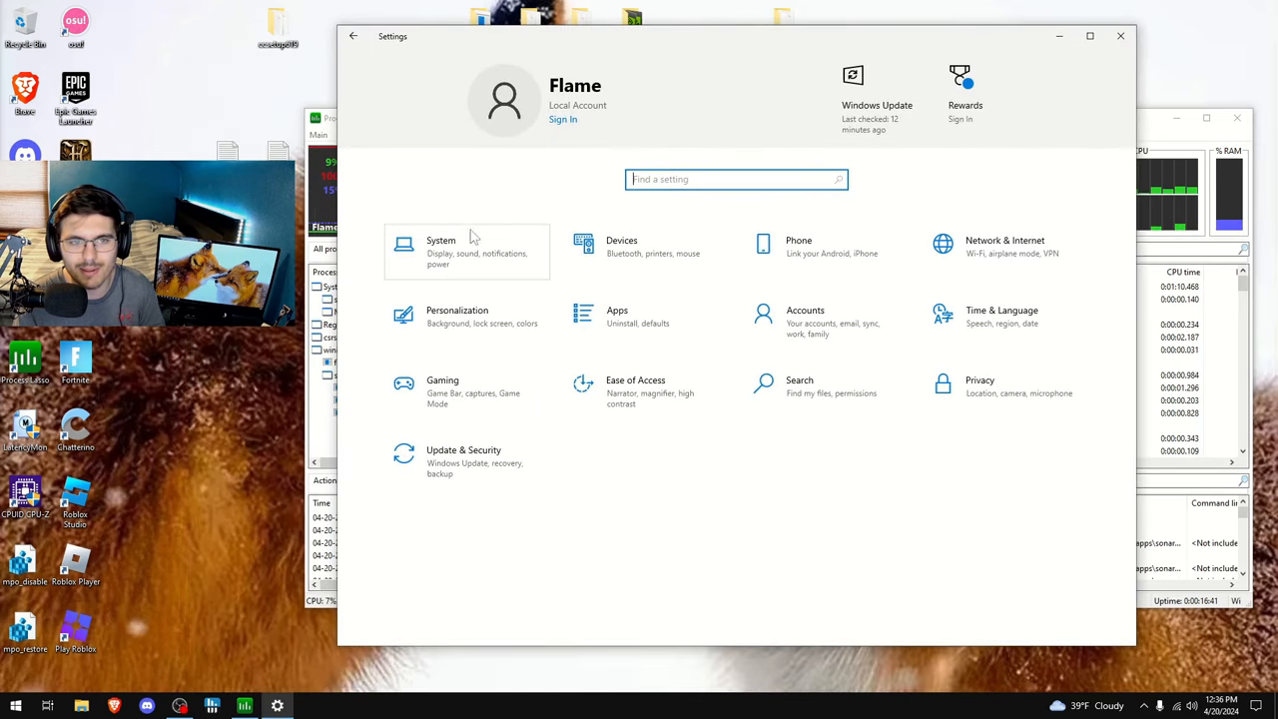
Show the Power & sleep page with Power mode at Better performance
left_click(440, 249)
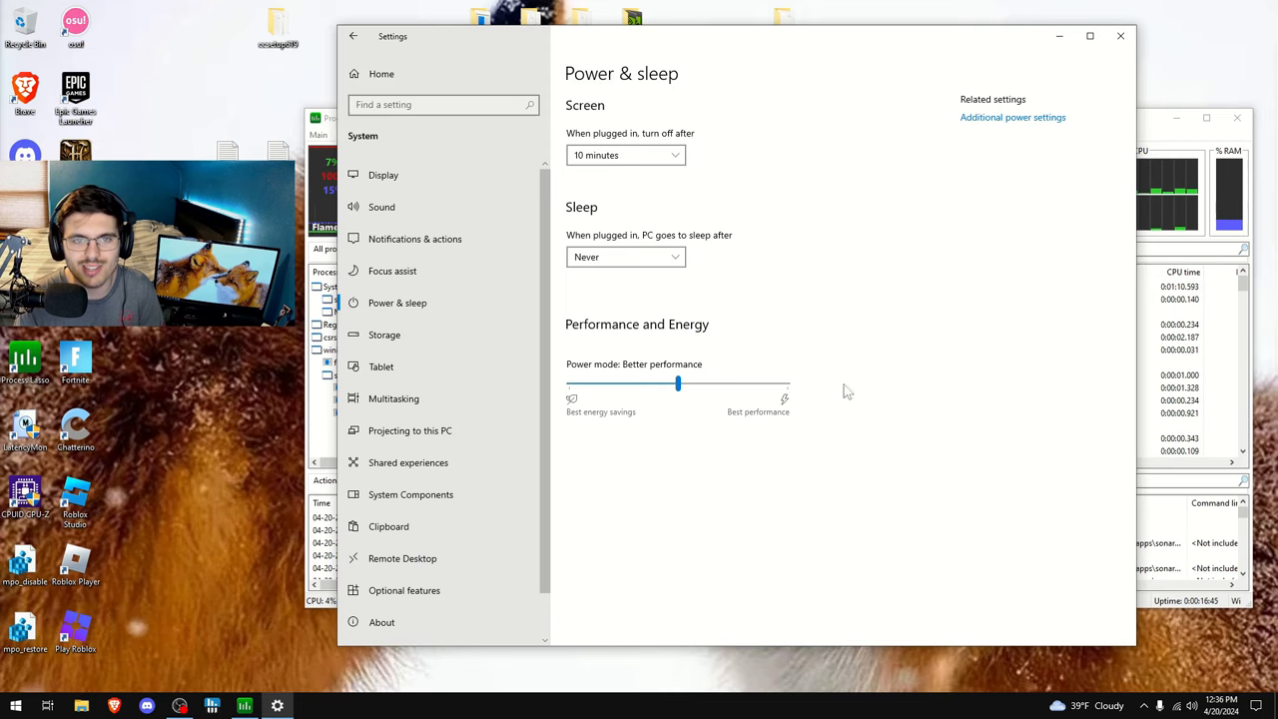
mouse_move(783, 441)
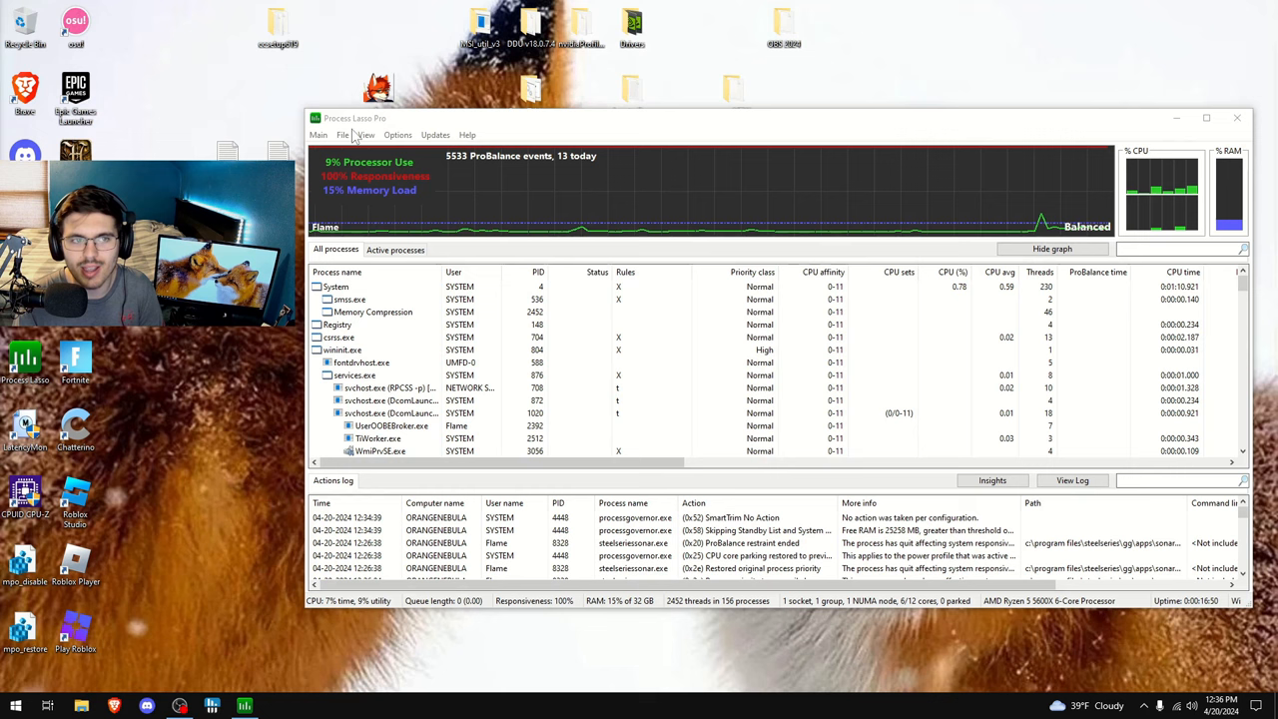
left_click(318, 136)
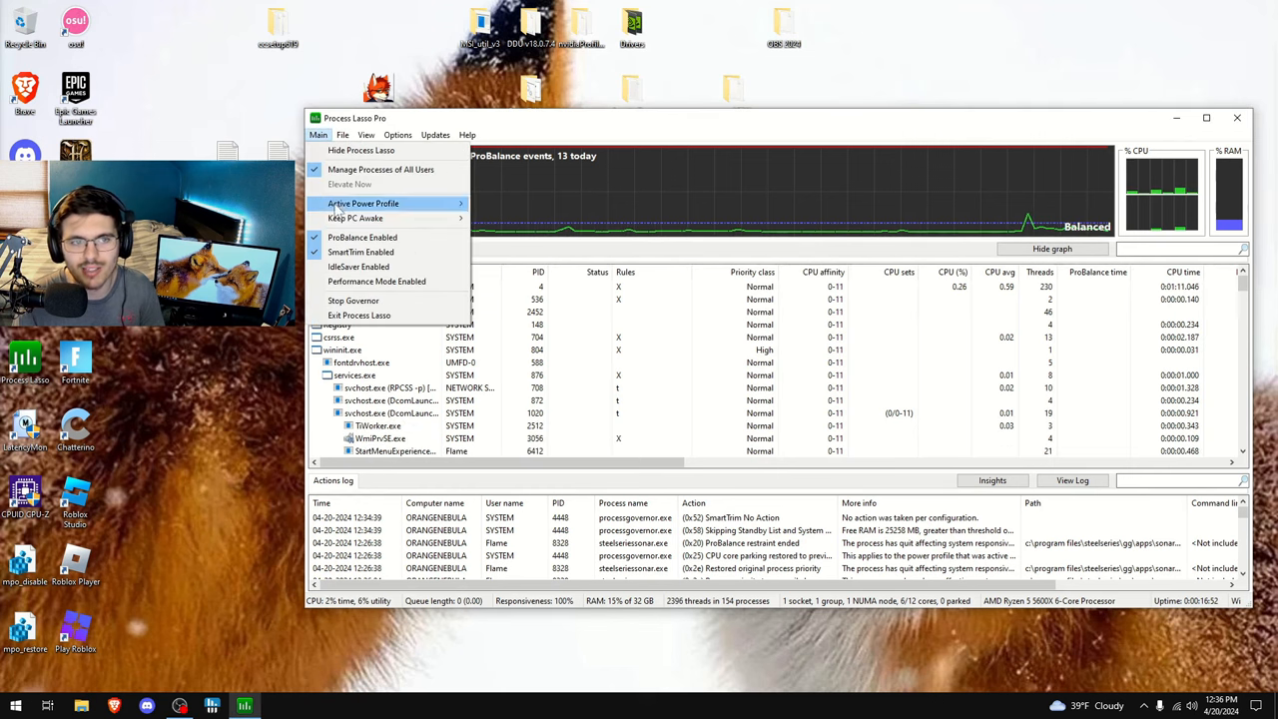
left_click(363, 203)
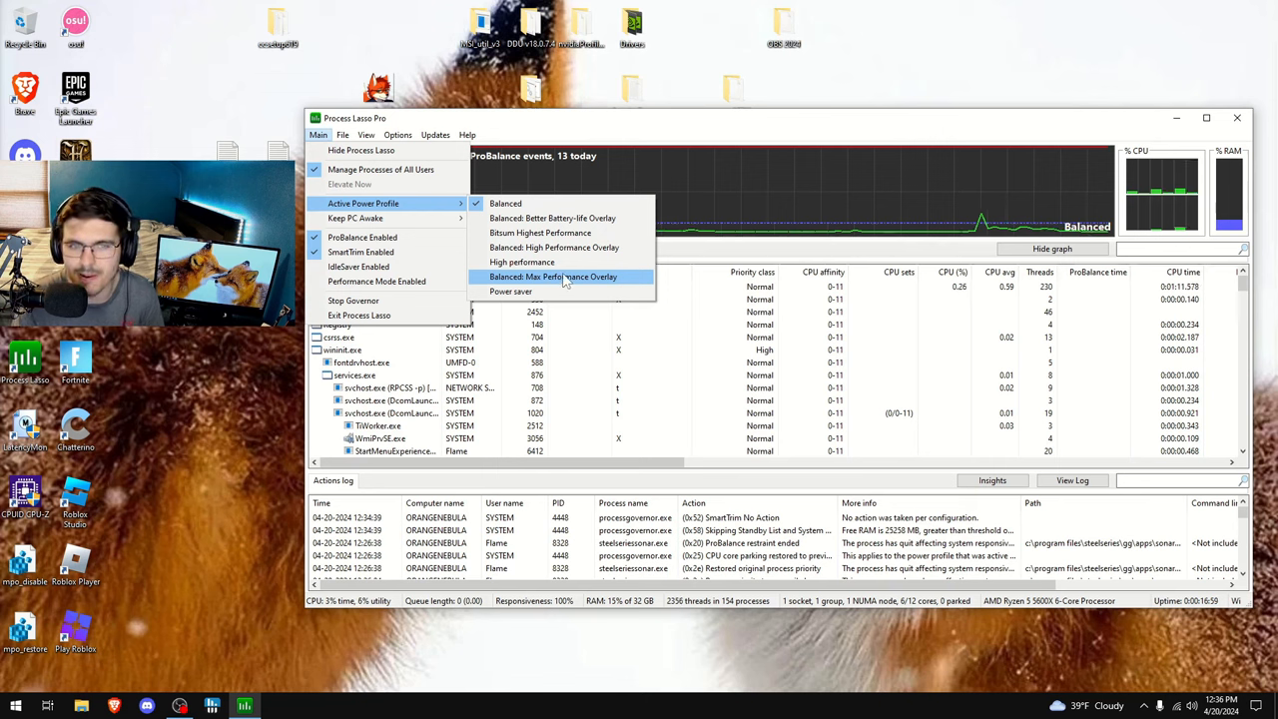
mouse_move(567, 248)
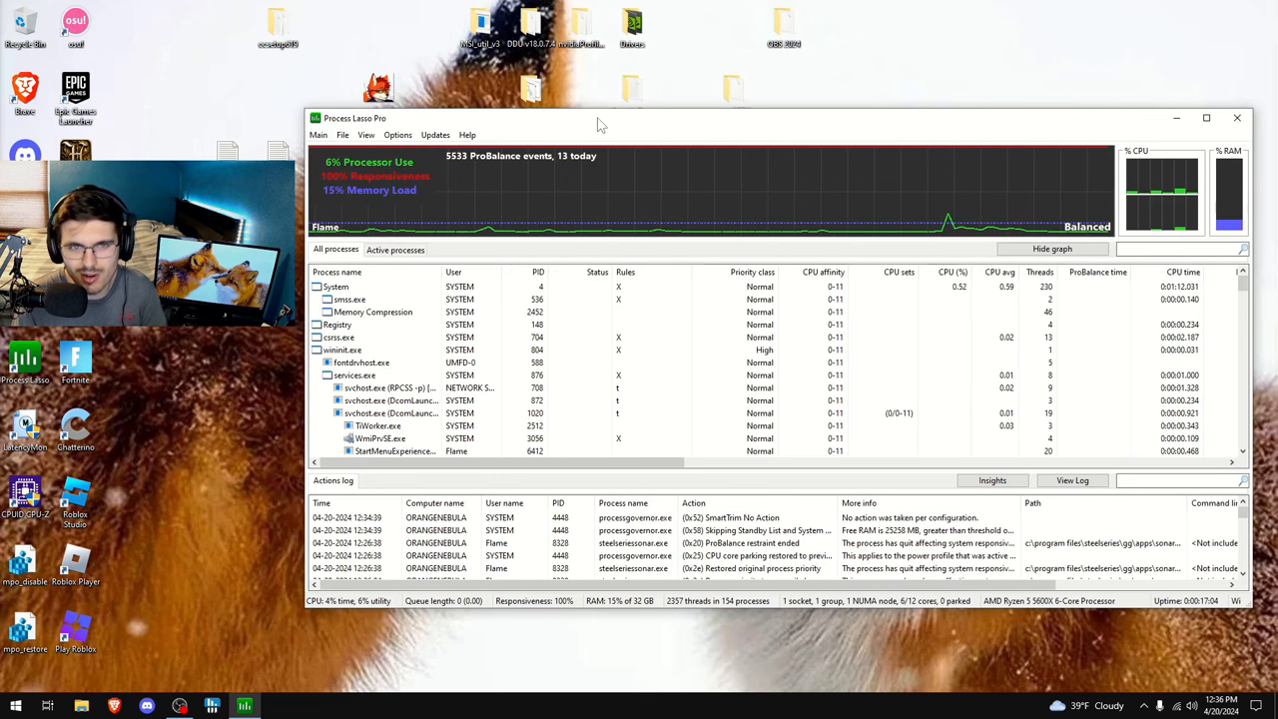
left_click(319, 136)
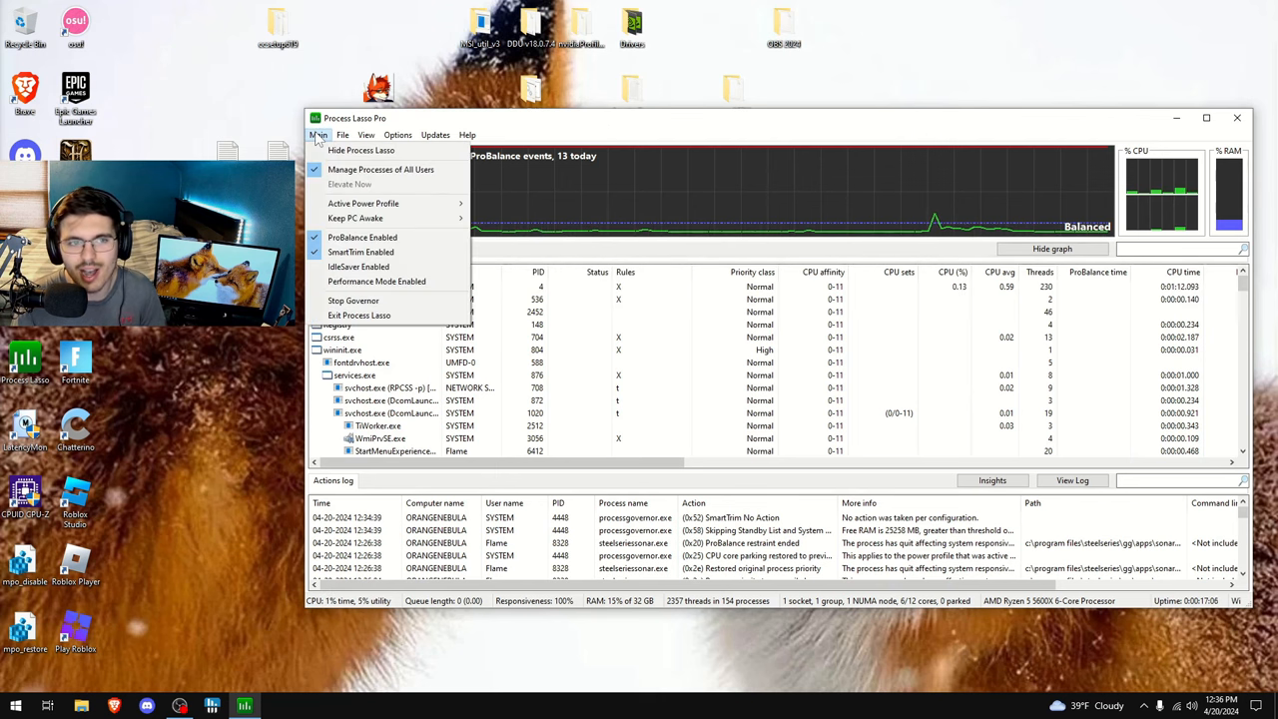
left_click(363, 204)
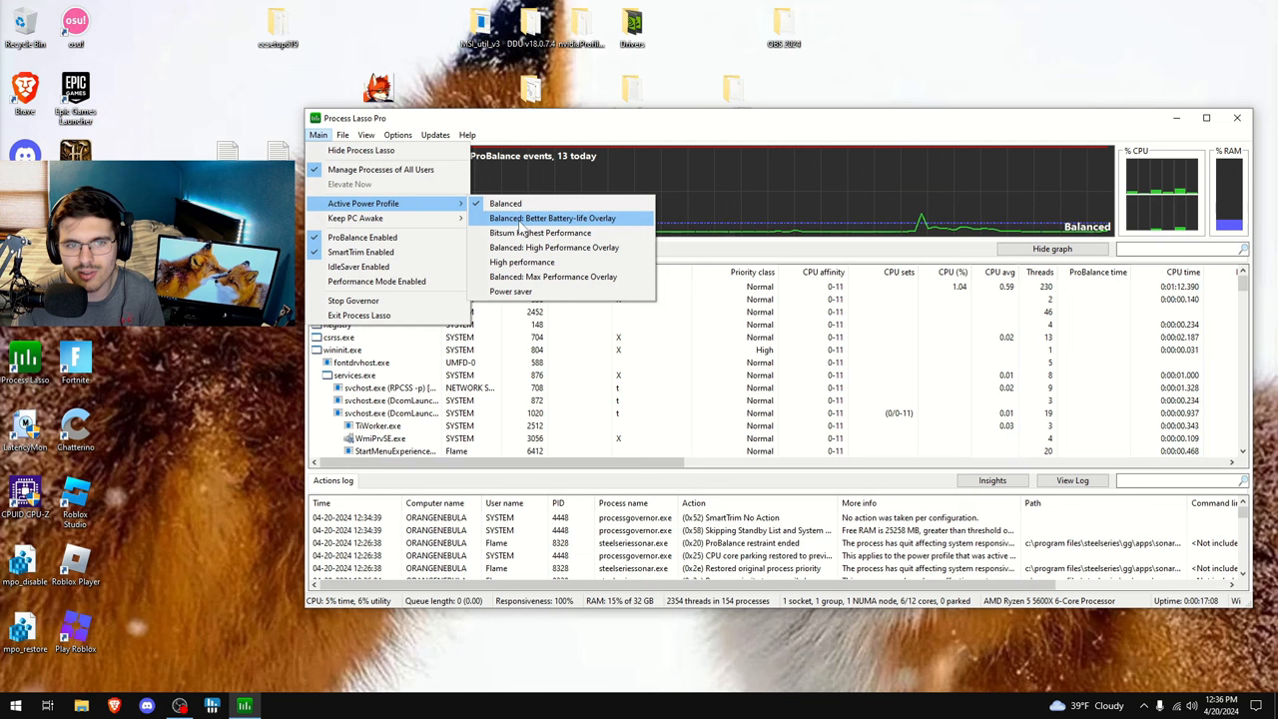
mouse_move(505, 204)
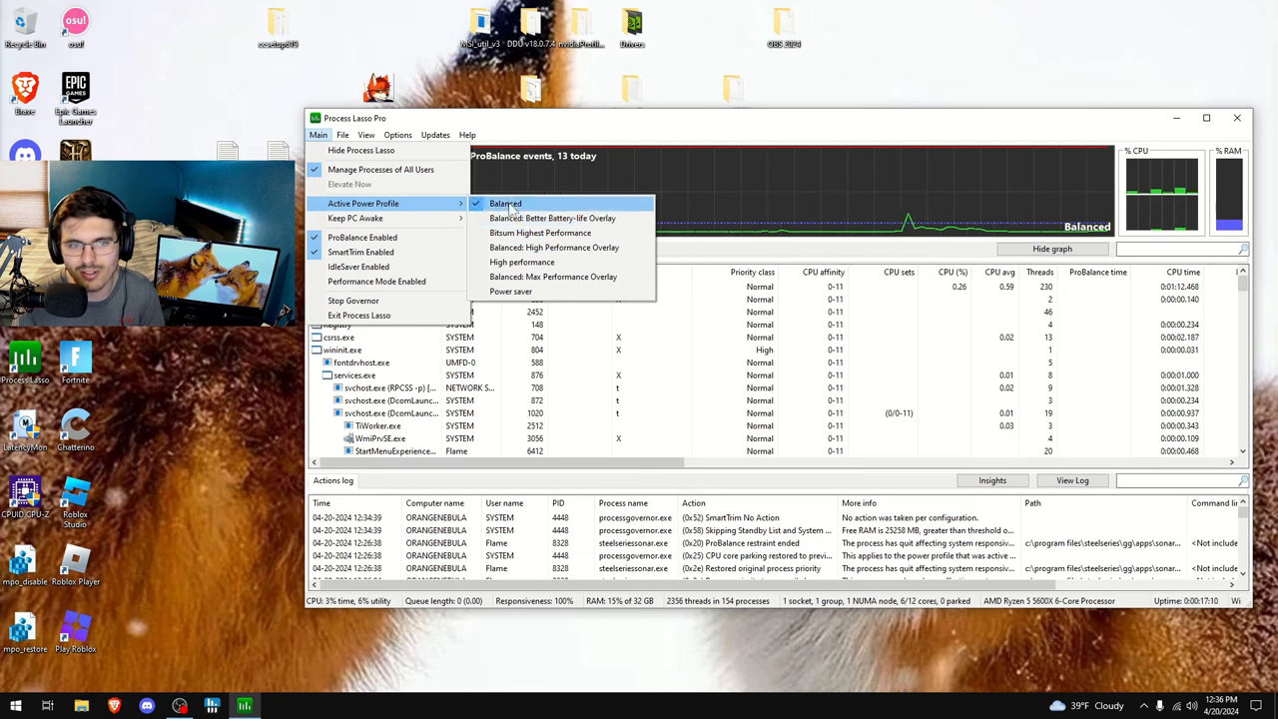
mouse_move(519, 276)
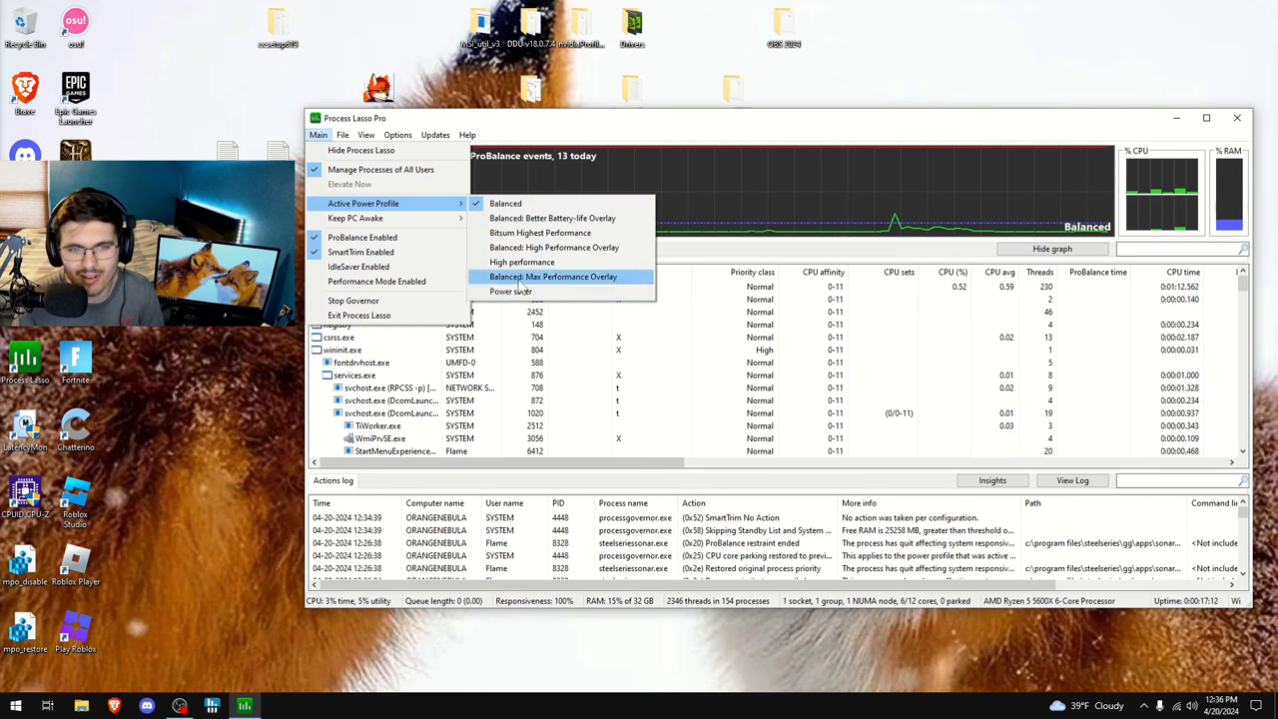
left_click(553, 276)
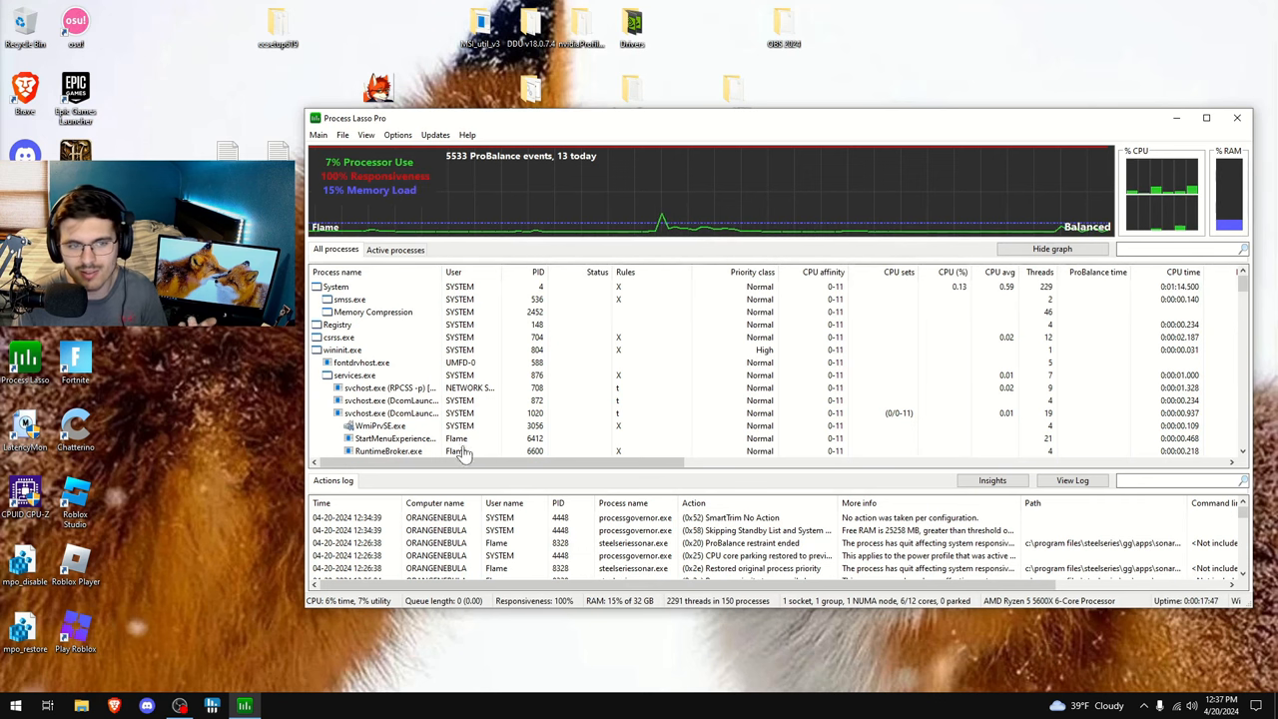
Bring up the Options menu with CPU, Memory, Power and I/O categories
left_click(397, 135)
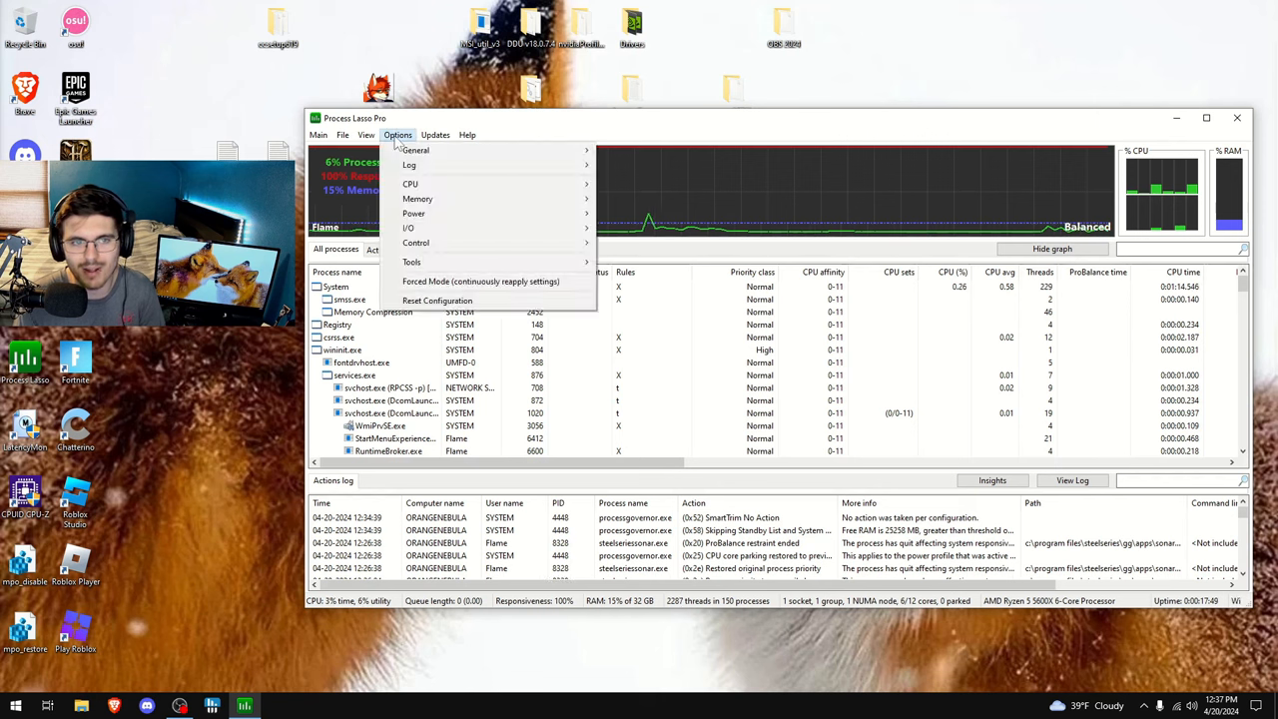
mouse_move(418, 200)
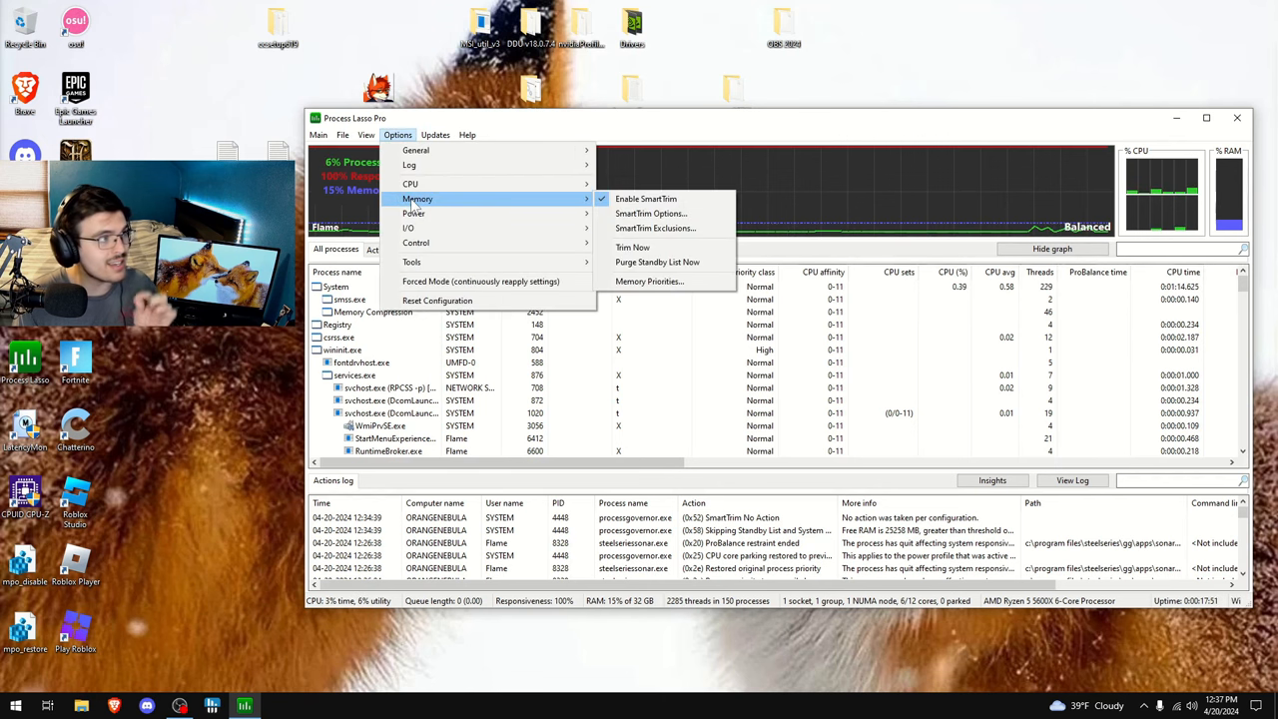
mouse_move(651, 214)
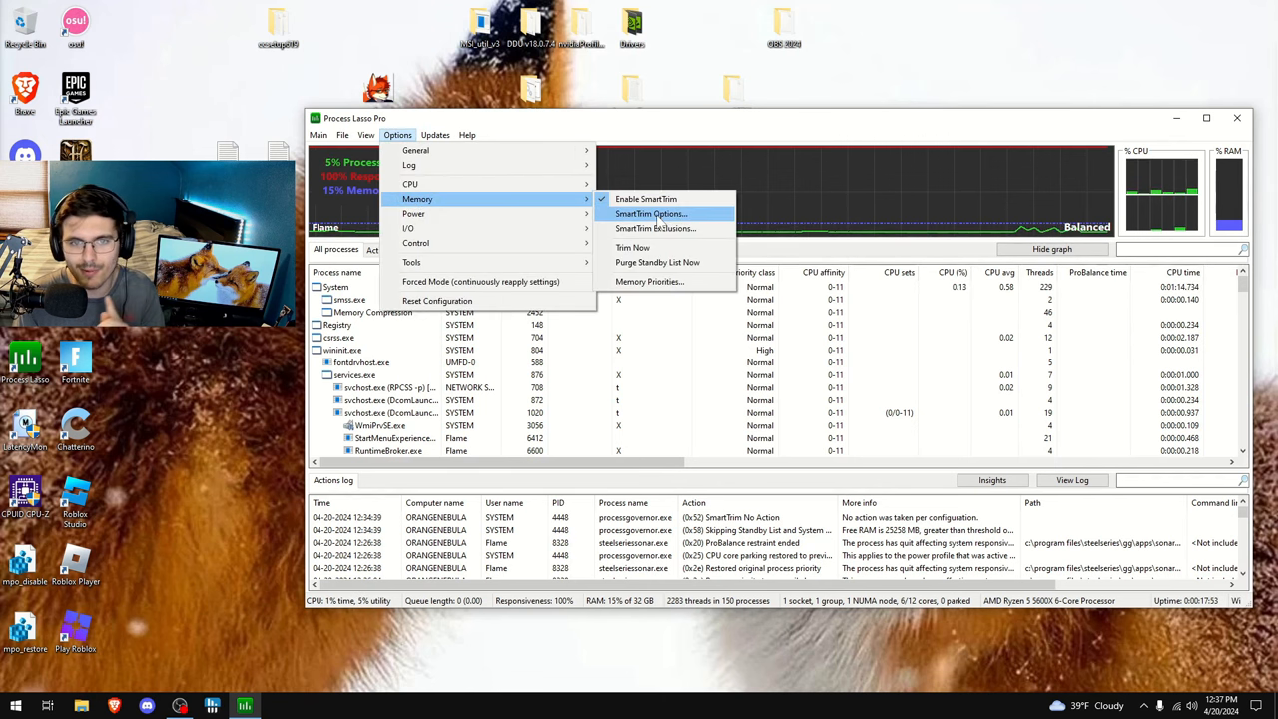
mouse_move(456, 213)
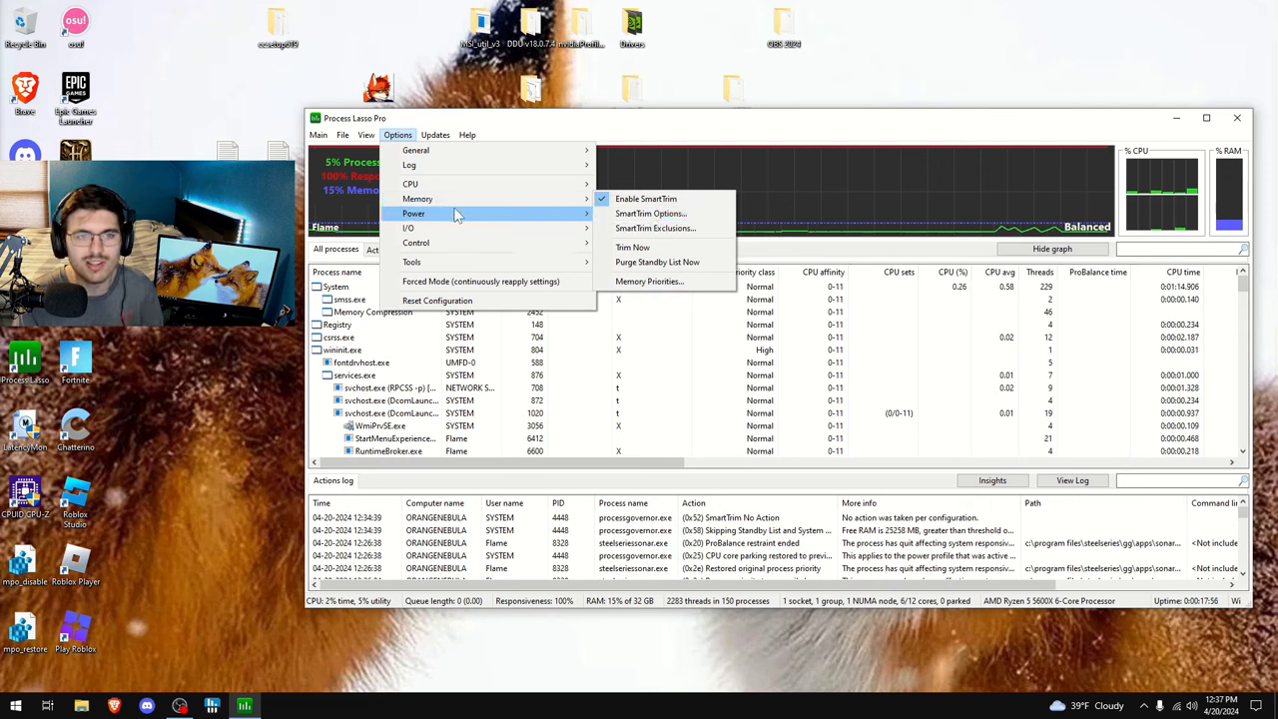
mouse_move(418, 199)
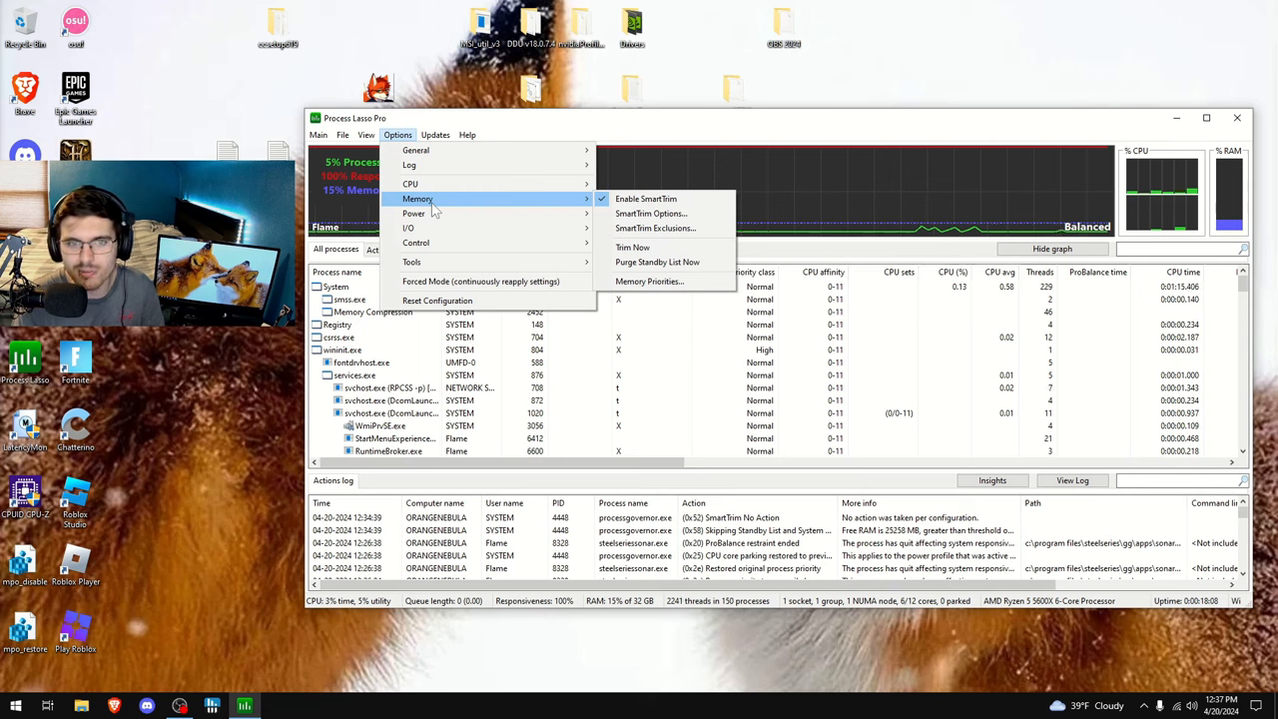
mouse_move(651, 214)
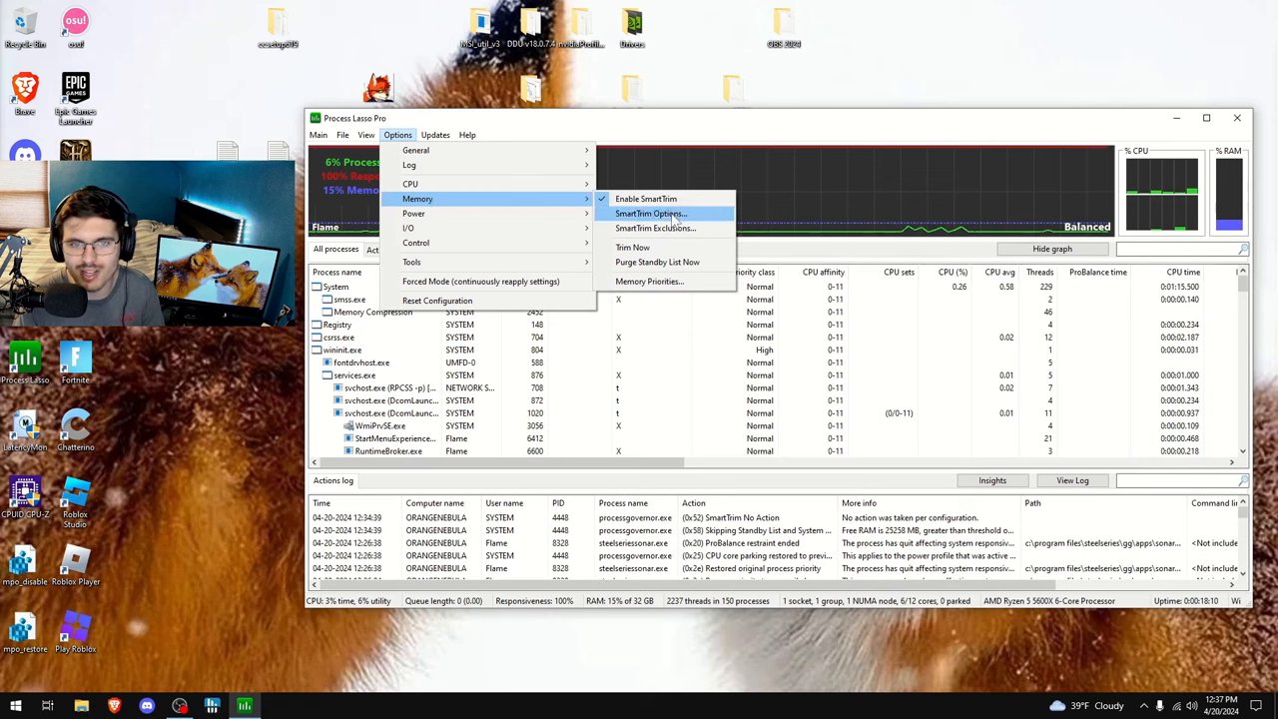
Review SmartTrim's working set threshold and the 8124 MB free RAM purge threshold
left_click(651, 212)
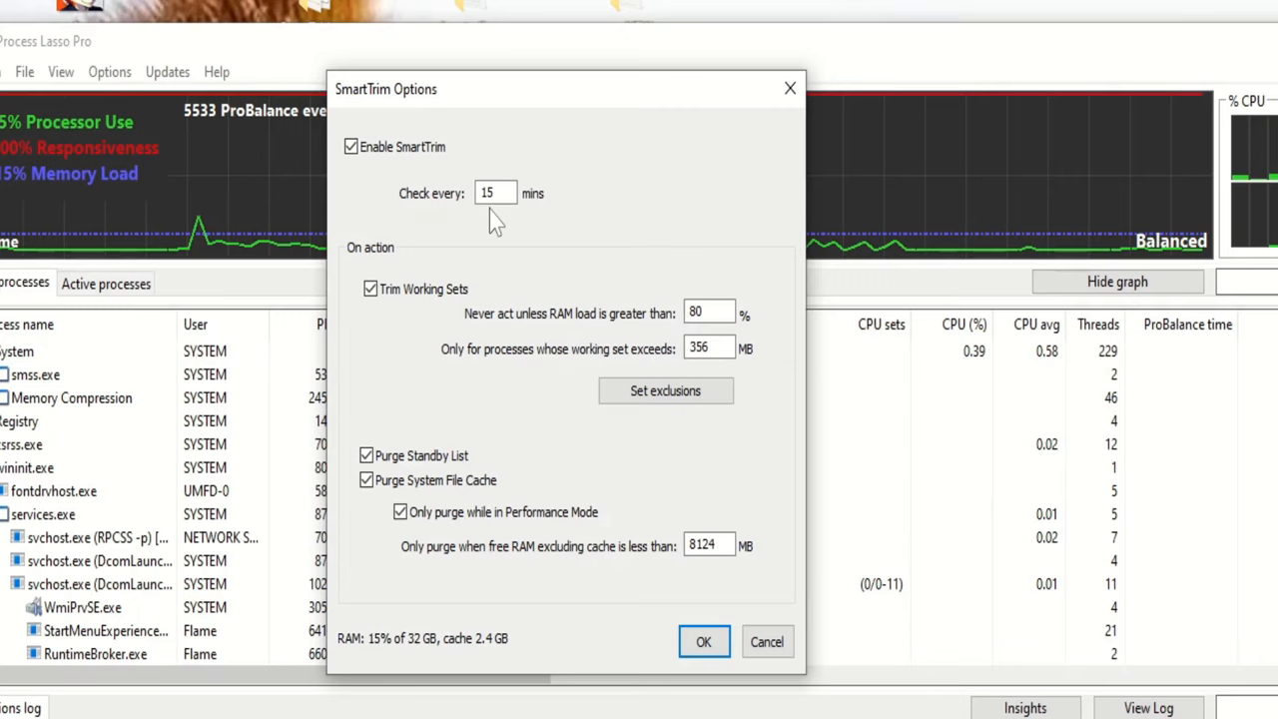
mouse_move(523, 228)
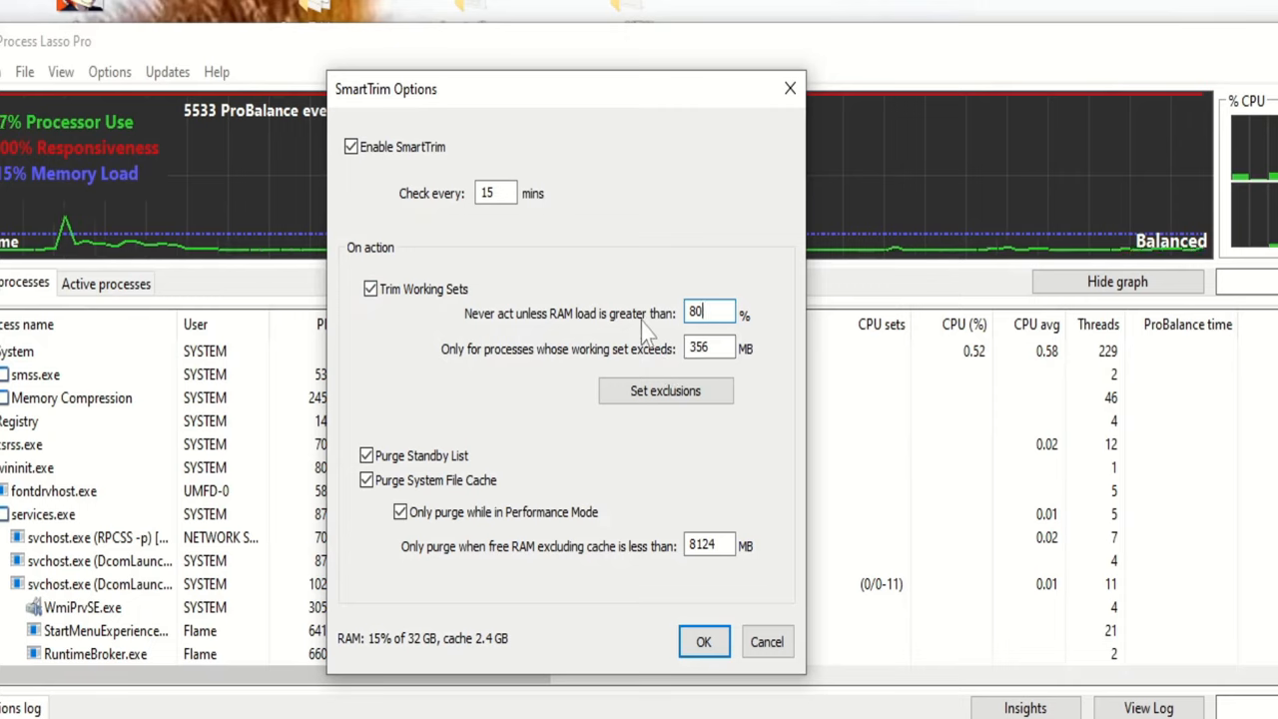
mouse_move(495, 368)
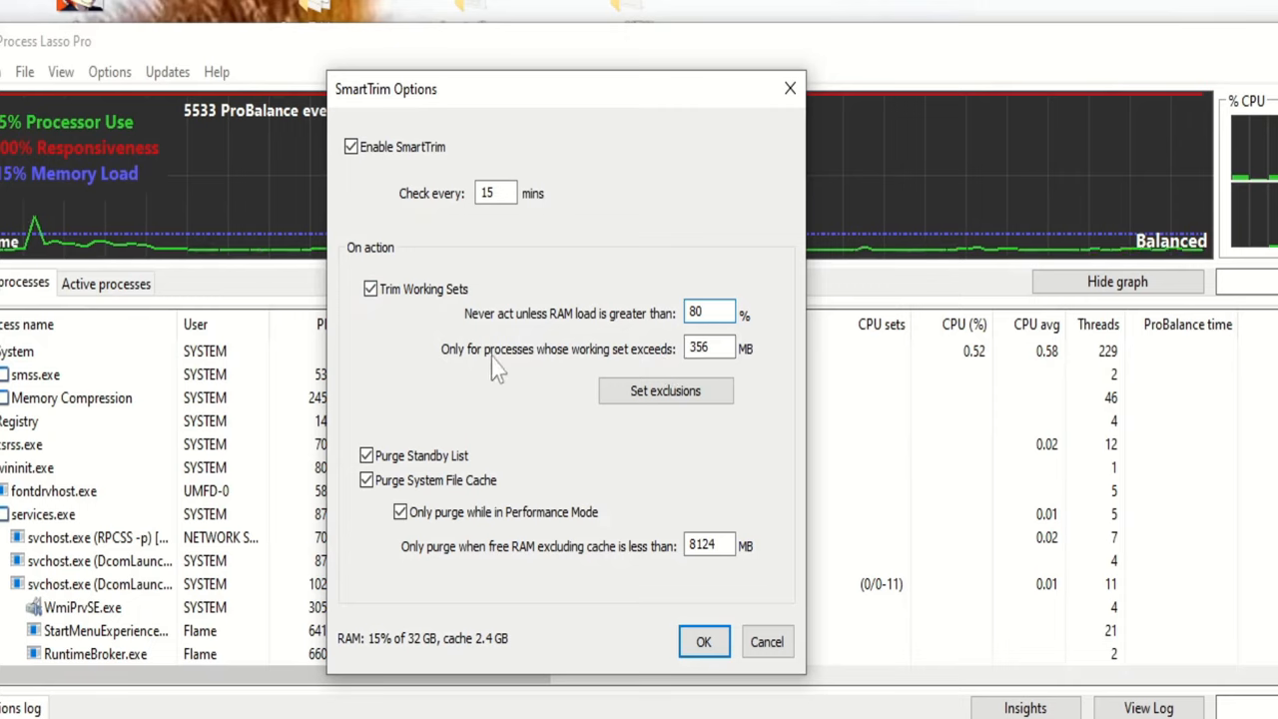
mouse_move(649, 375)
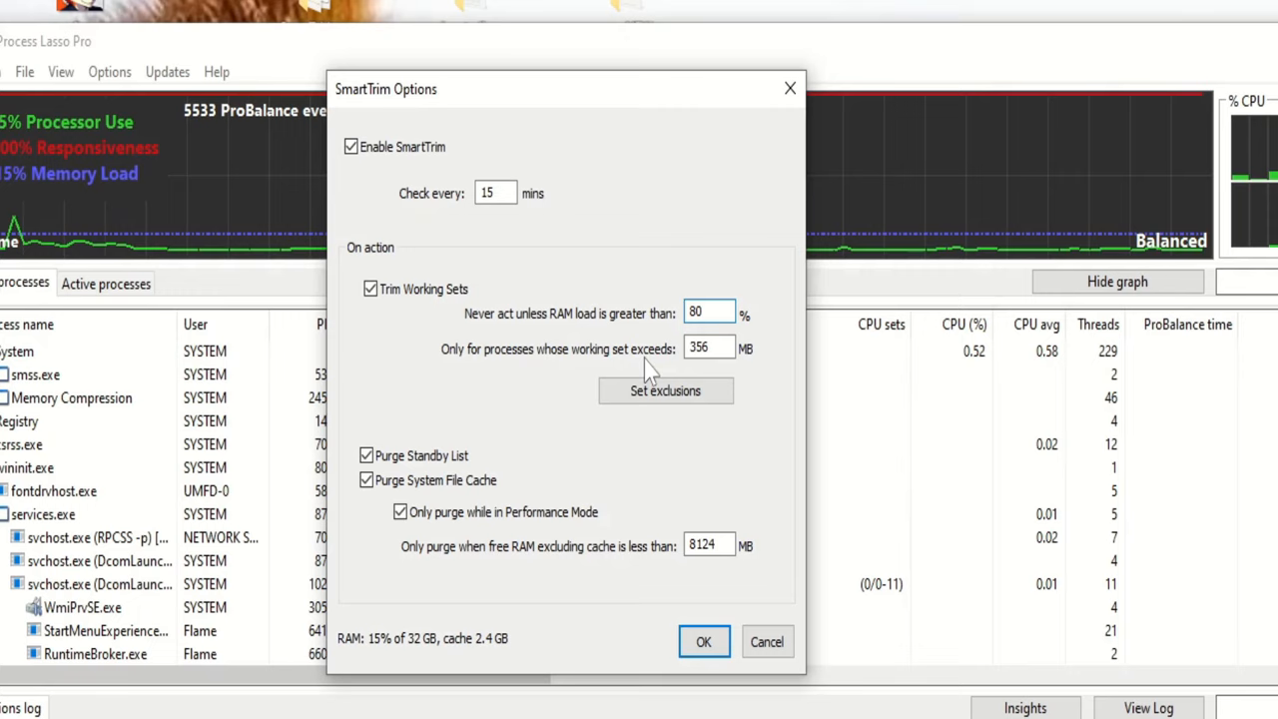
left_click(709, 312)
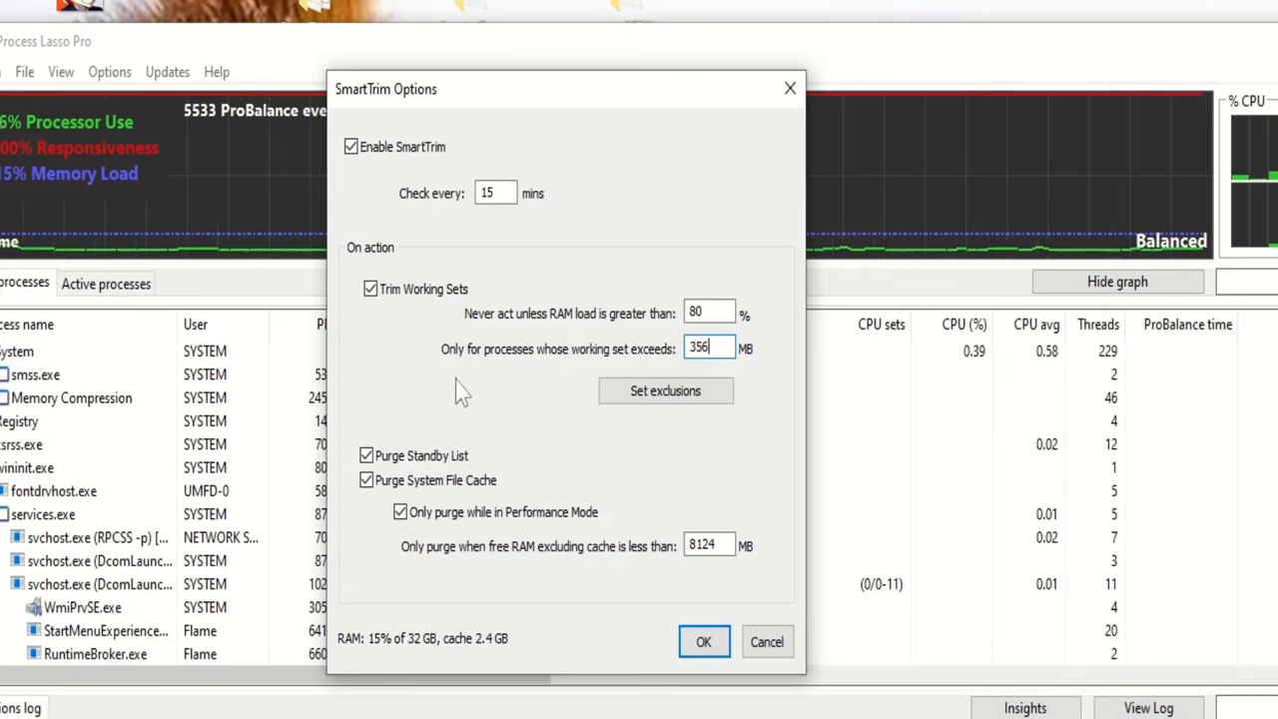
mouse_move(477, 563)
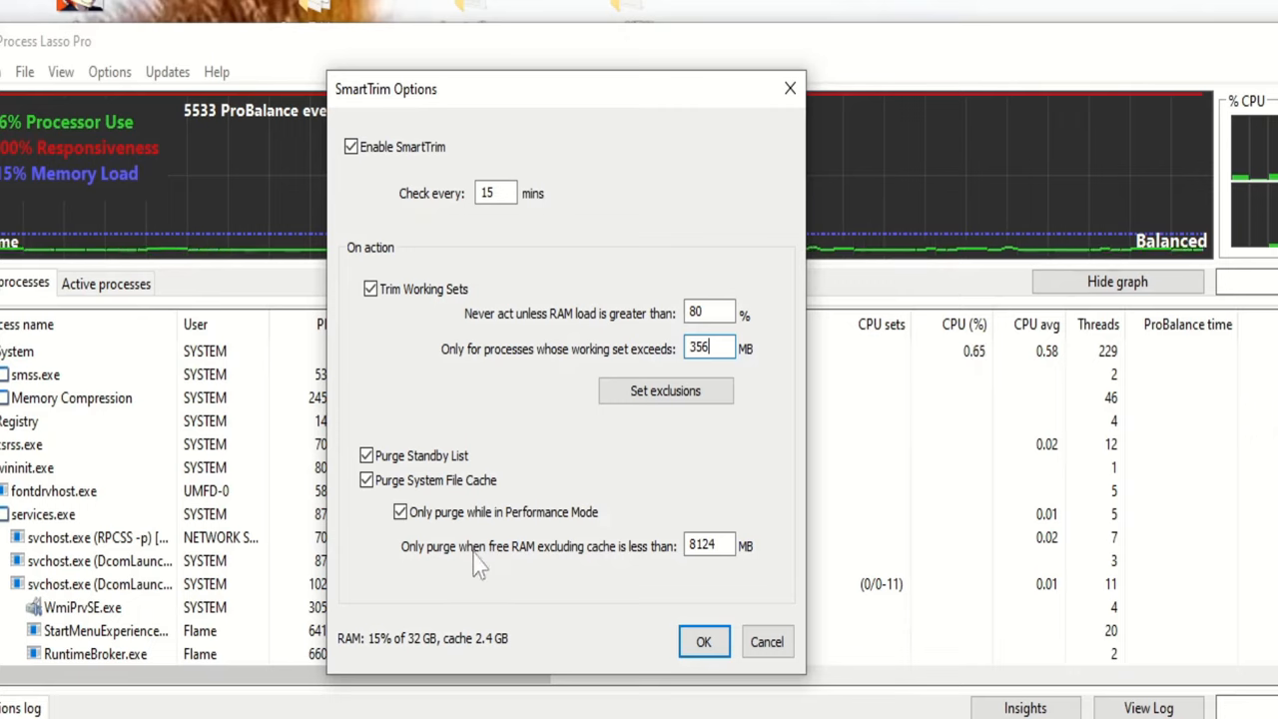
mouse_move(448, 595)
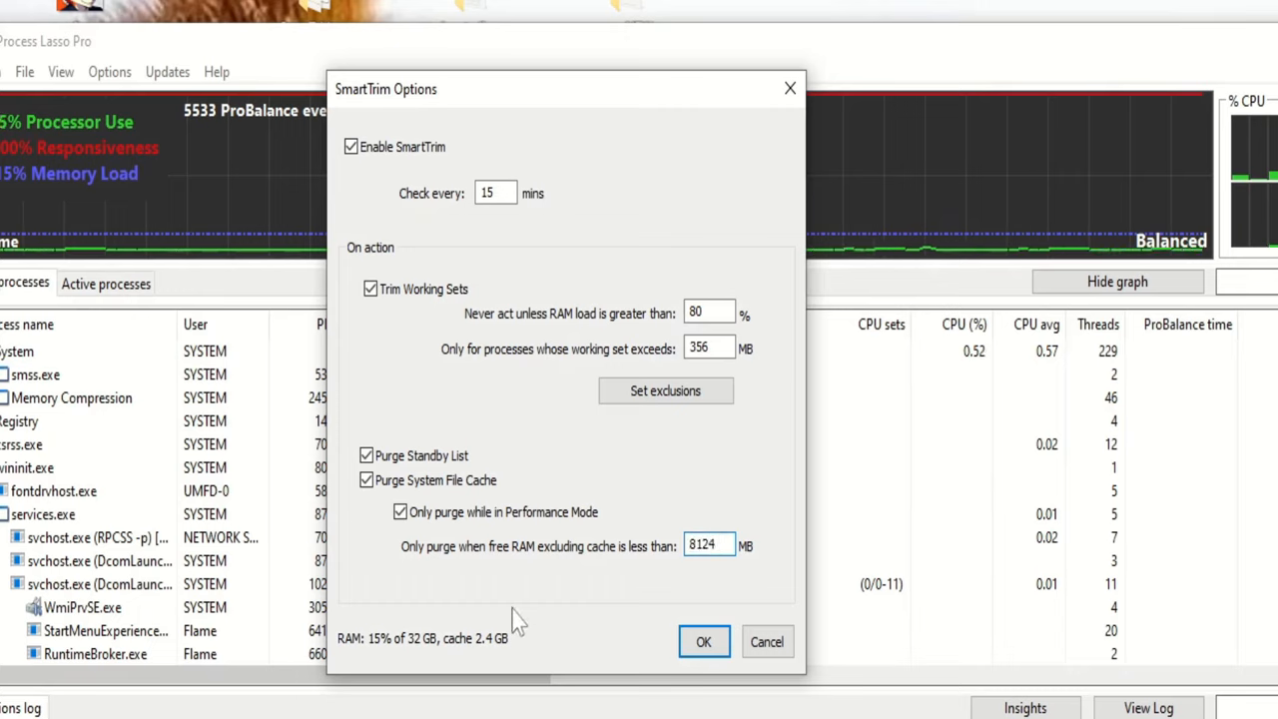
left_click(709, 545)
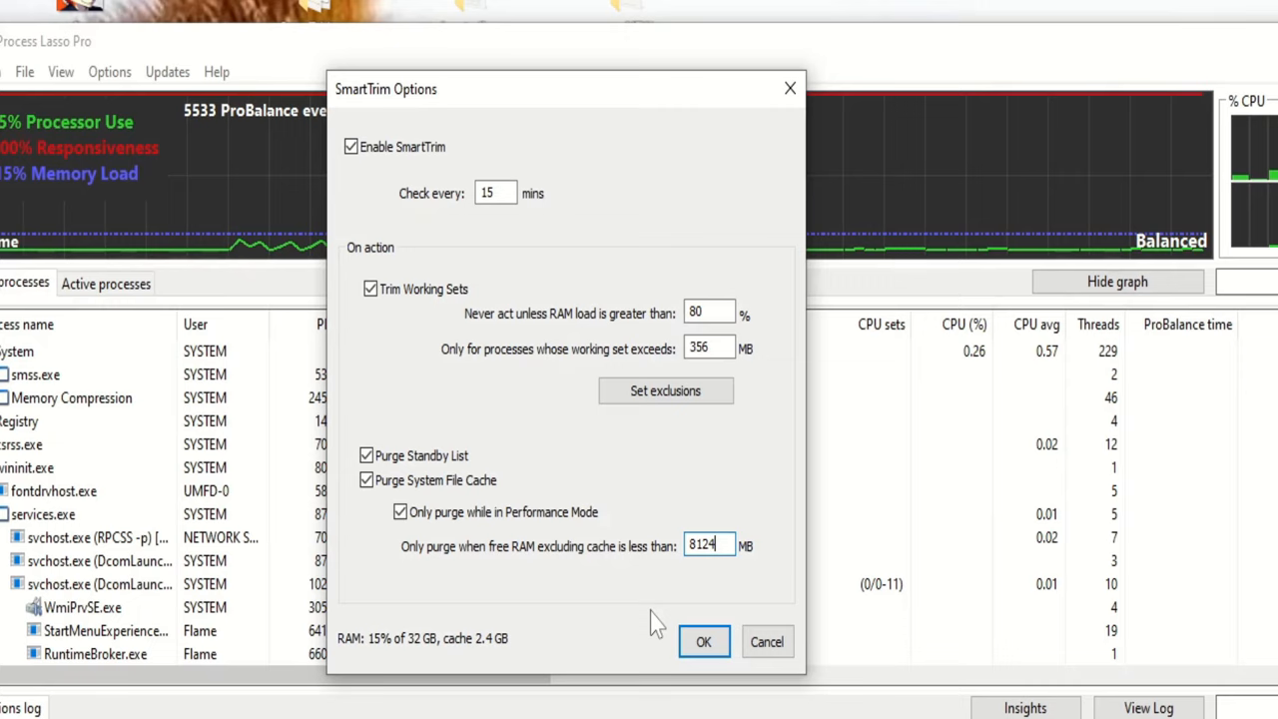
mouse_move(515, 635)
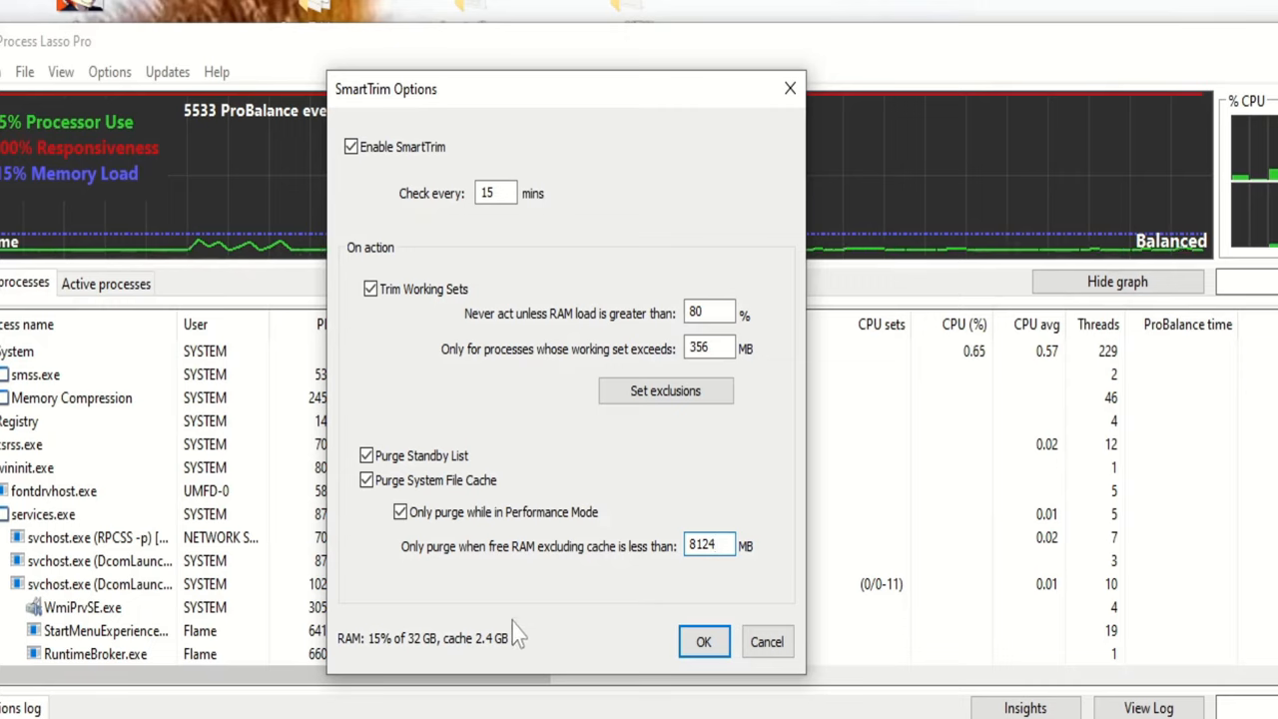
triple_click(709, 545)
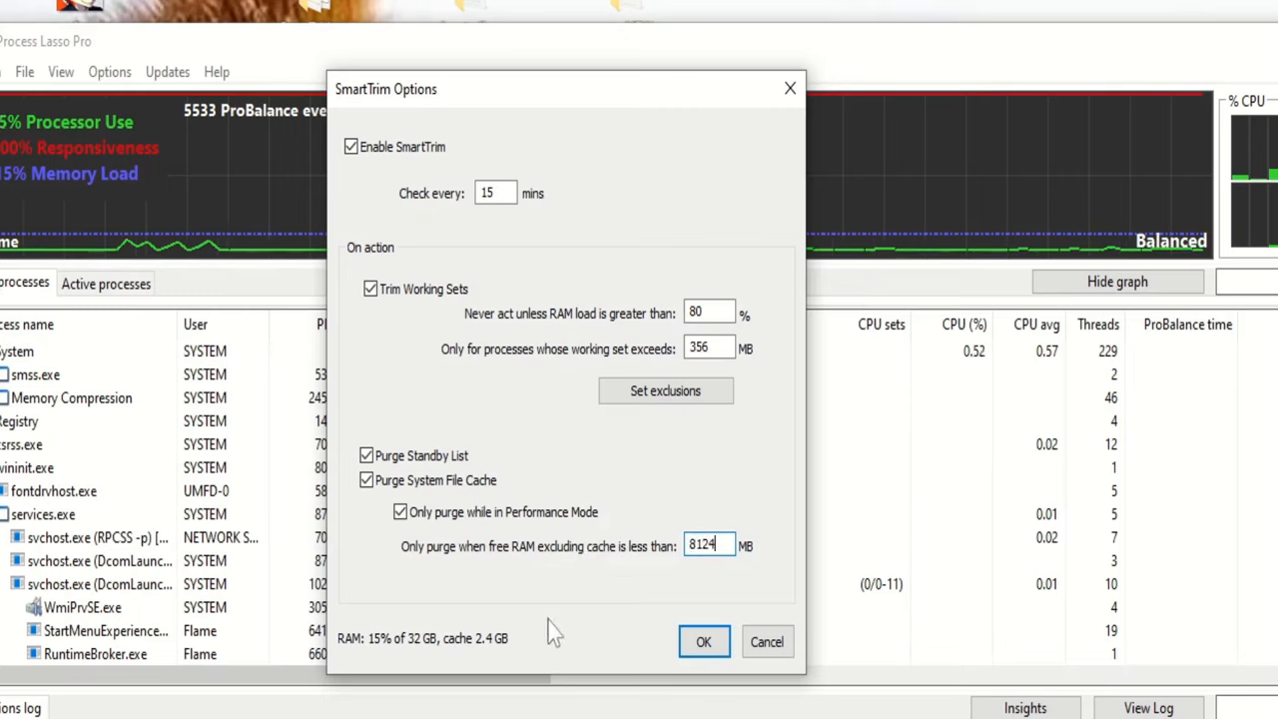
mouse_move(683, 575)
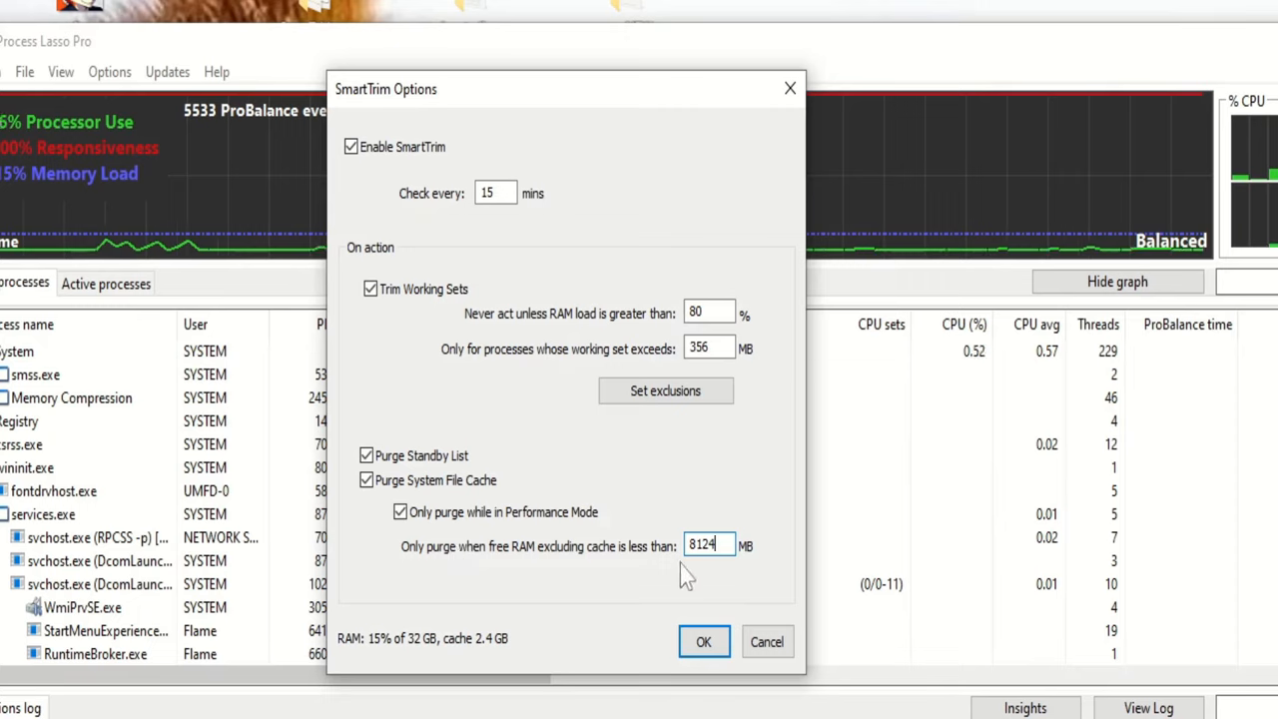
mouse_move(557, 585)
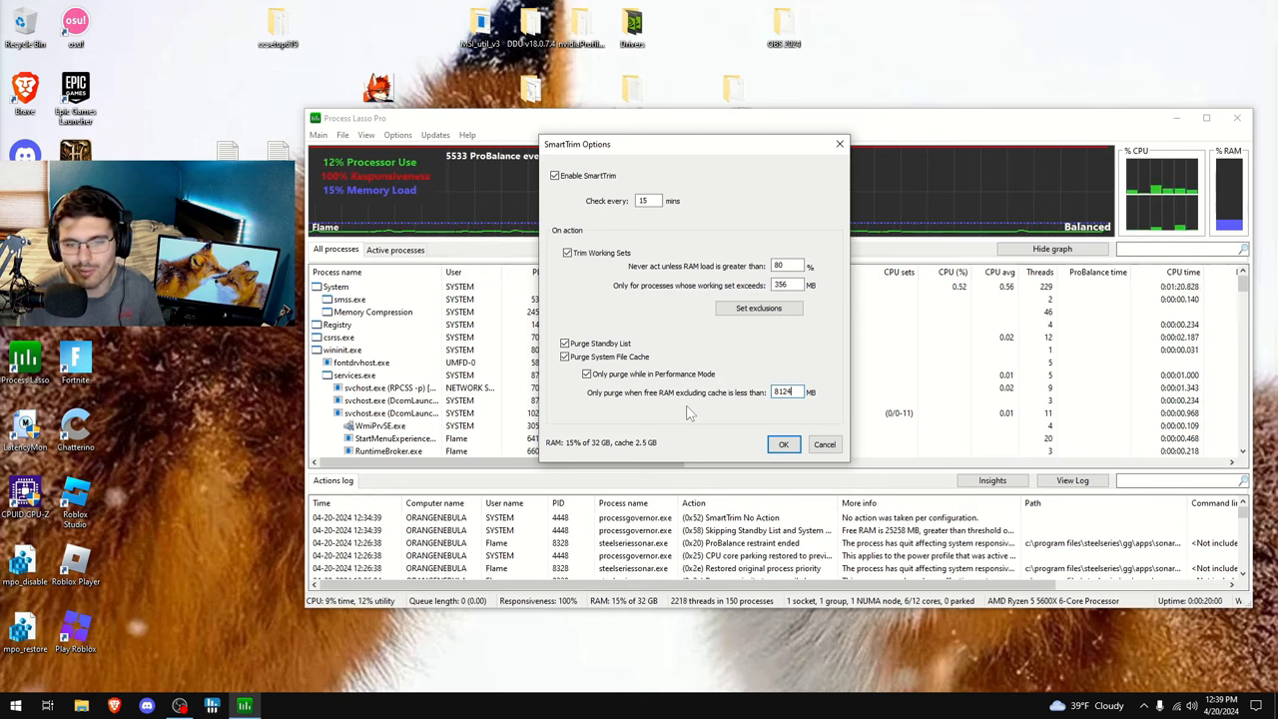
mouse_move(629, 217)
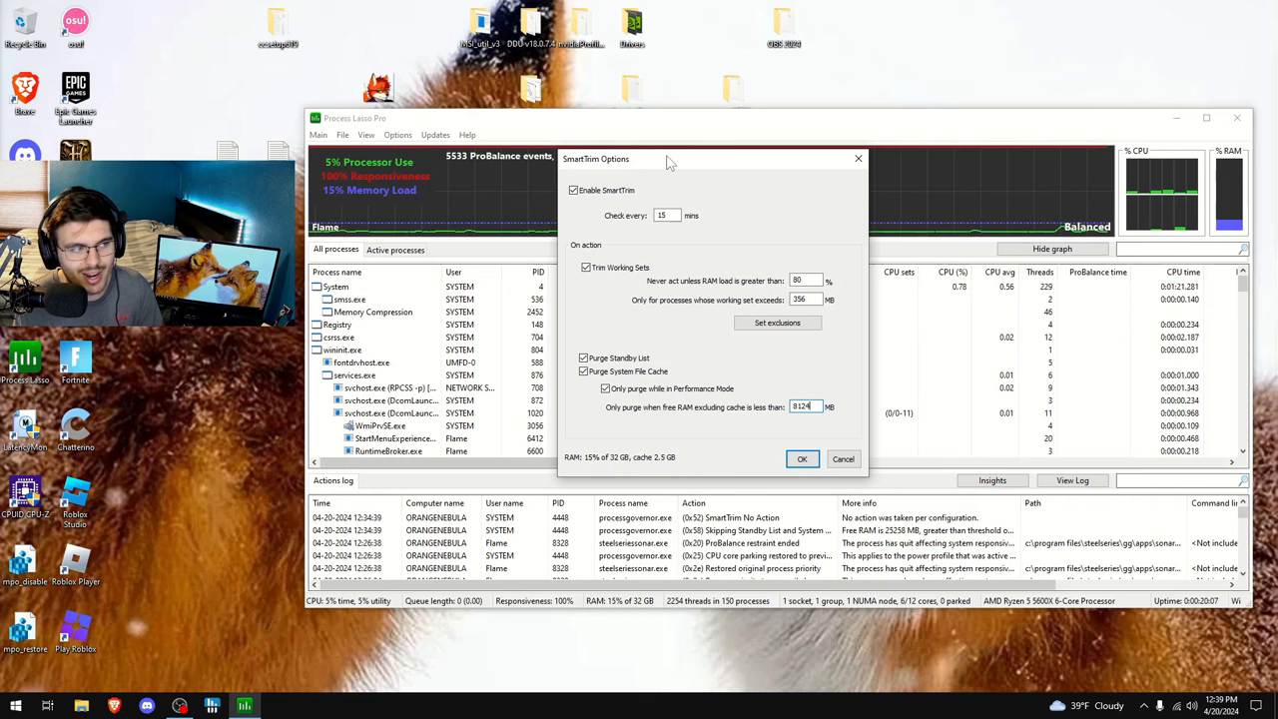
View SmartTrim's ignored processes csrss.exe, dwm.exe, fontdriver.exe and the next system entry
left_click(777, 322)
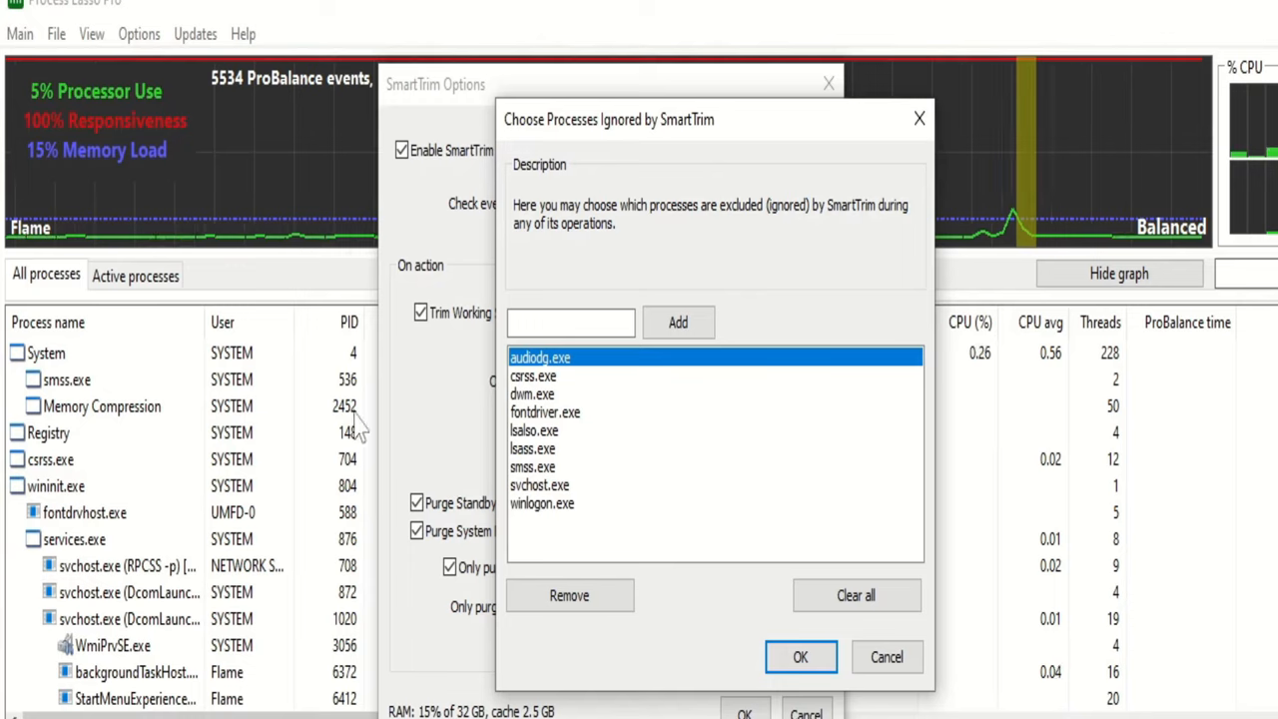
mouse_move(623, 389)
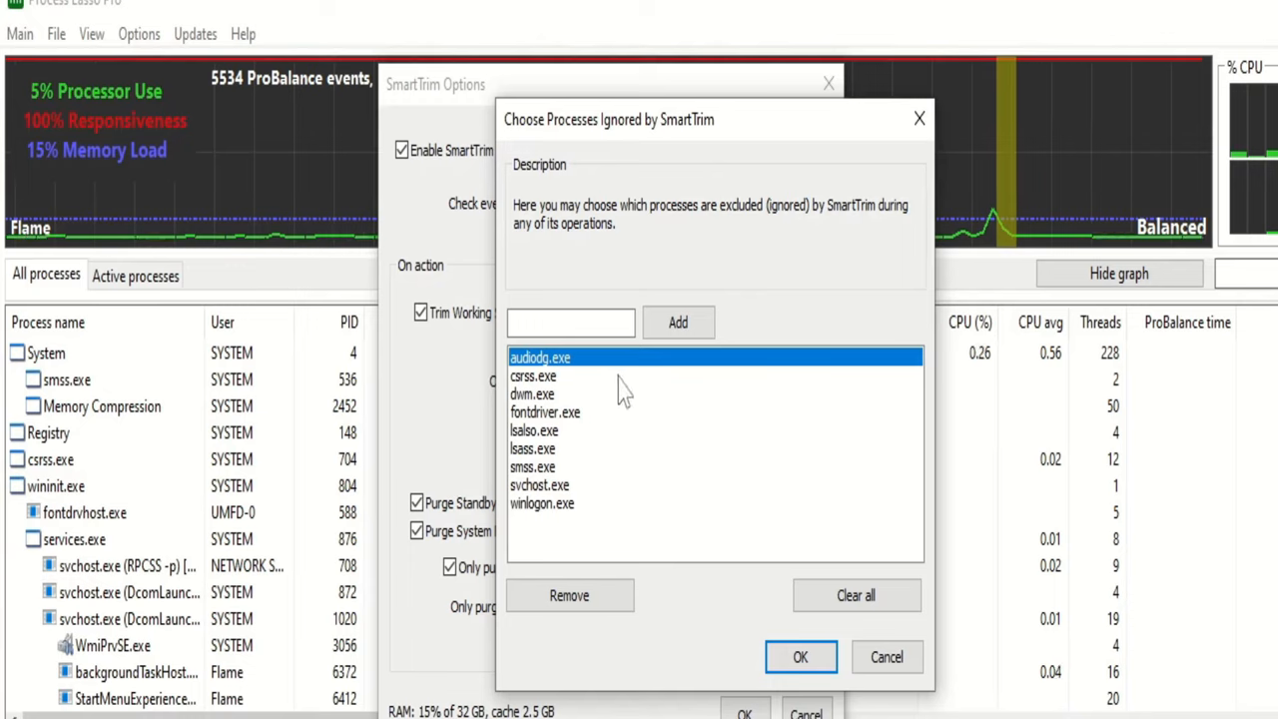
left_click(532, 375)
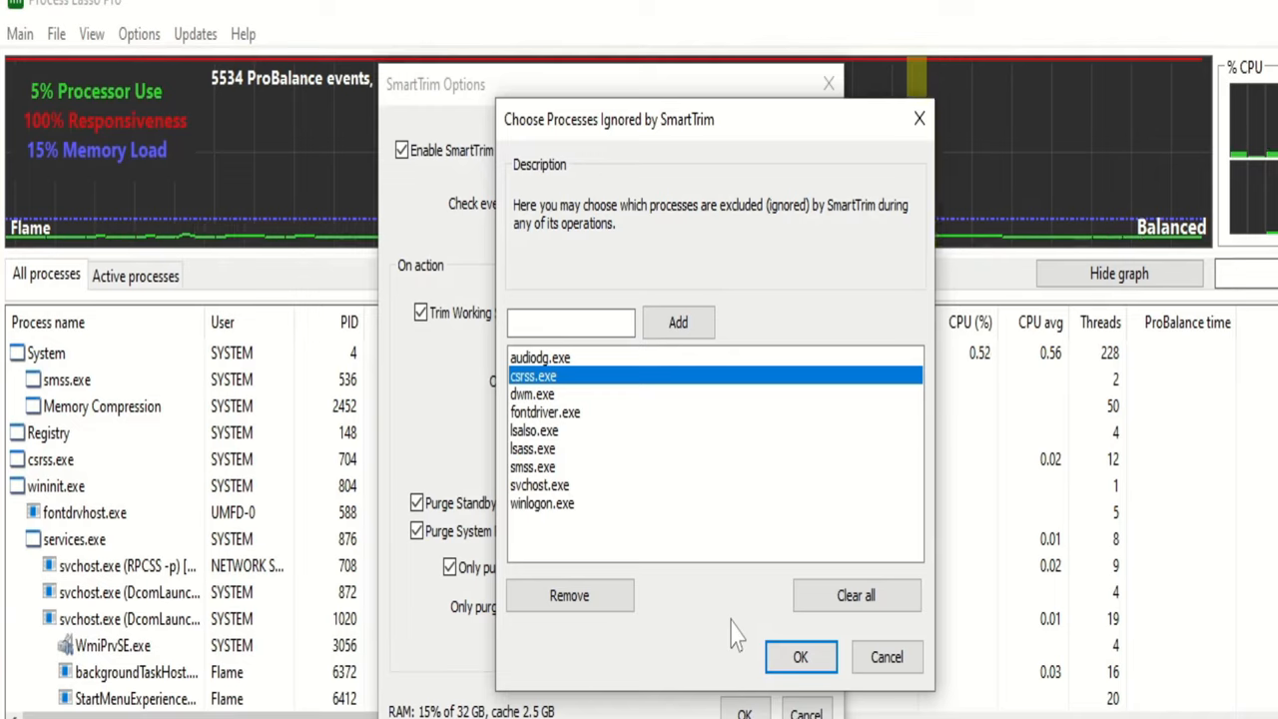
mouse_move(739, 257)
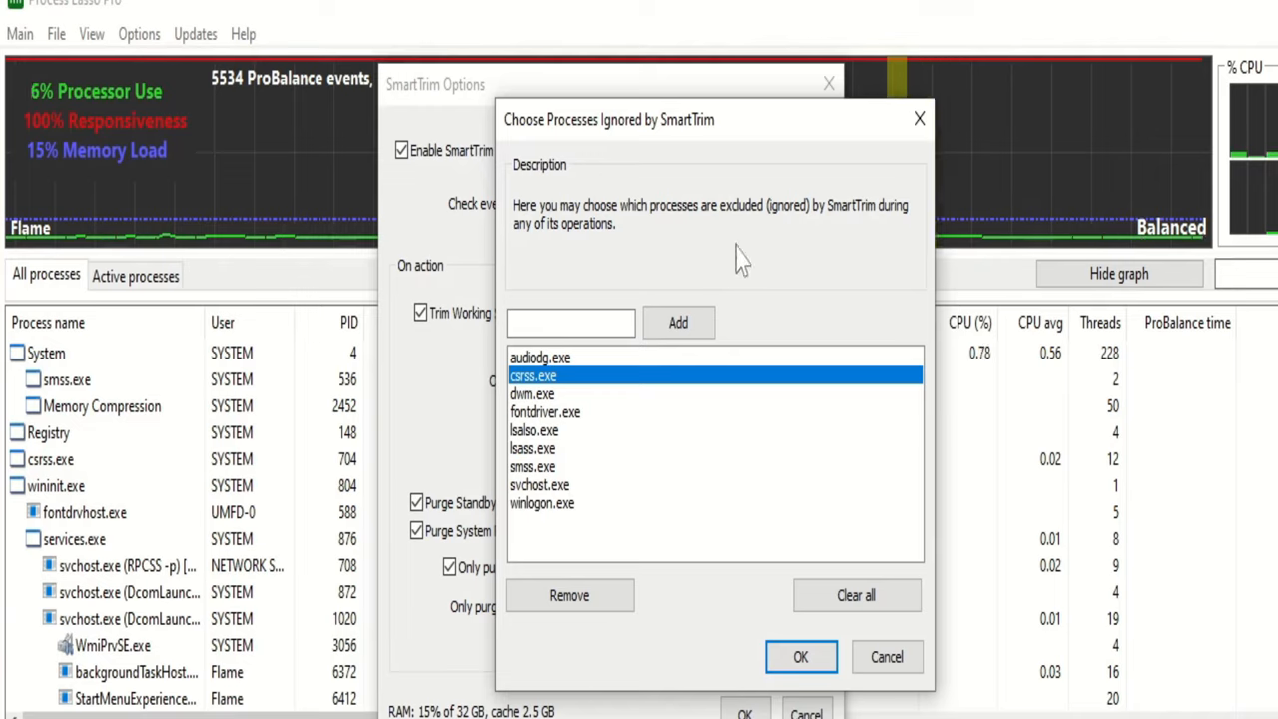
left_click(532, 394)
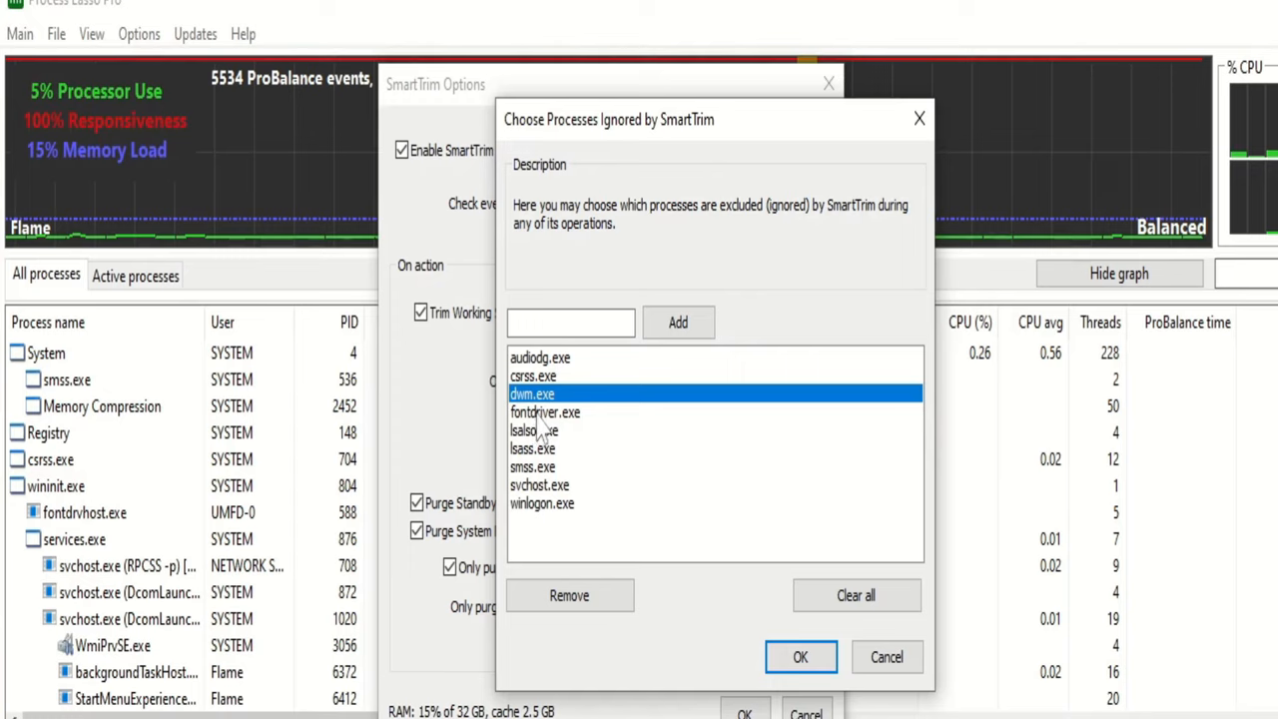
left_click(546, 411)
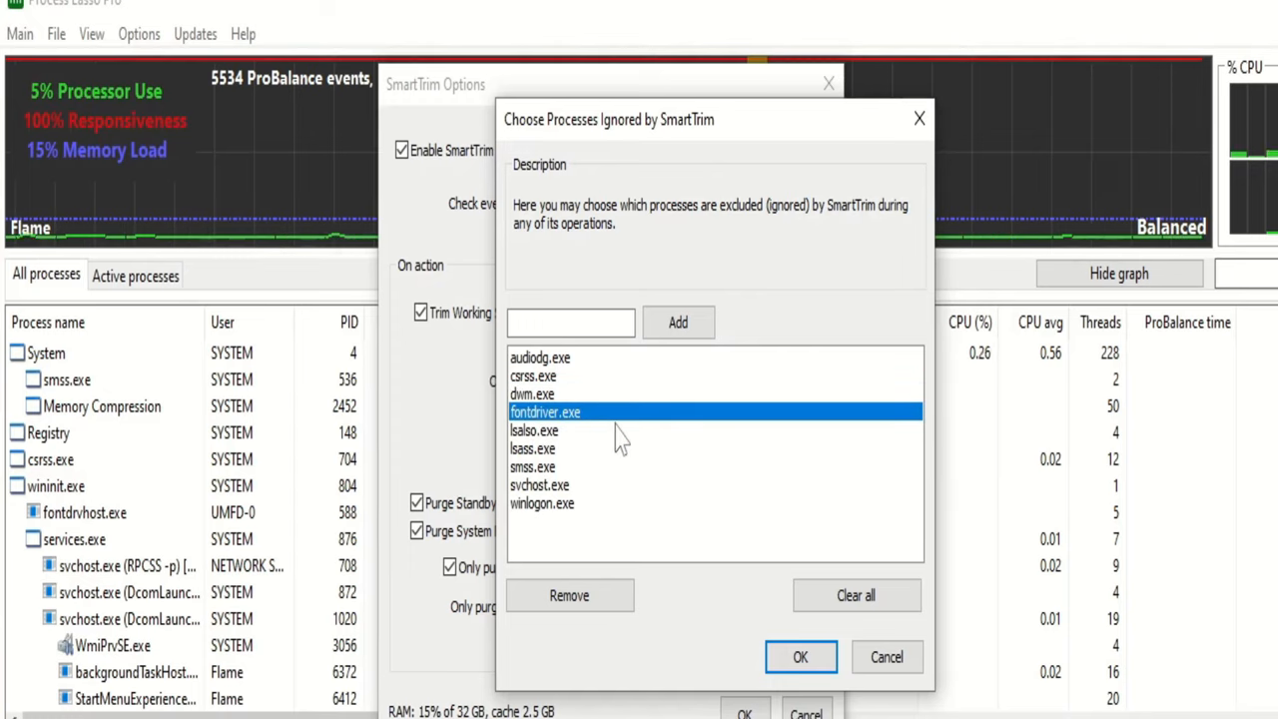
mouse_move(722, 383)
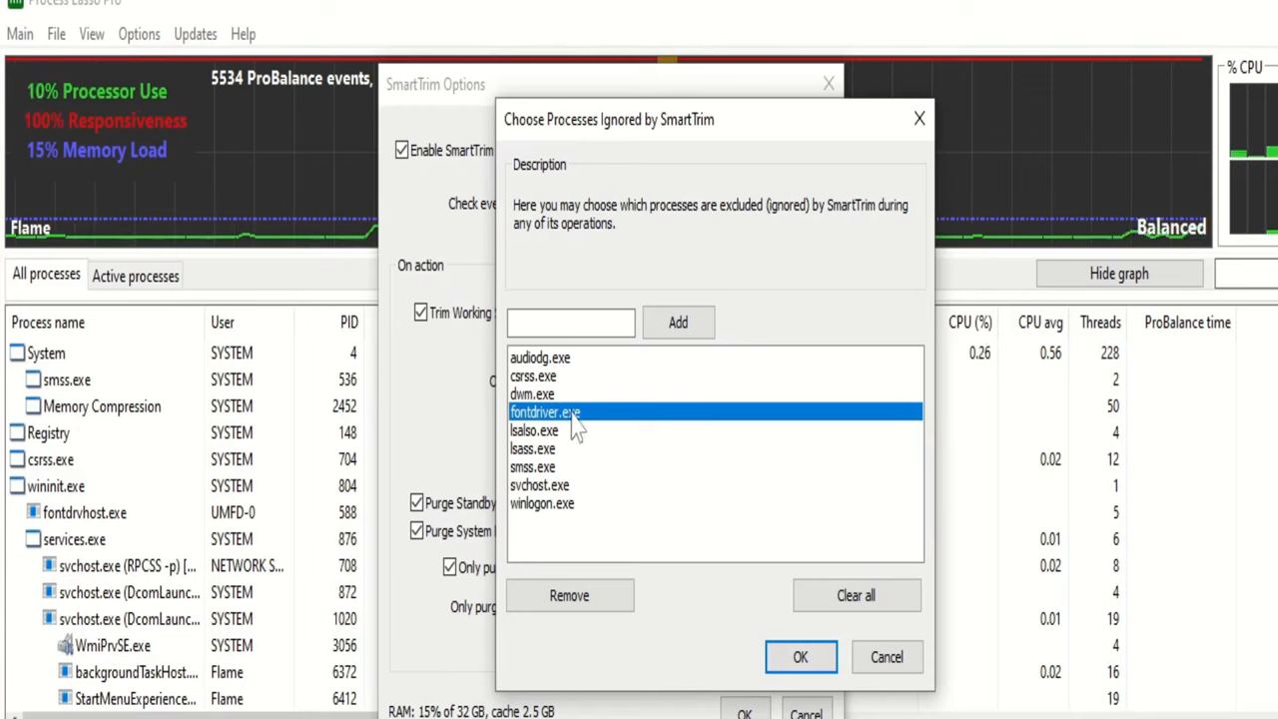
left_click(535, 432)
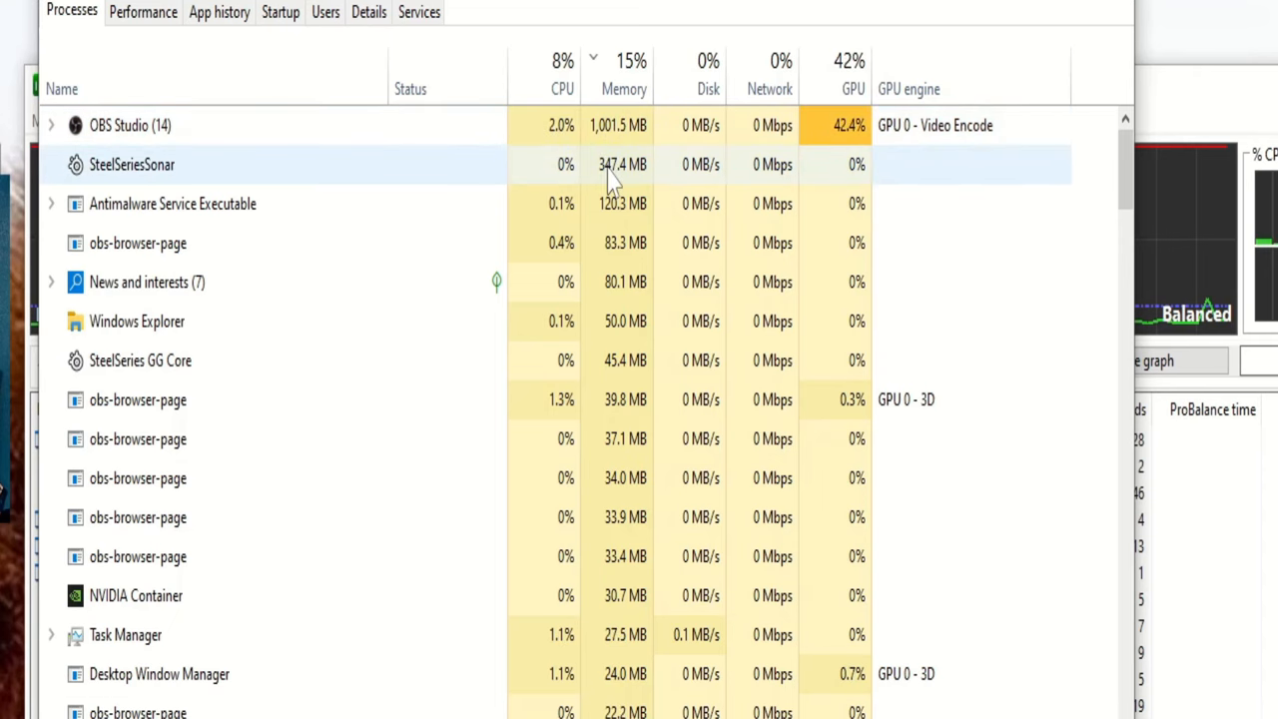
Scroll the process list to find Process Lasso and its Core Engine memory use
scroll("down", 3)
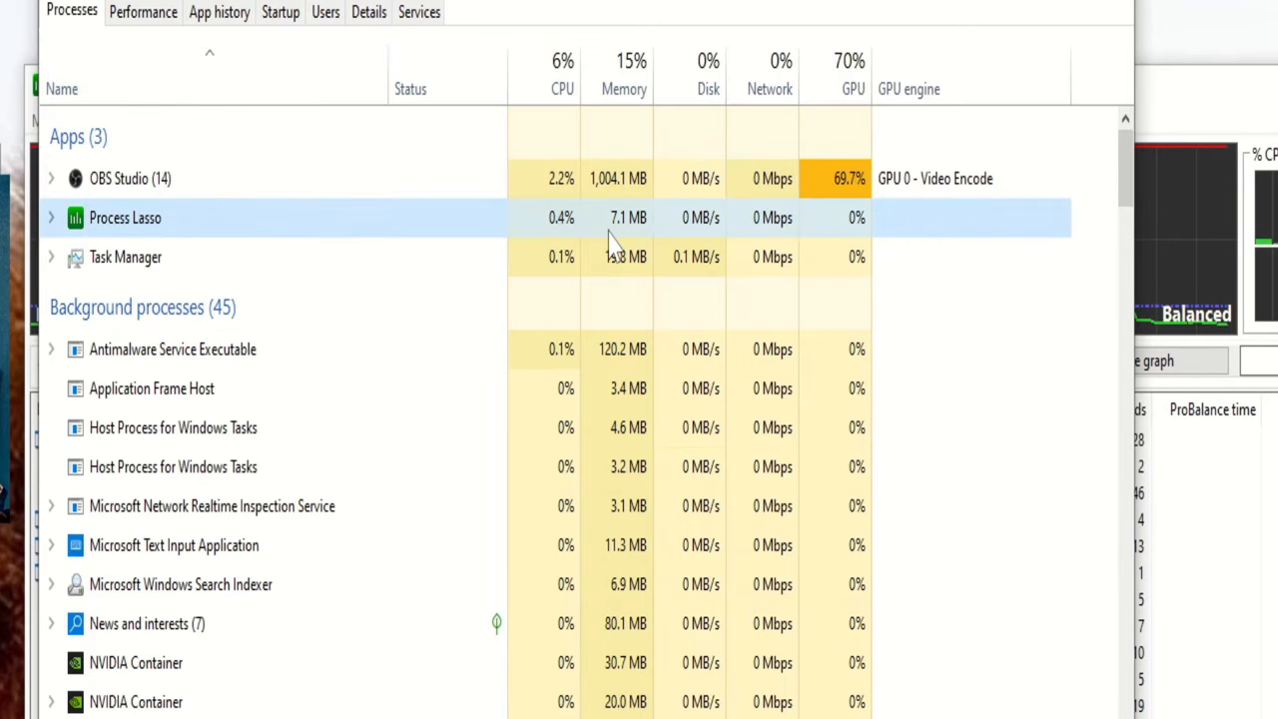
scroll("down", 3)
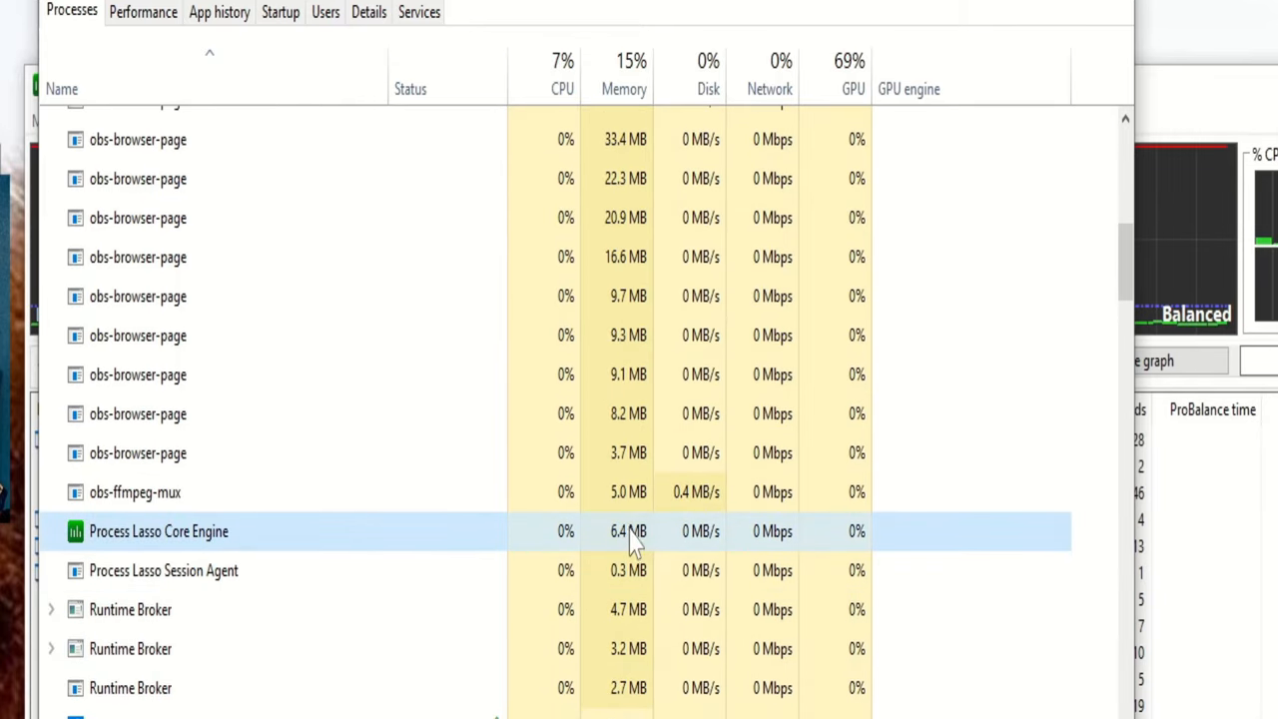
scroll("down", 3)
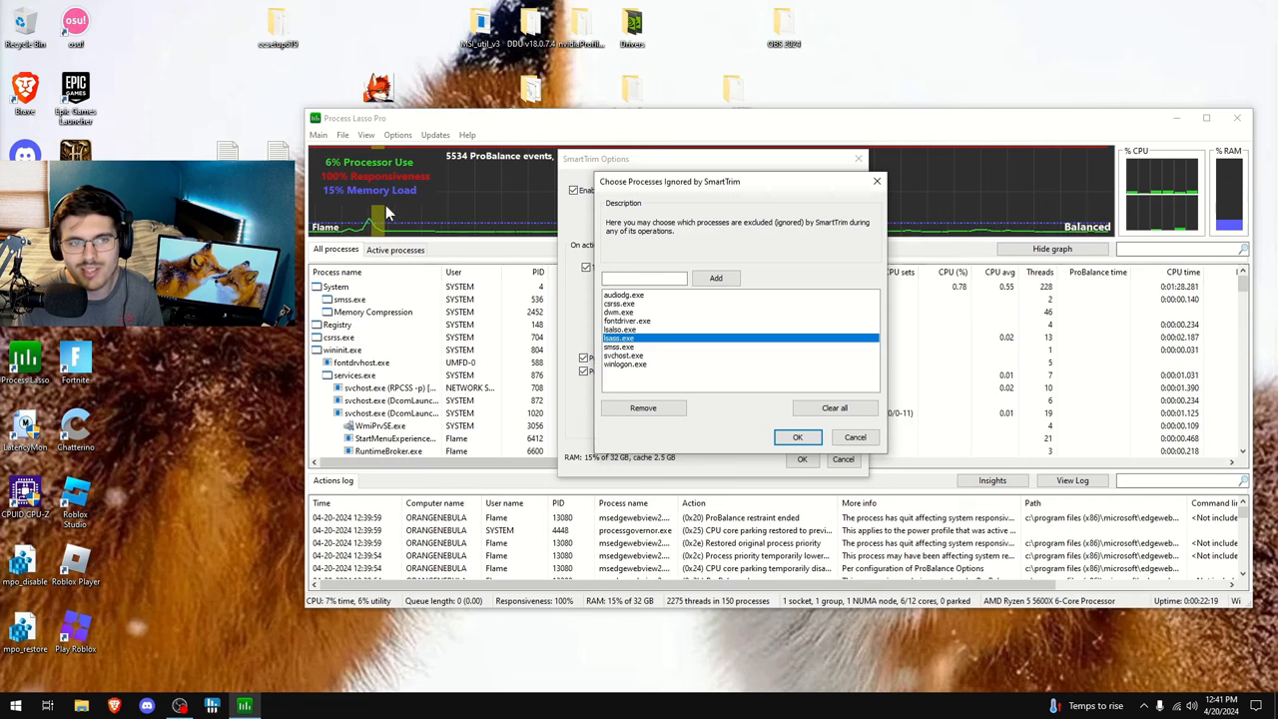
mouse_move(356, 218)
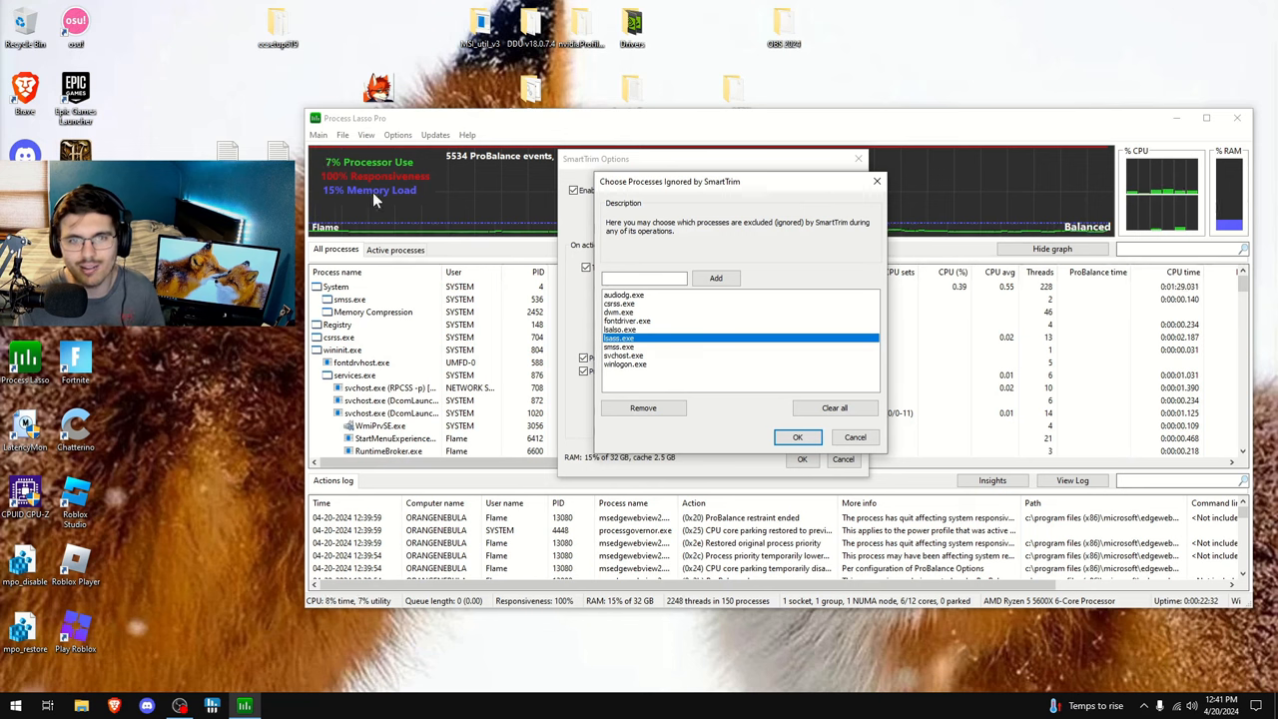
mouse_move(439, 168)
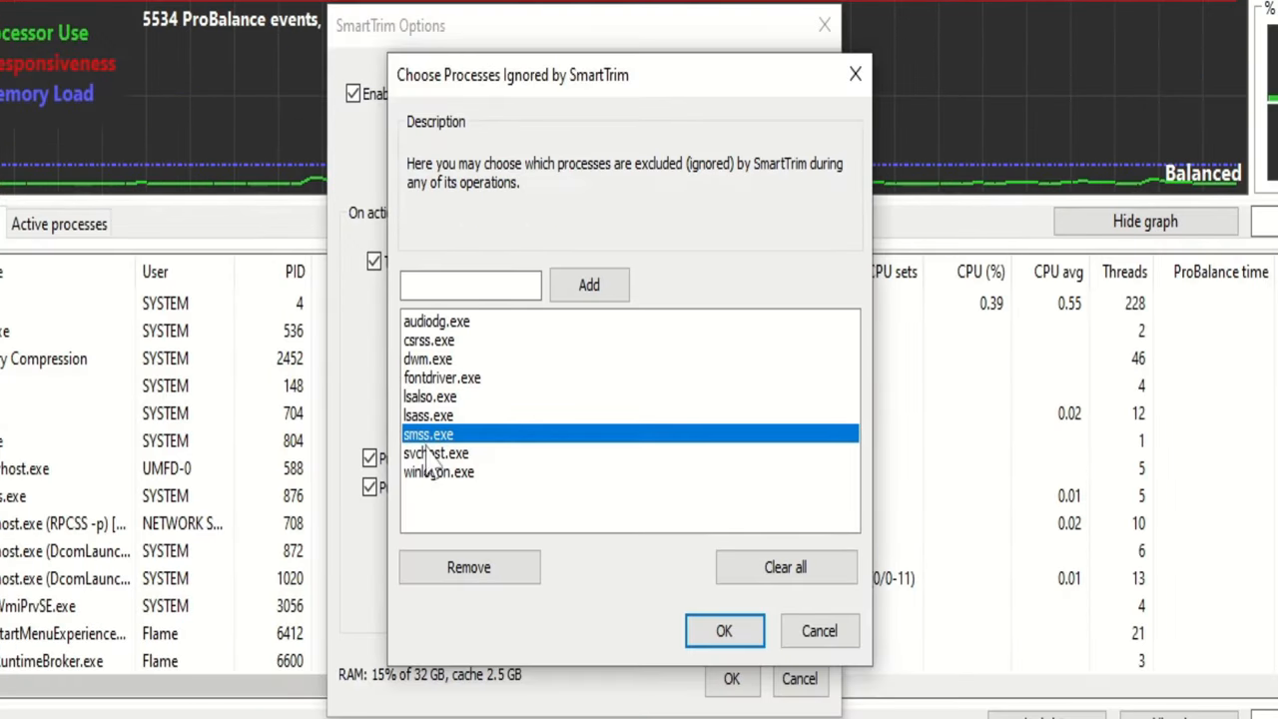
mouse_move(556, 475)
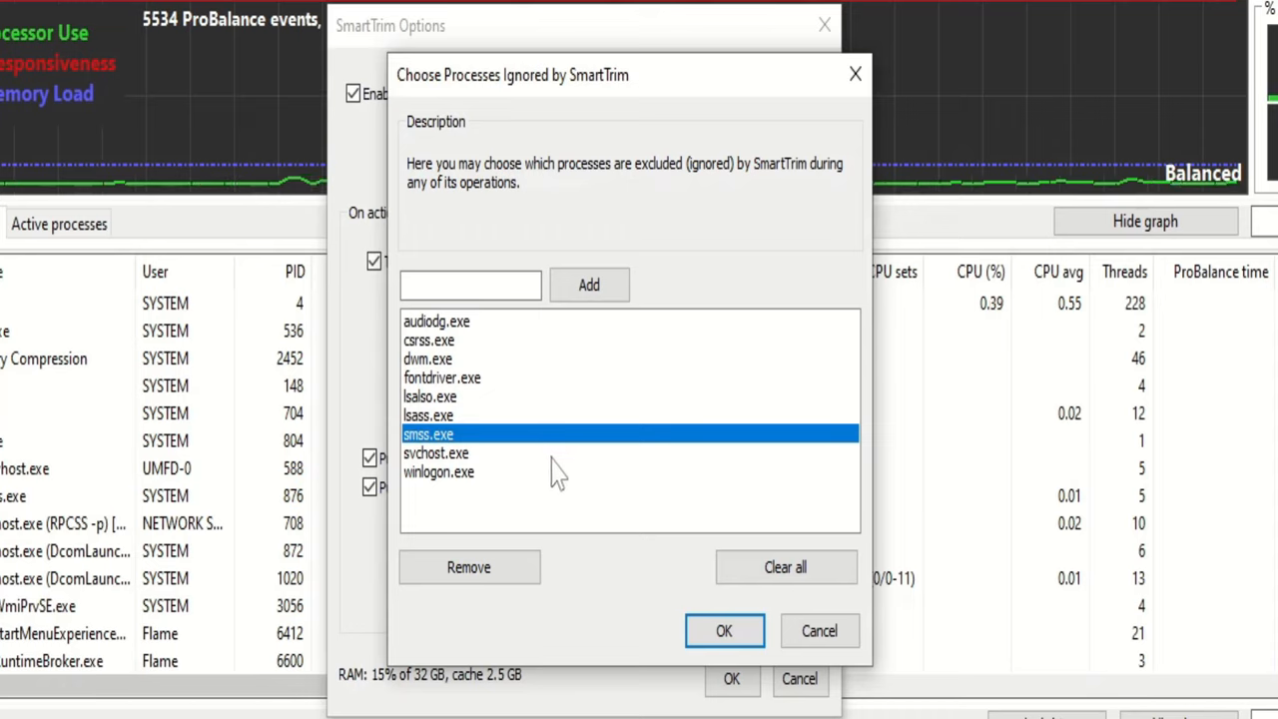
mouse_move(527, 463)
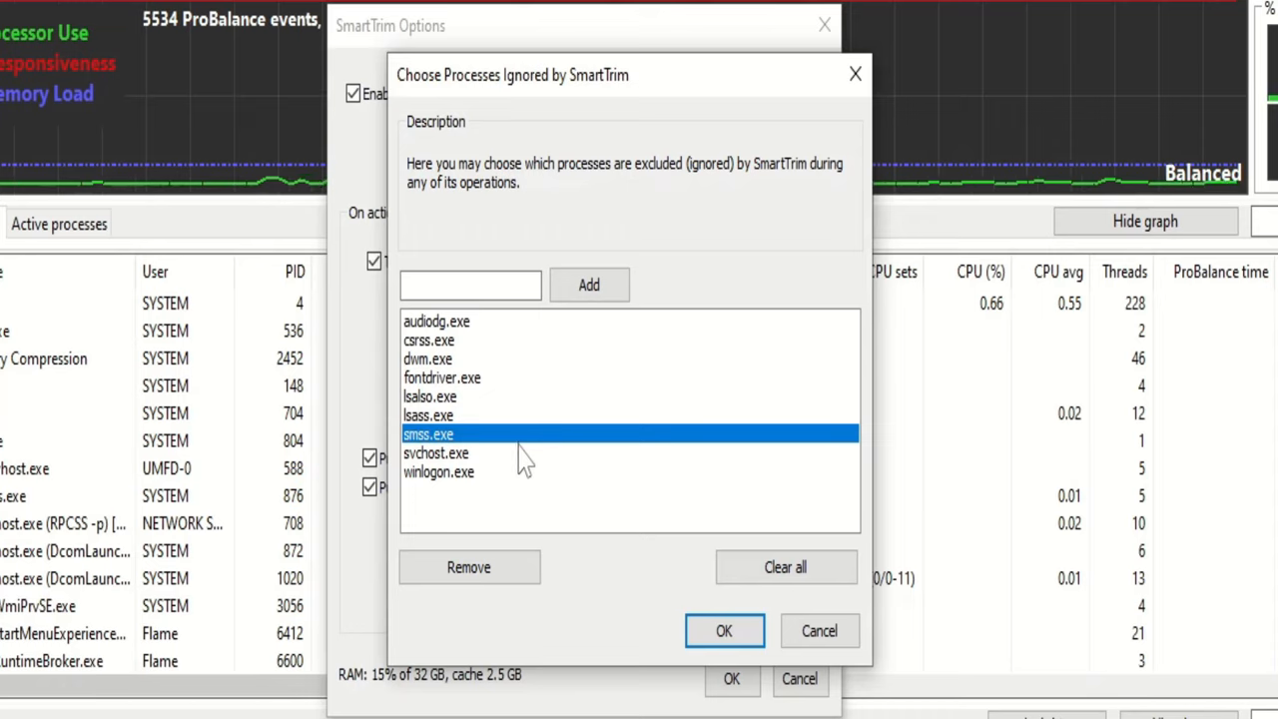
mouse_move(855, 74)
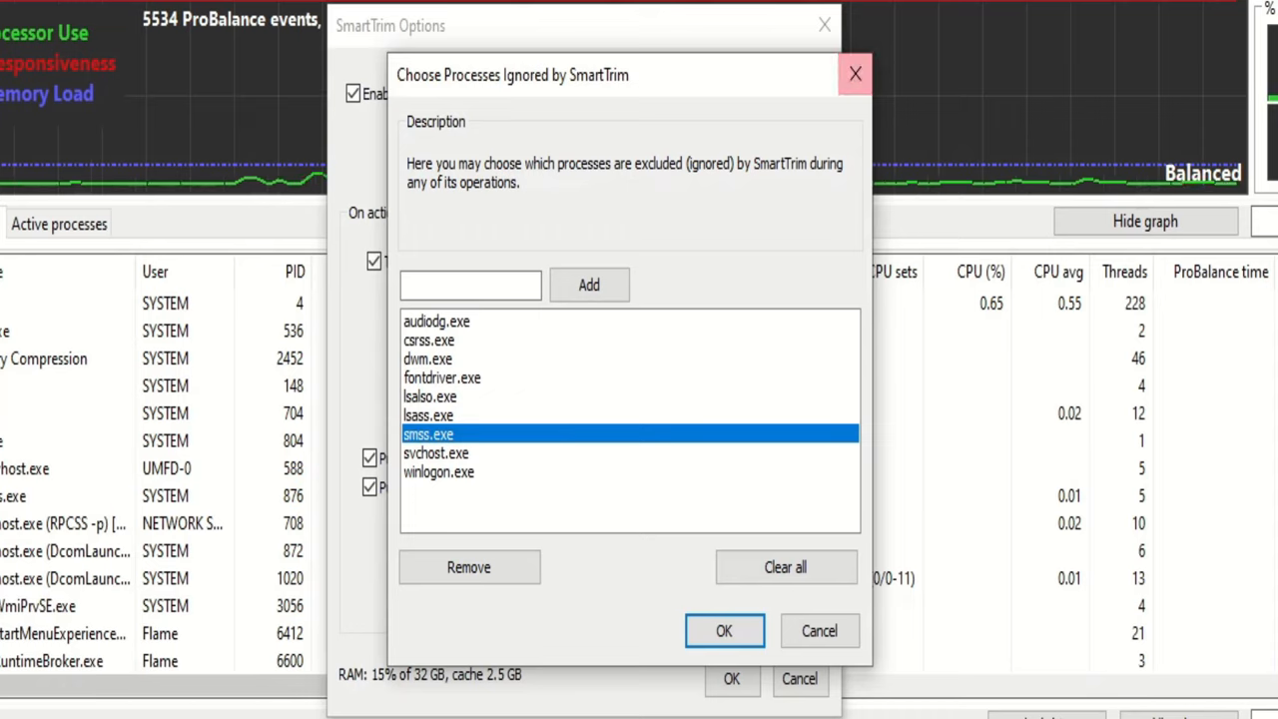
left_click(435, 451)
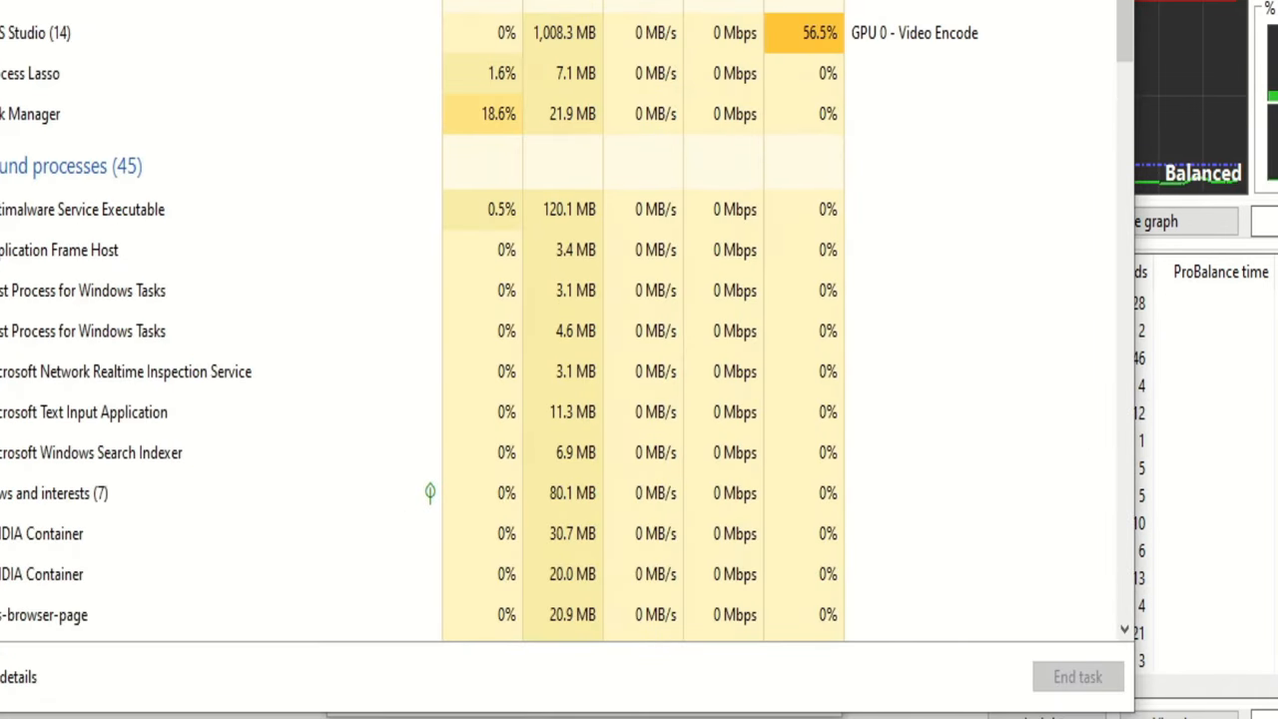
Scan the background processes in Task Manager's Processes tab
left_click(370, 80)
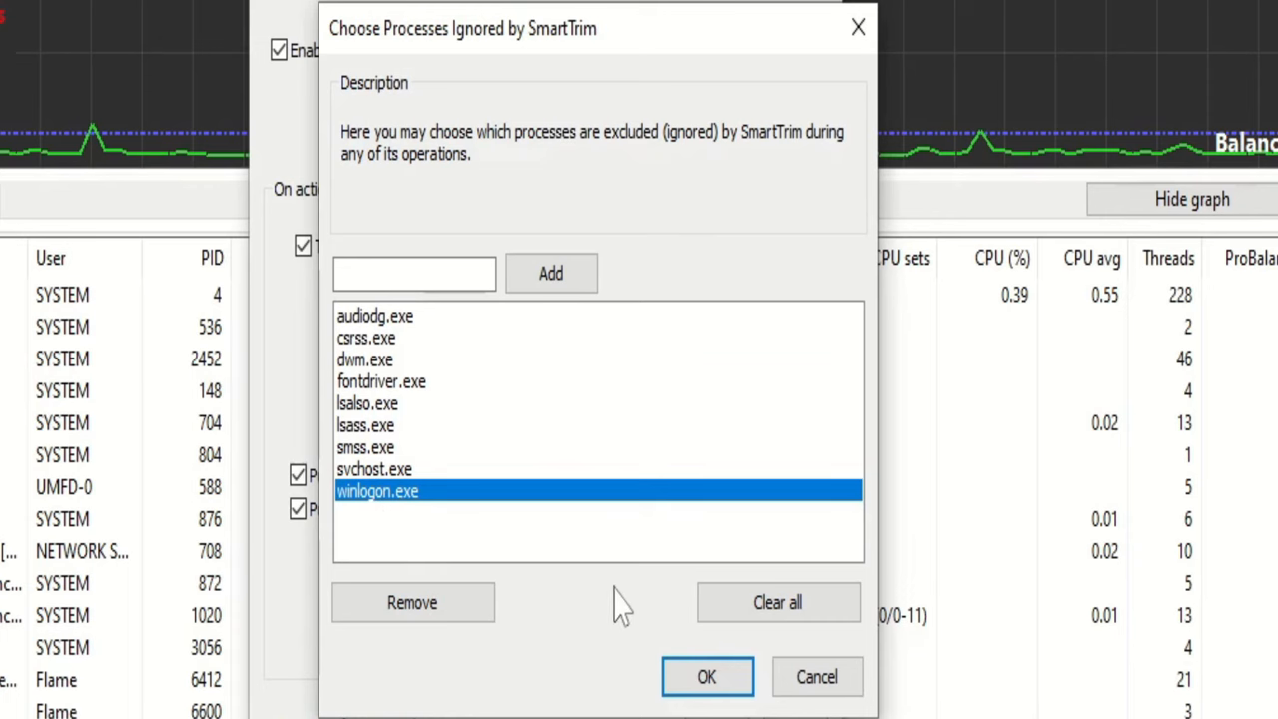
mouse_move(583, 575)
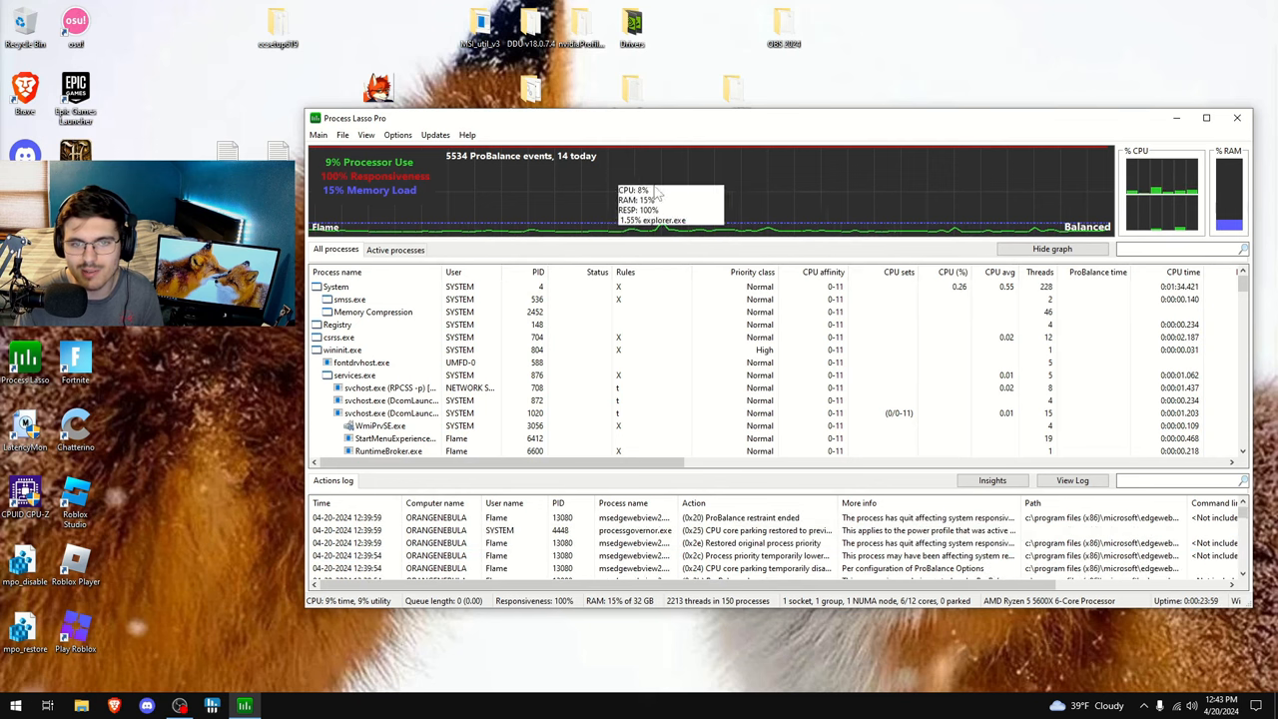
mouse_move(771, 188)
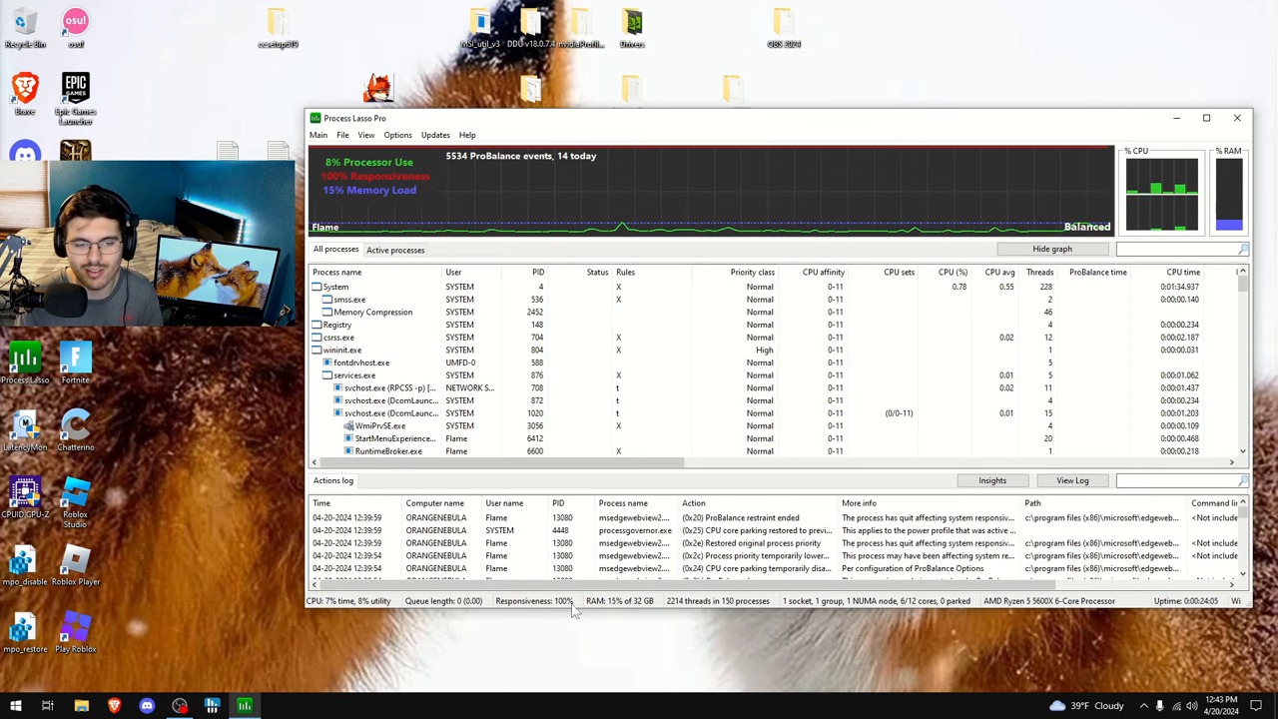
Glance at the Main menu, then bring up the Options categories
left_click(318, 135)
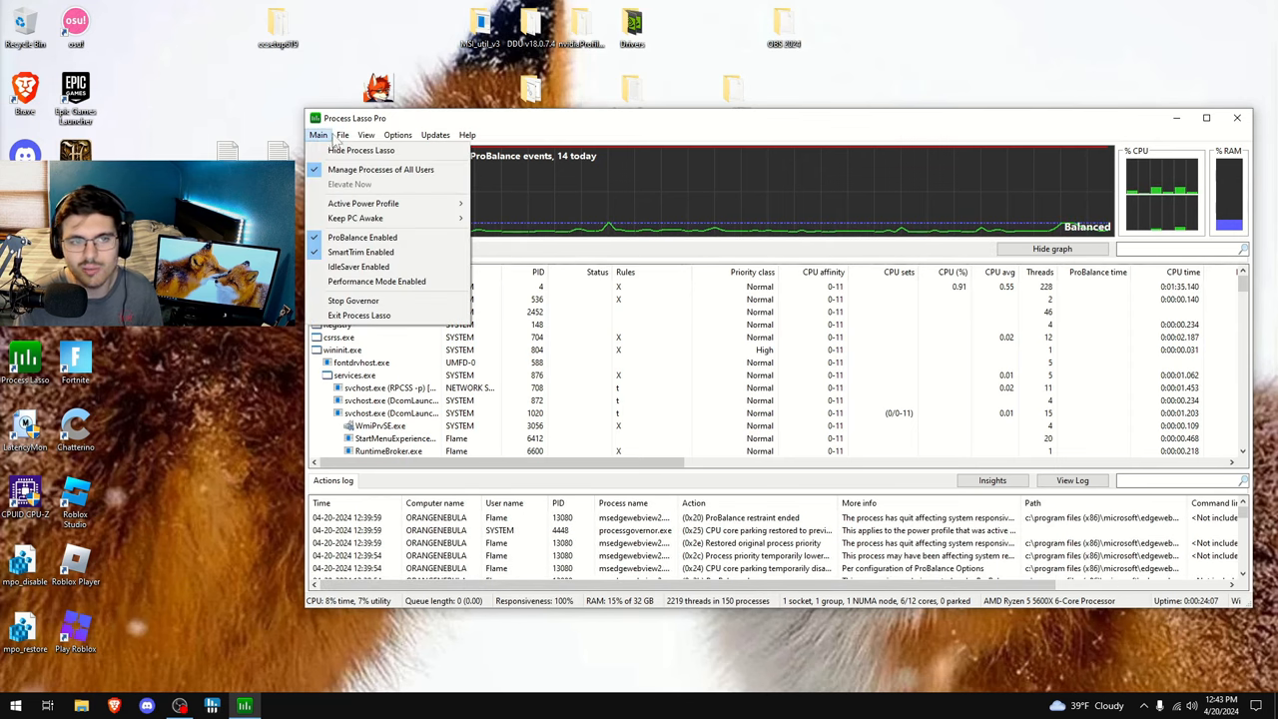
left_click(398, 136)
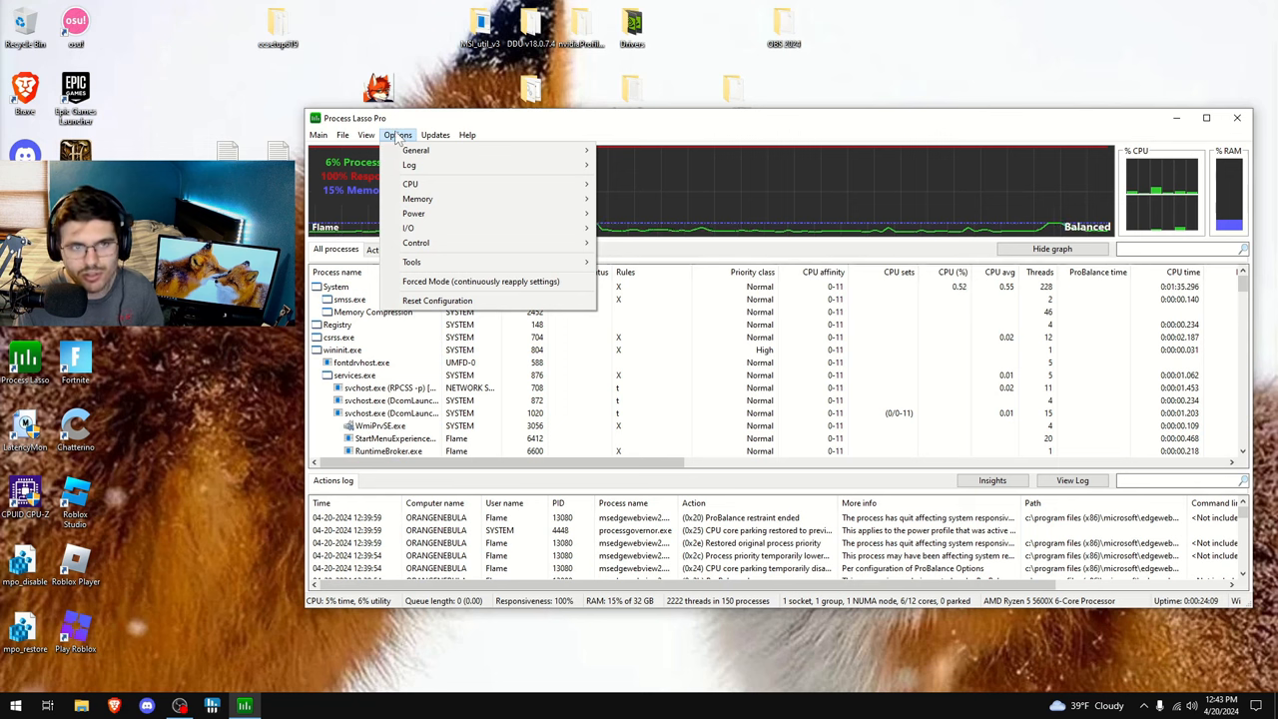
mouse_move(411, 262)
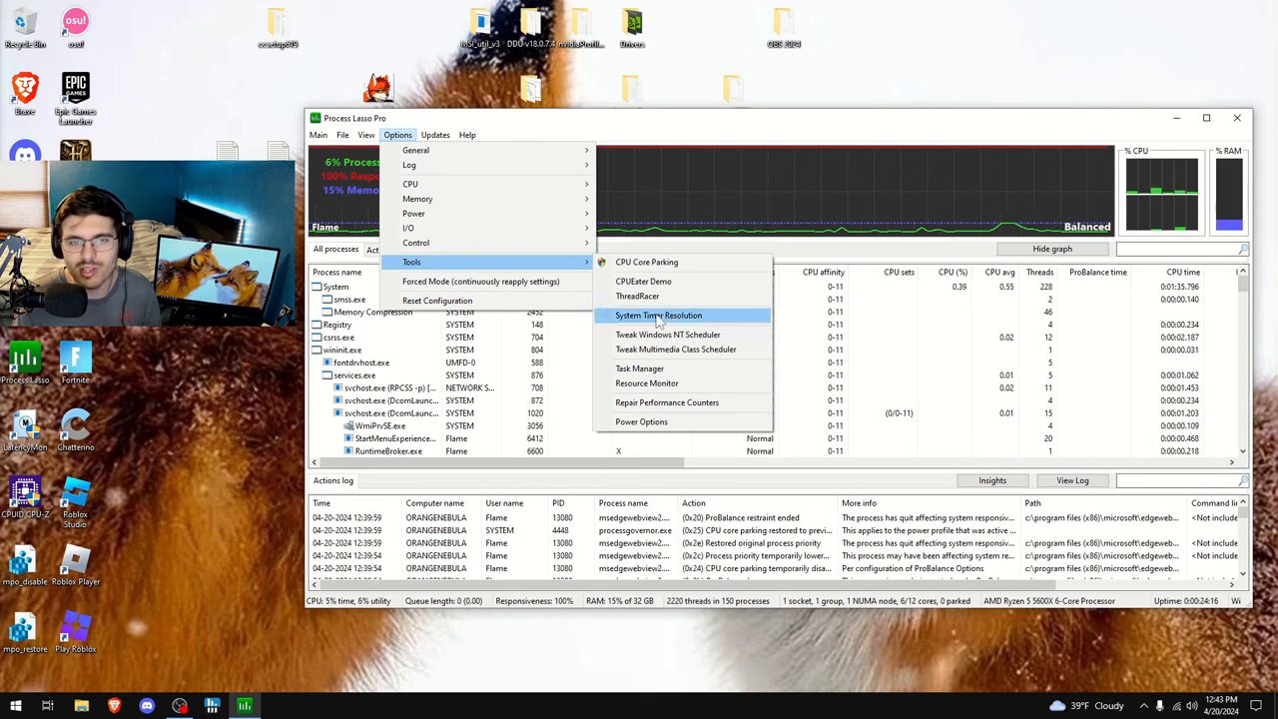
View System Timer Resolution at 0.500 ms and fill in the maximum supported resolution
left_click(659, 315)
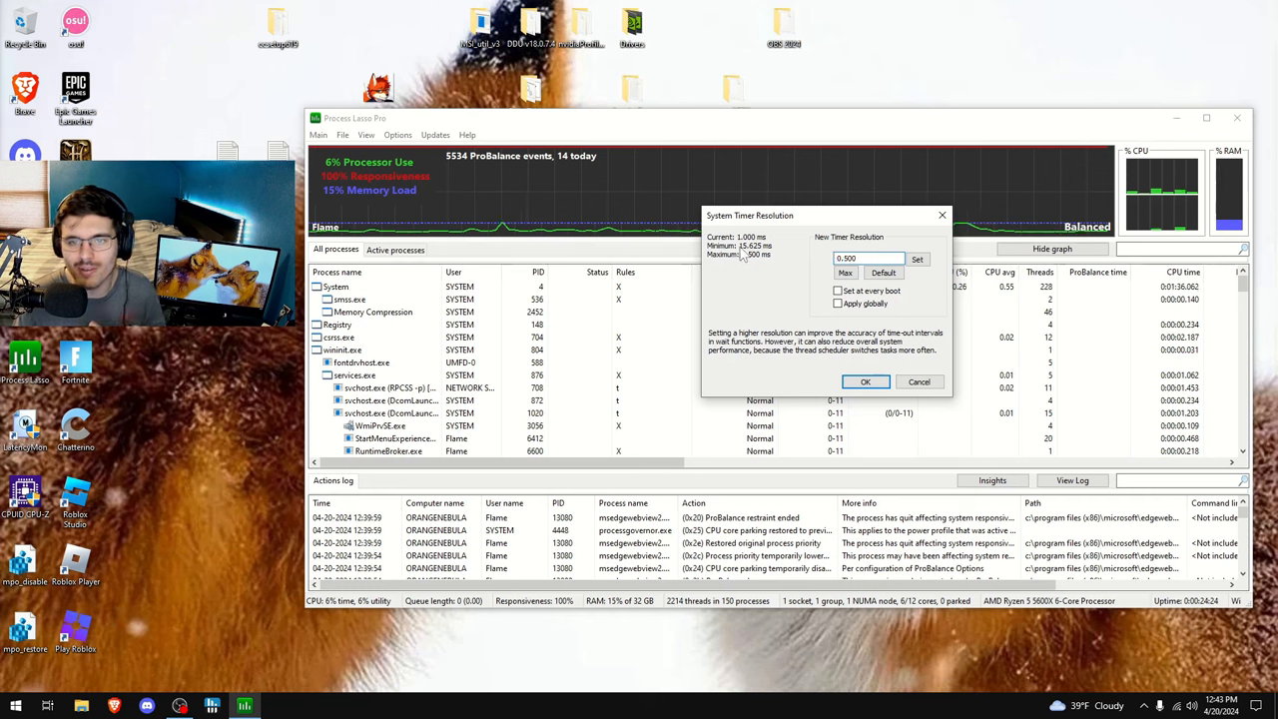
left_click_drag(827, 216, 743, 238)
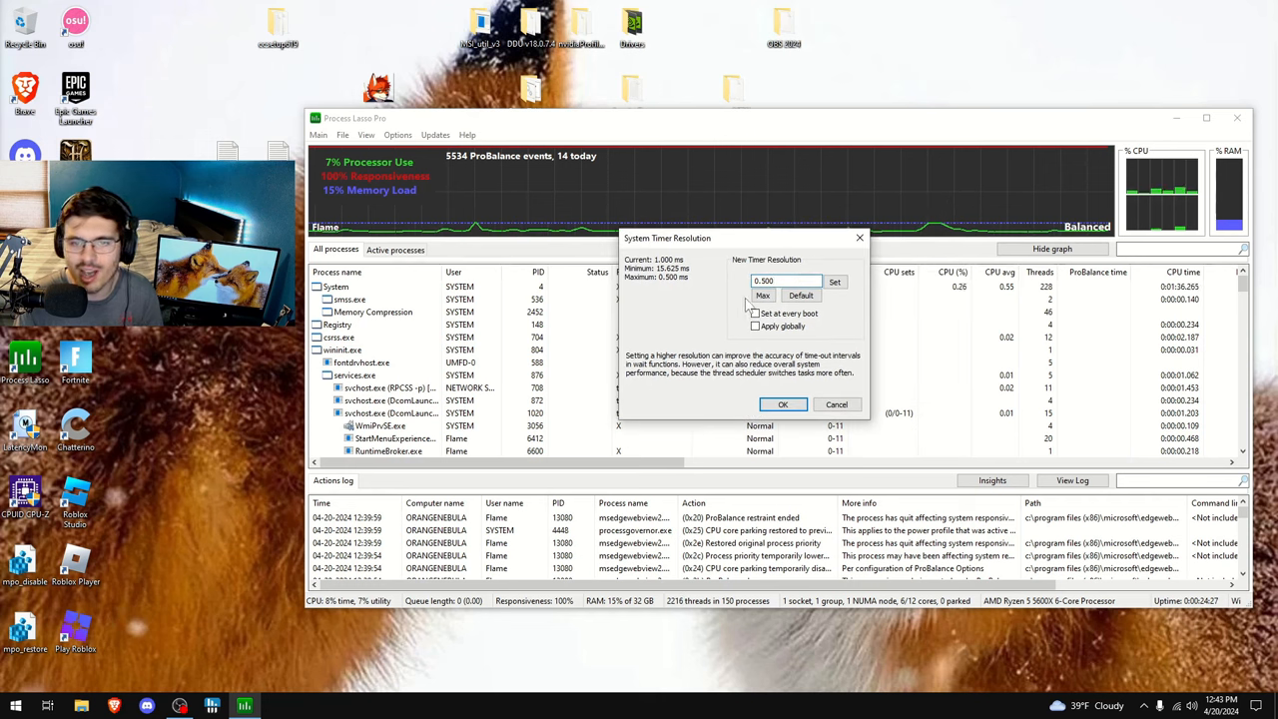
mouse_move(643, 324)
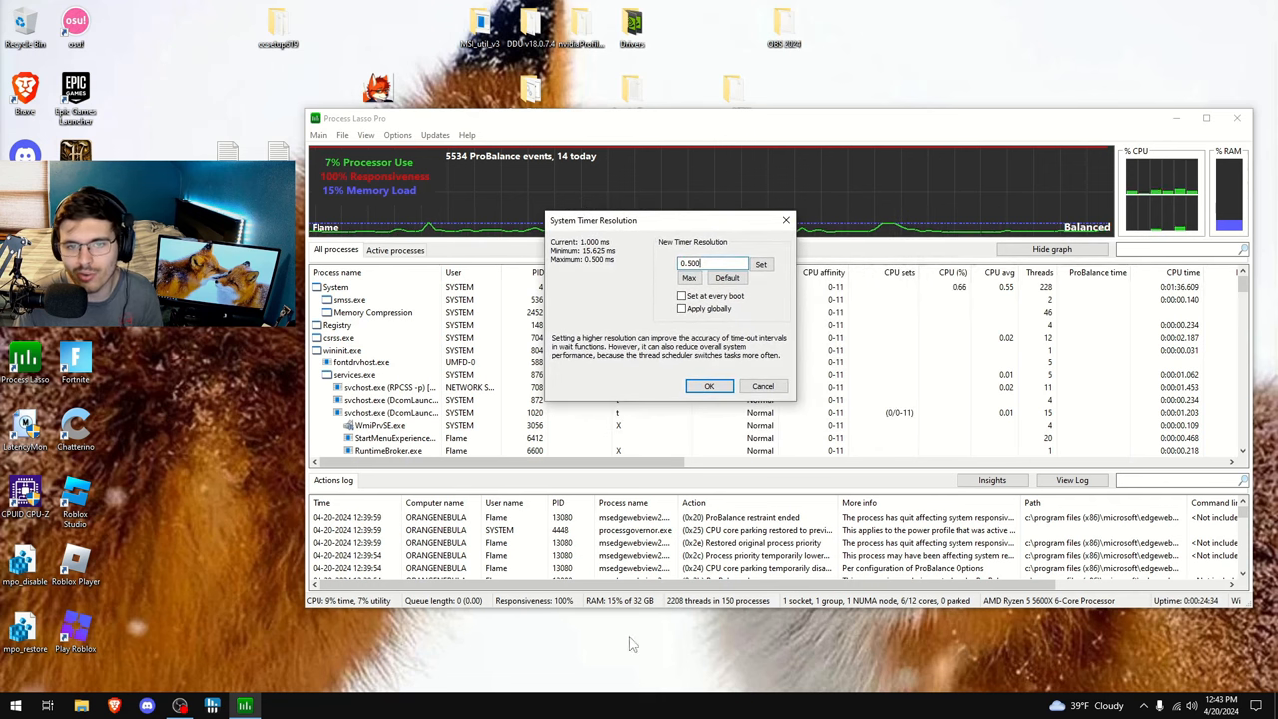
left_click(689, 275)
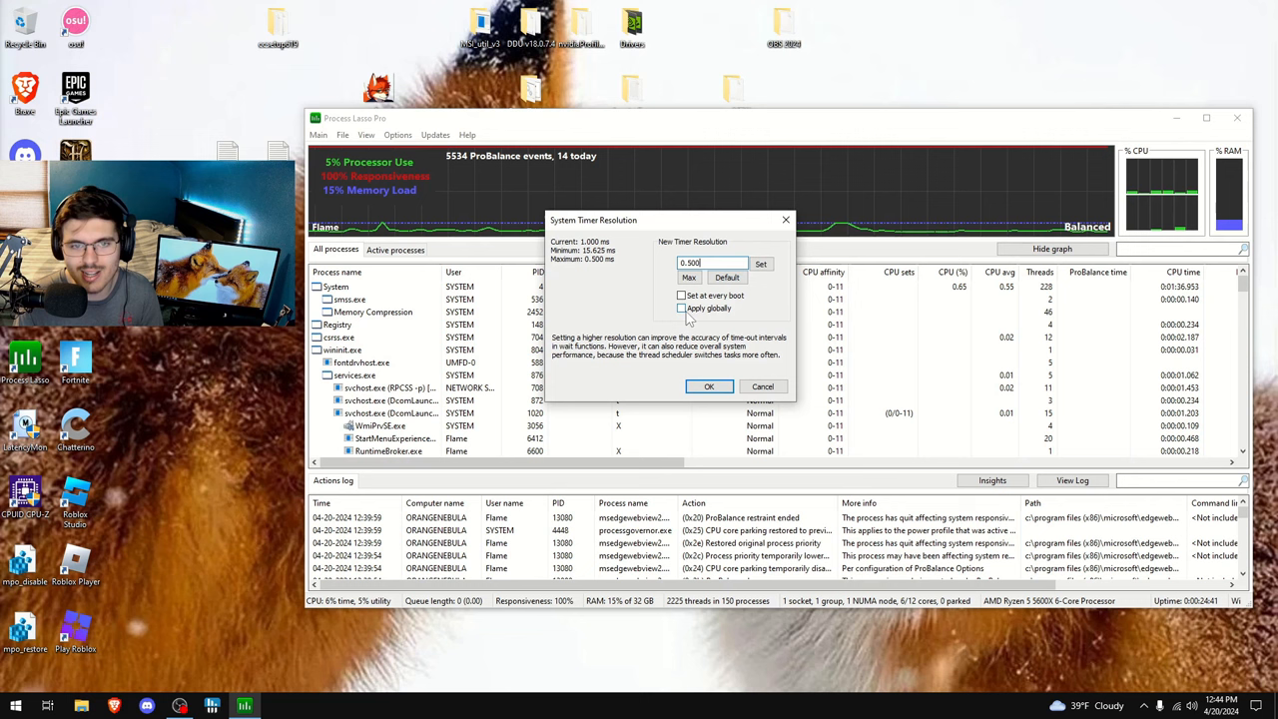
mouse_move(683, 307)
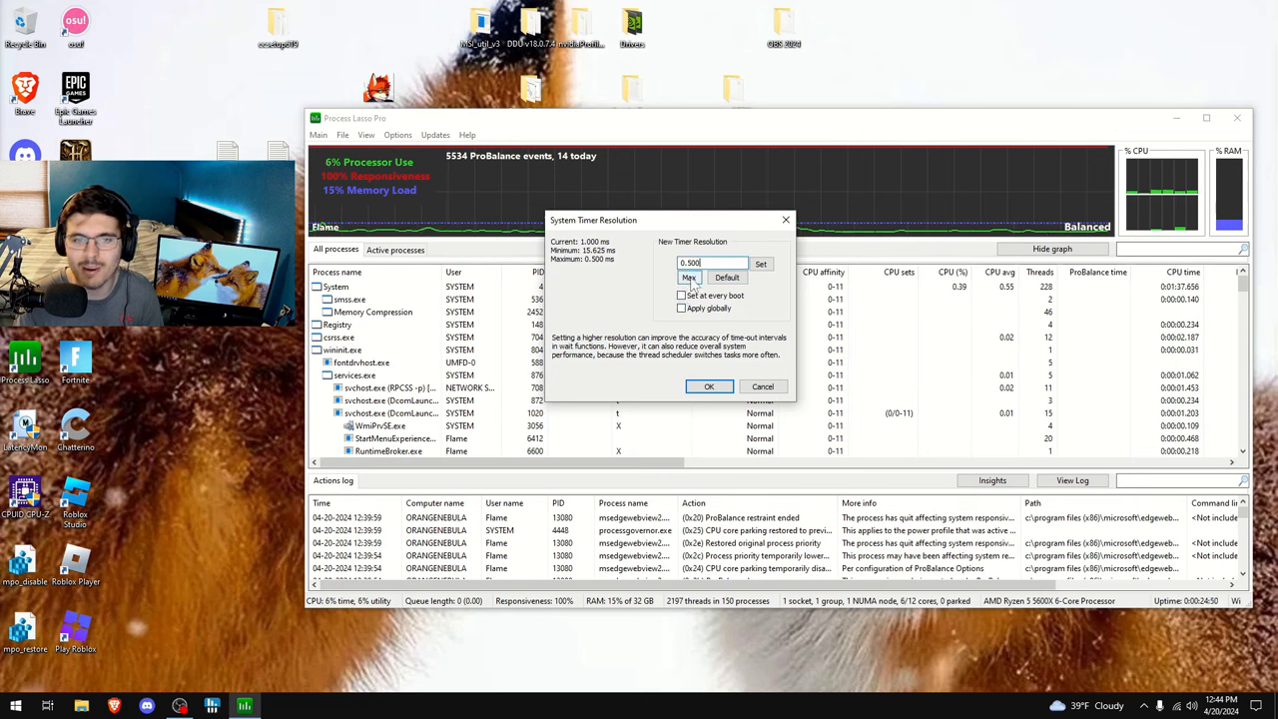
left_click(689, 276)
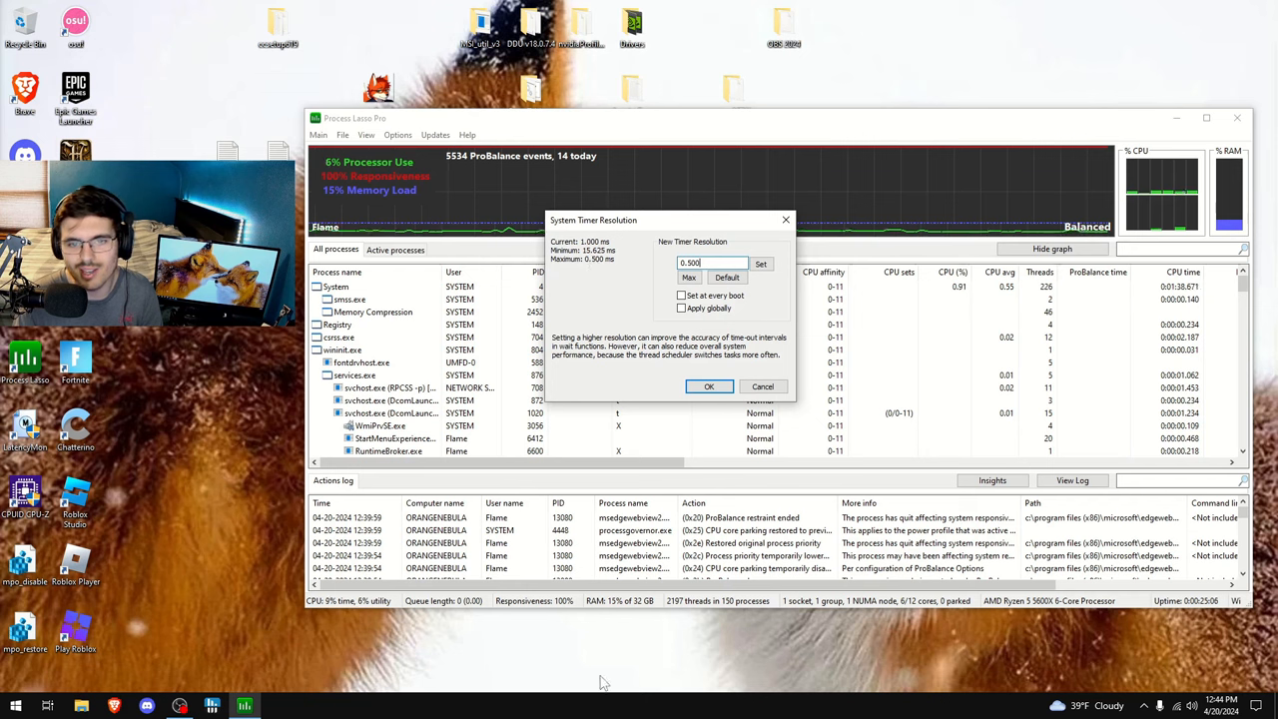
mouse_move(623, 300)
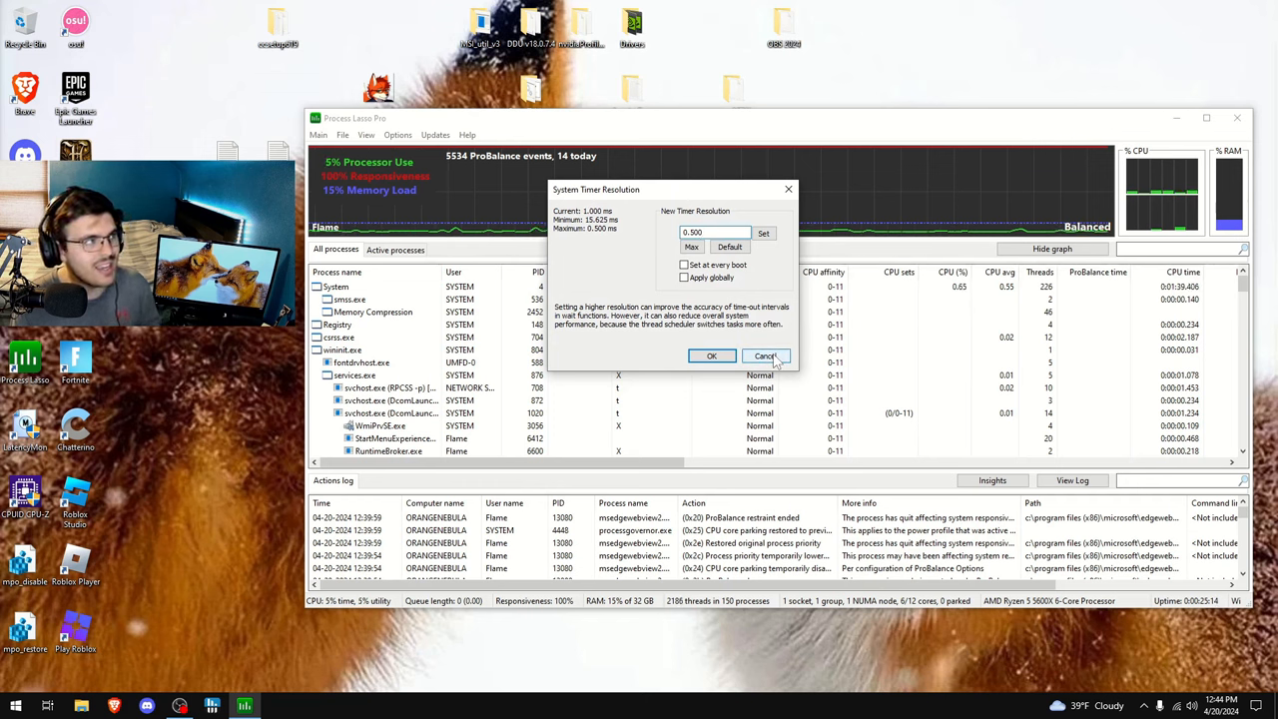
Dismiss the timer resolution dialog unchanged and bring up the Main menu
left_click(763, 232)
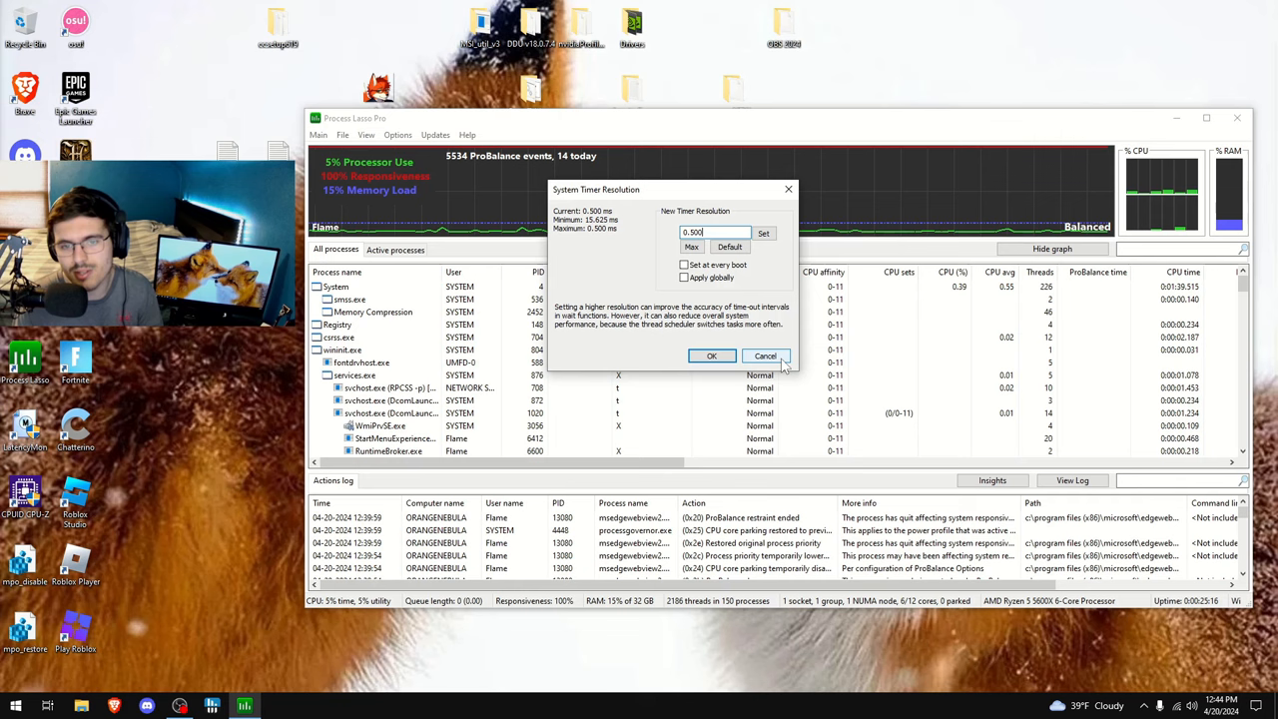
left_click(764, 356)
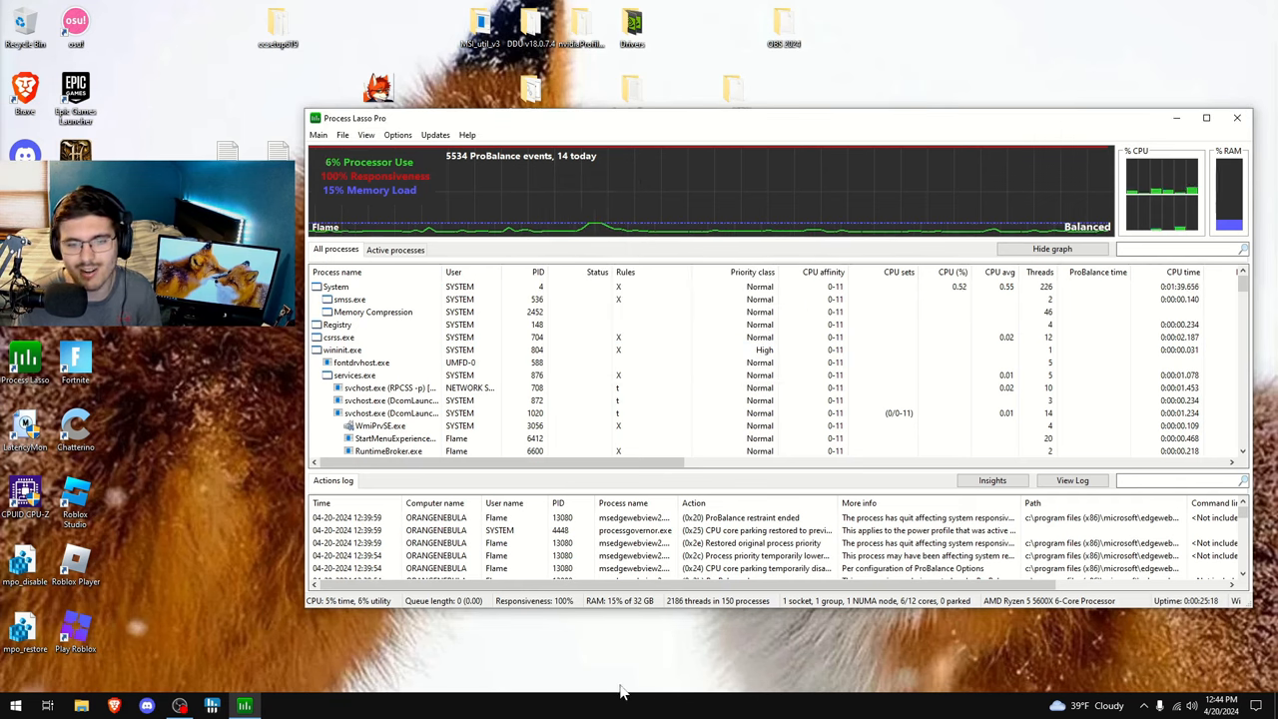
left_click(319, 136)
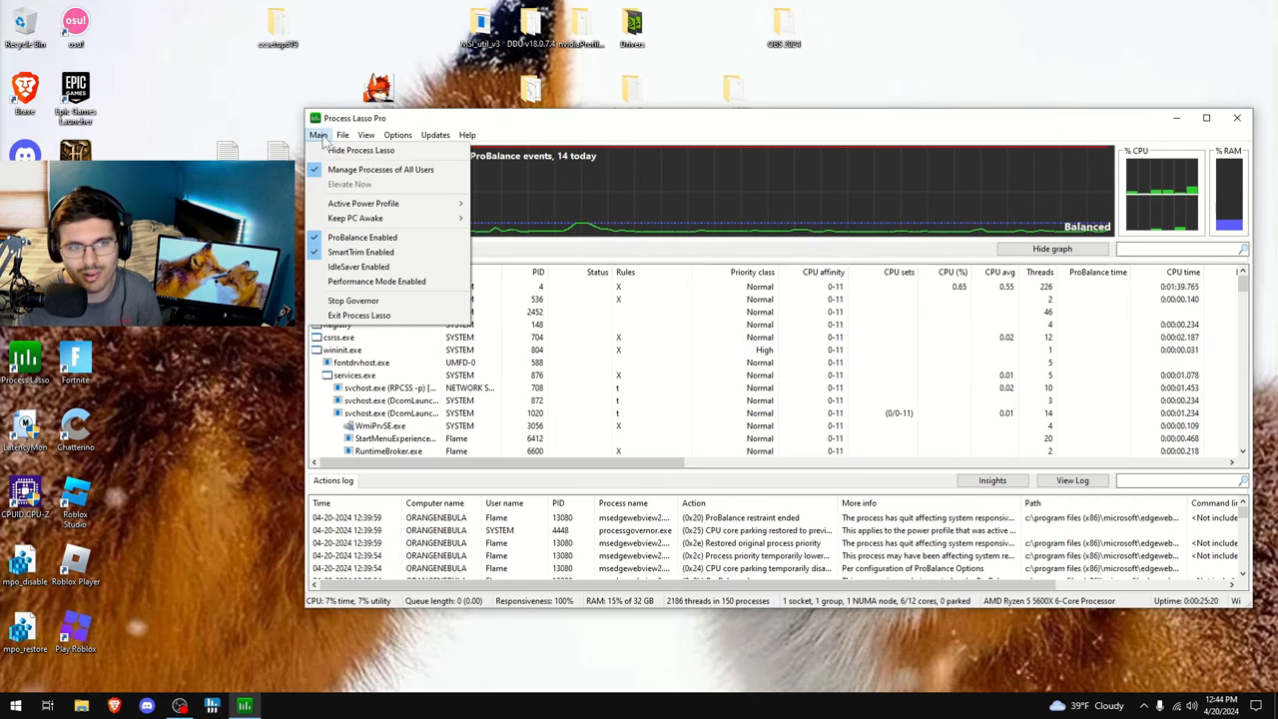
mouse_move(364, 203)
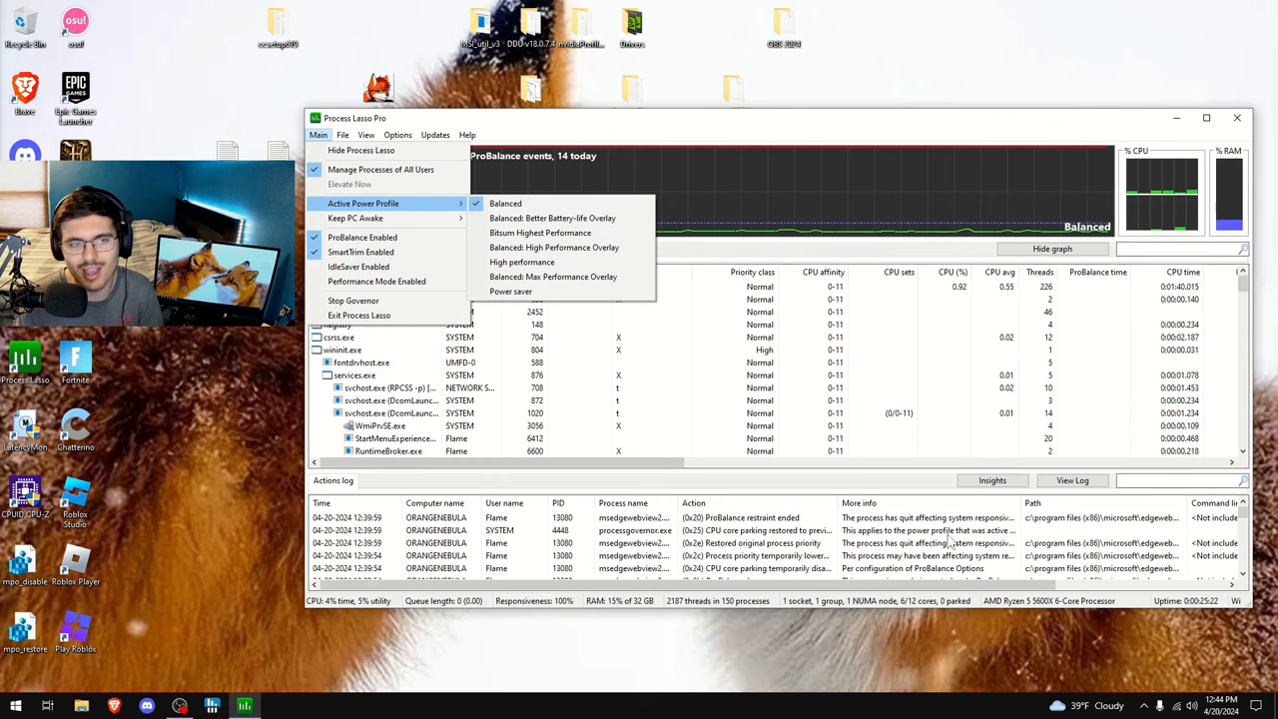